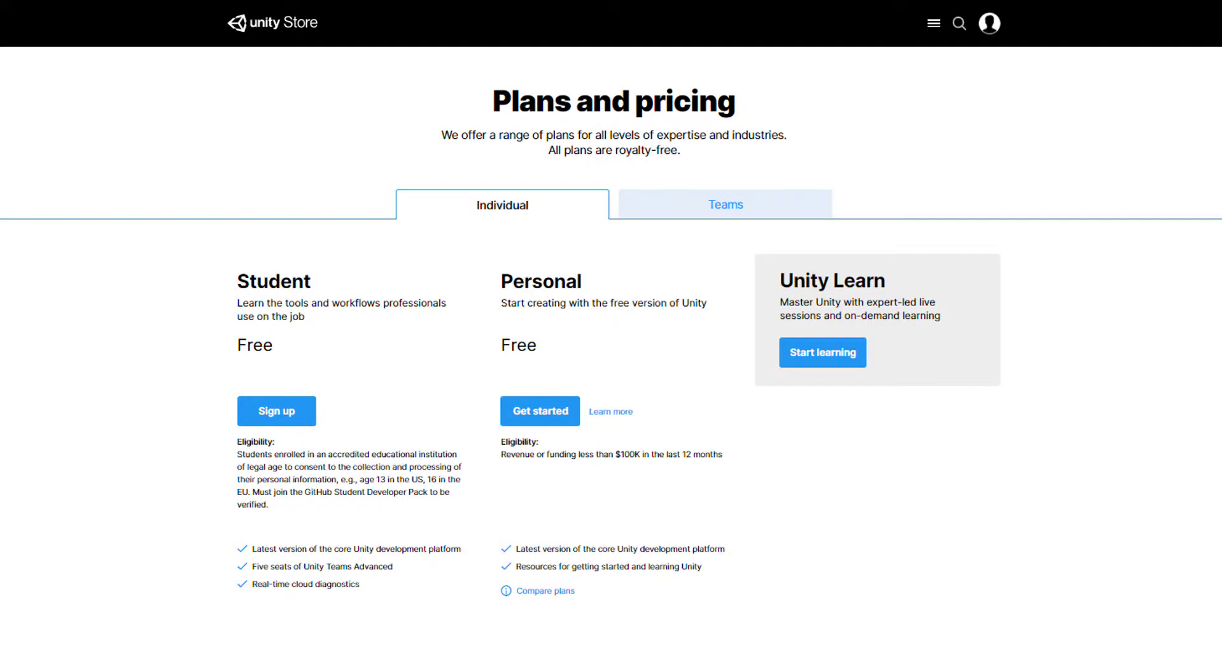
Step: Review the Roll-a-Ball project page on Unity Learn, then return to the desktop
click(723, 203)
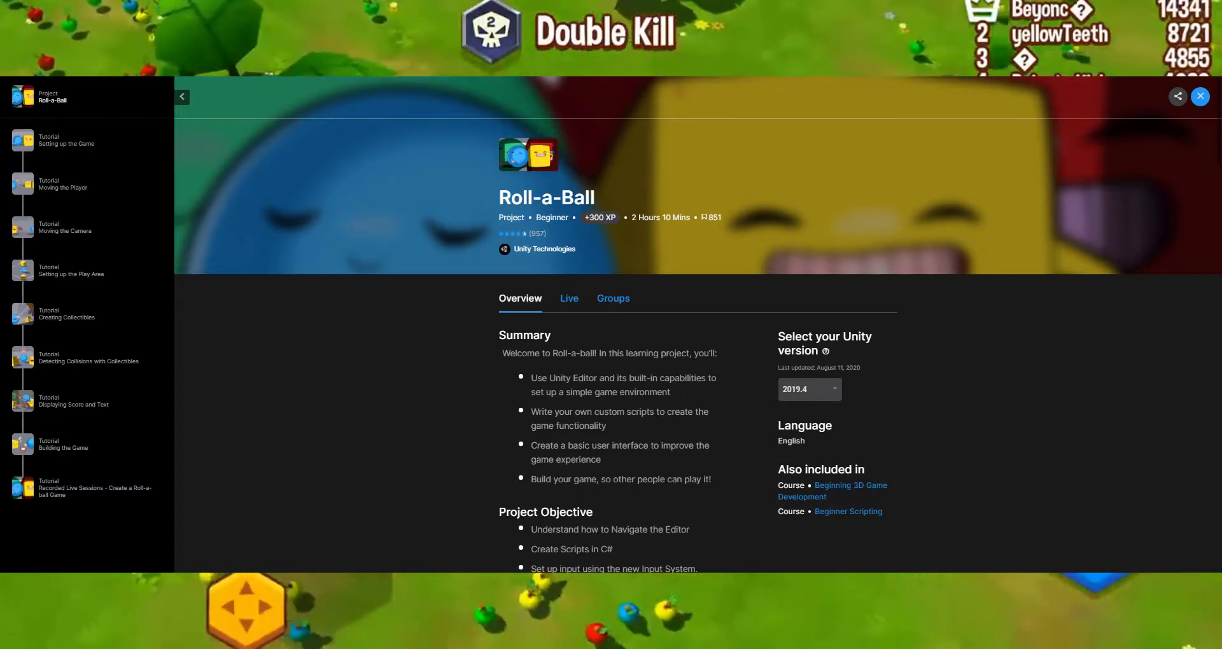
click(1199, 95)
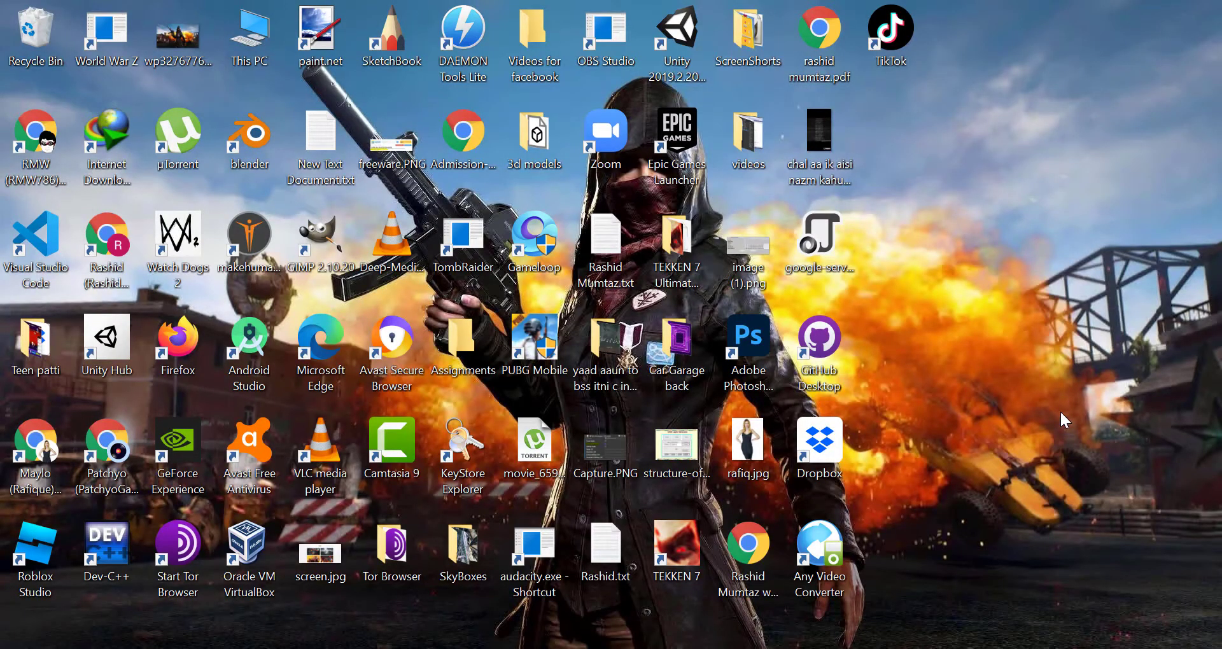
Step: Launch Unity Hub from its desktop shortcut to show the project list
click(106, 341)
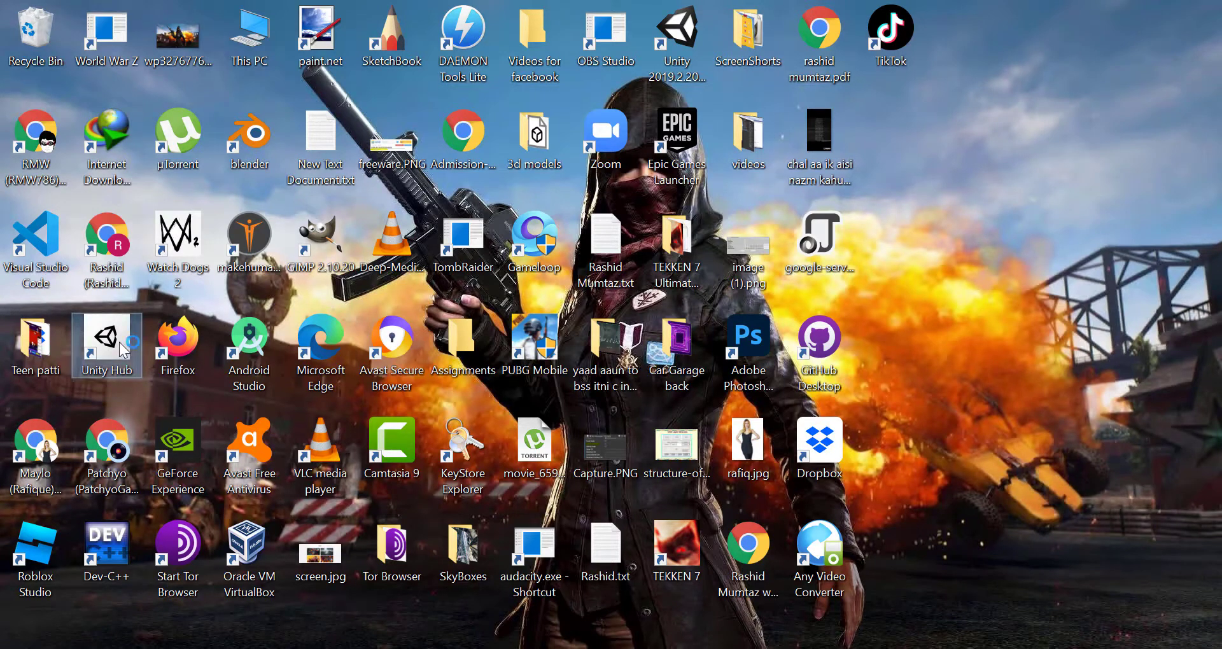
double_click(107, 345)
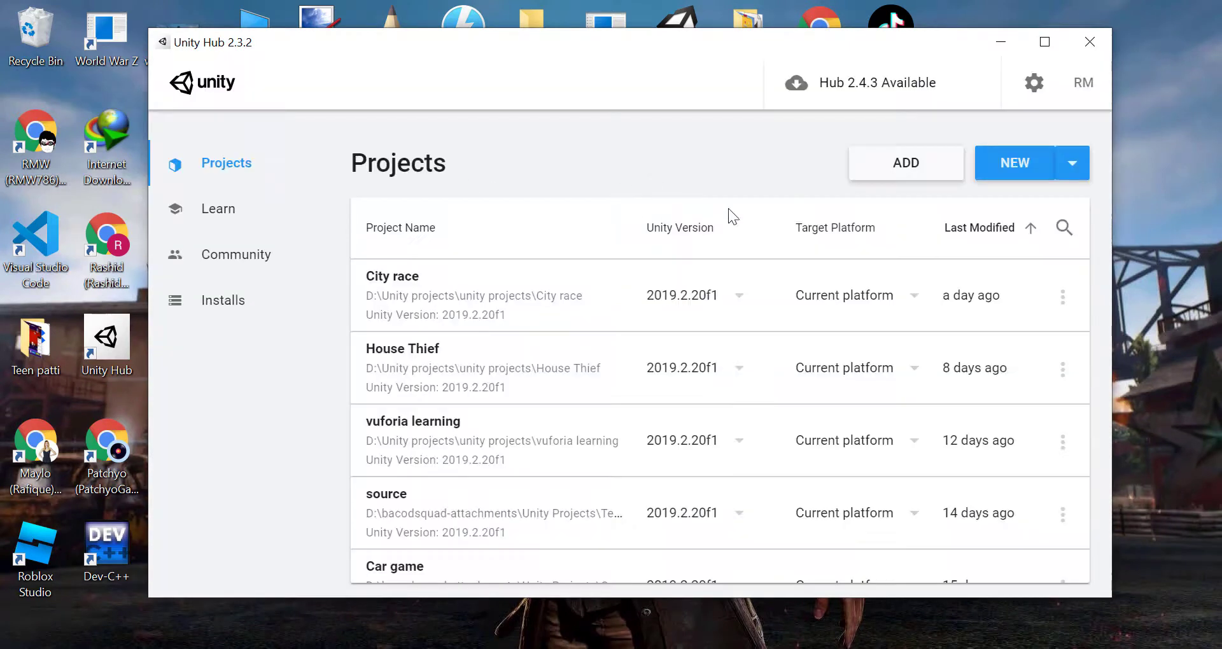
mouse_move(1015, 163)
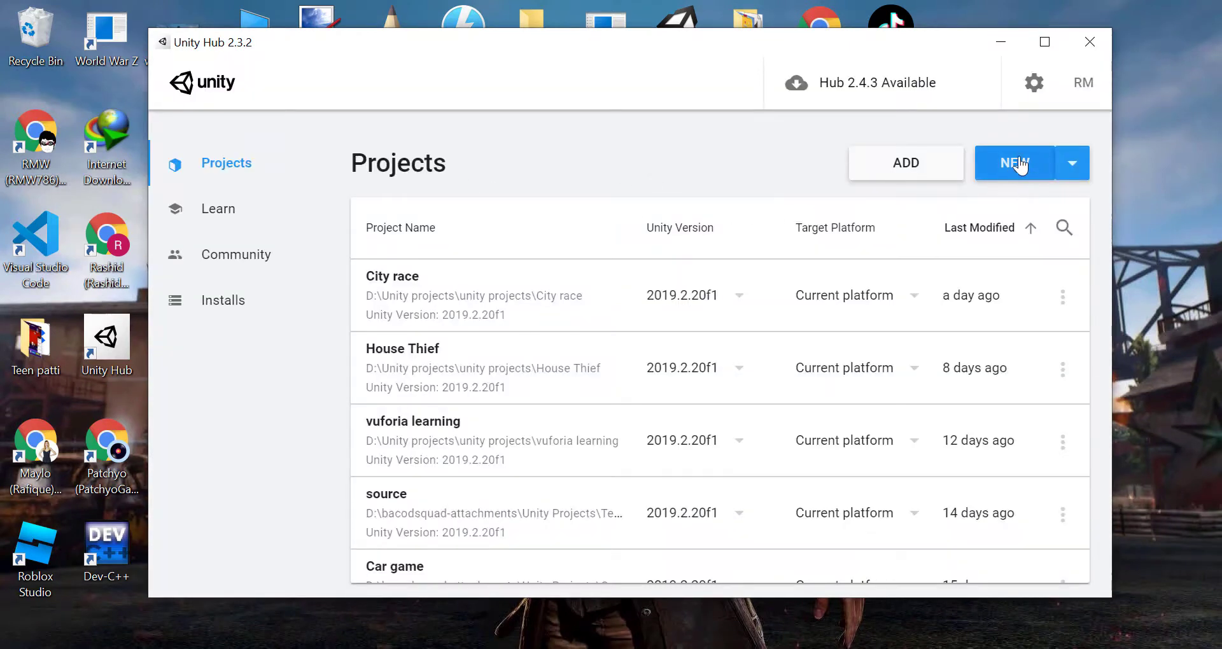
Step: Create a new 3D project named RollaBall in Unity Hub
click(1014, 163)
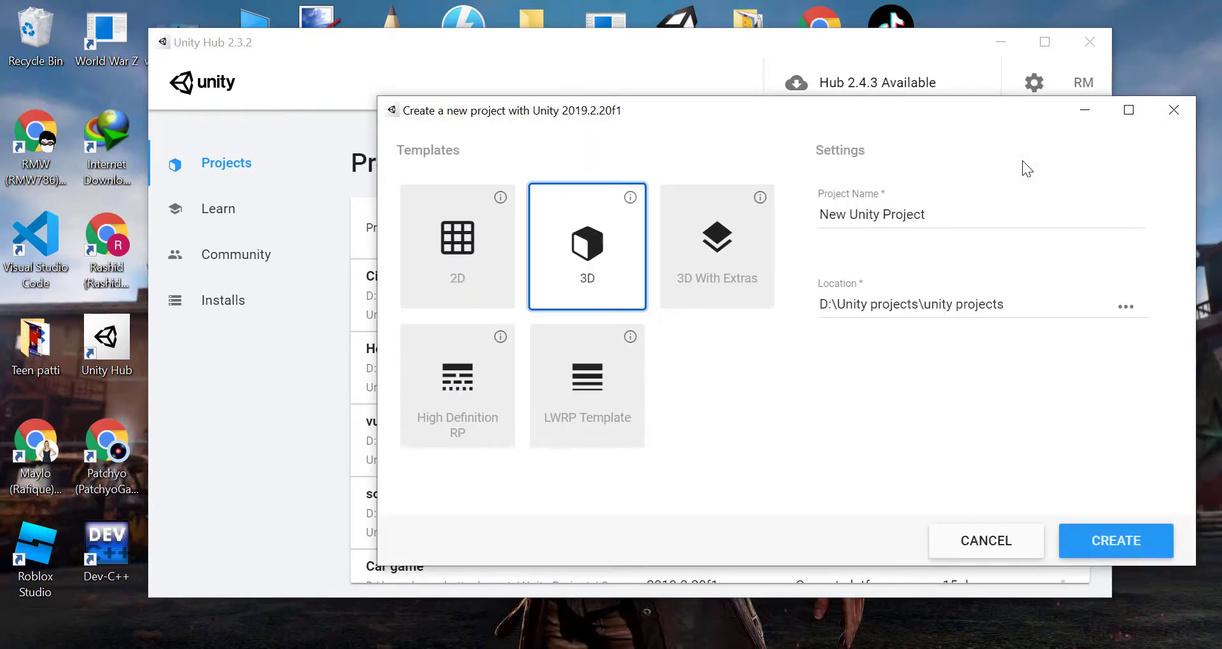
mouse_move(591, 263)
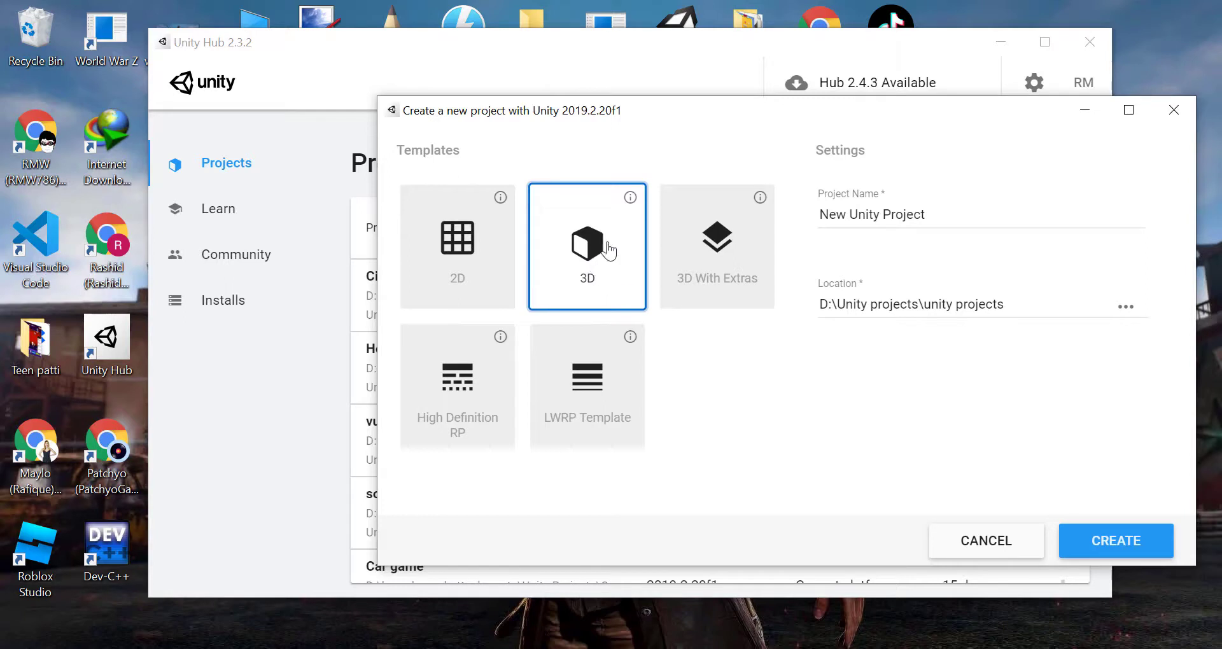
mouse_move(1020, 205)
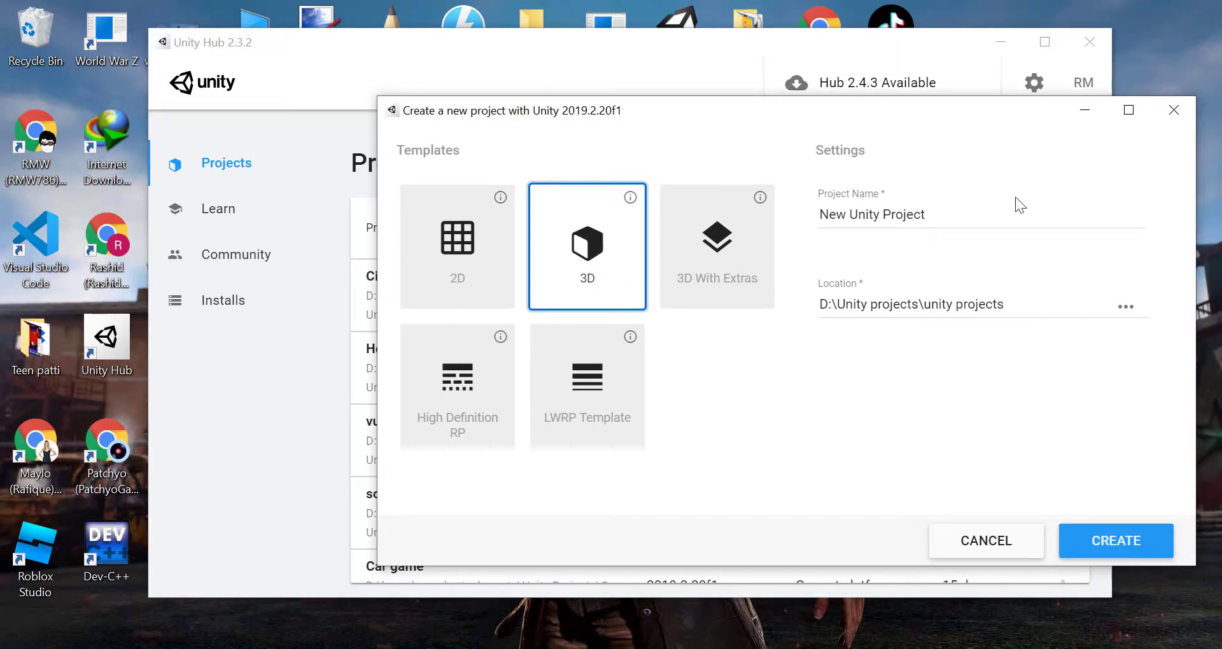
triple_click(870, 214)
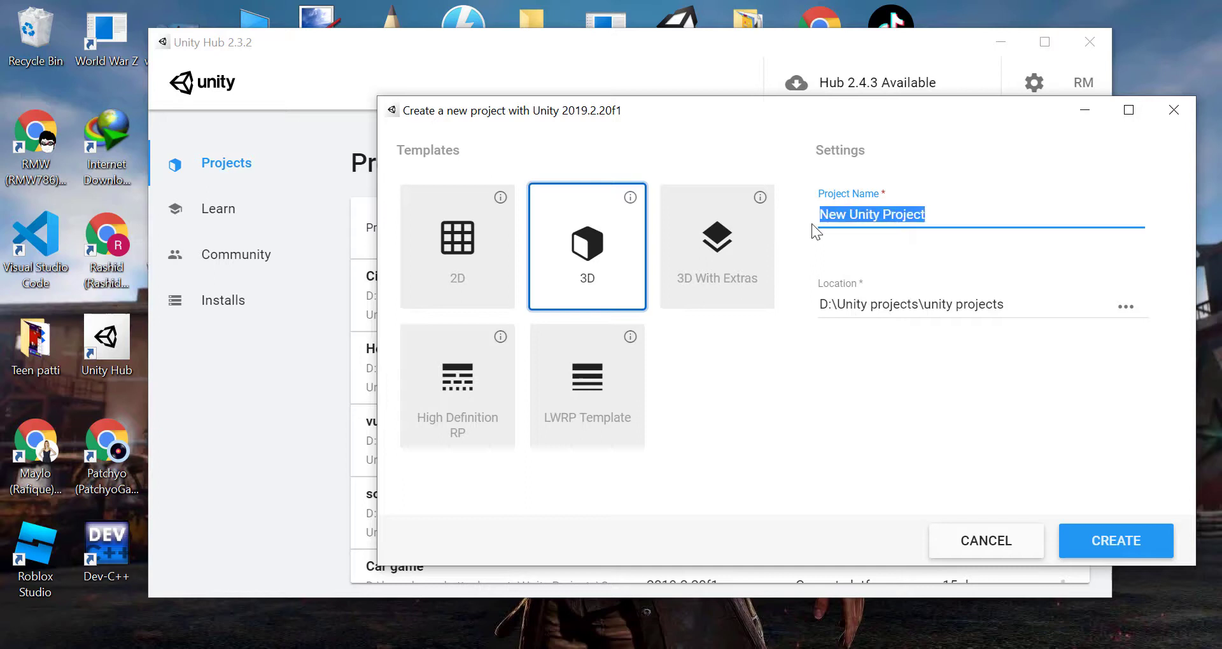
text(Ro)
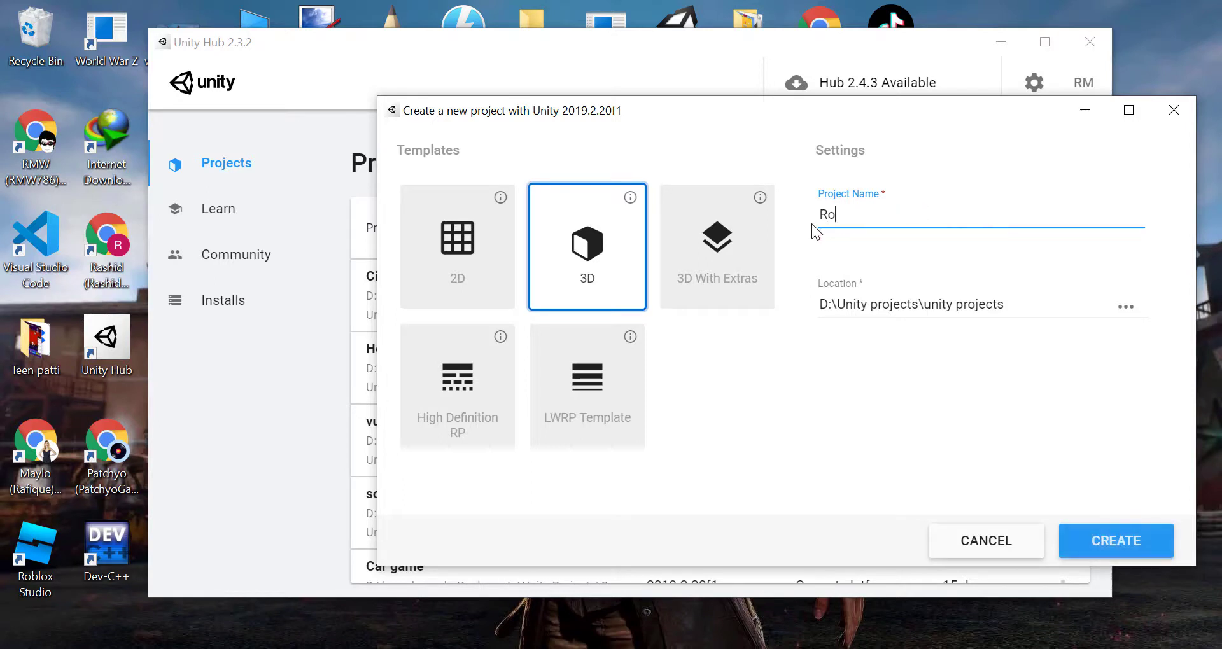
text(llA)
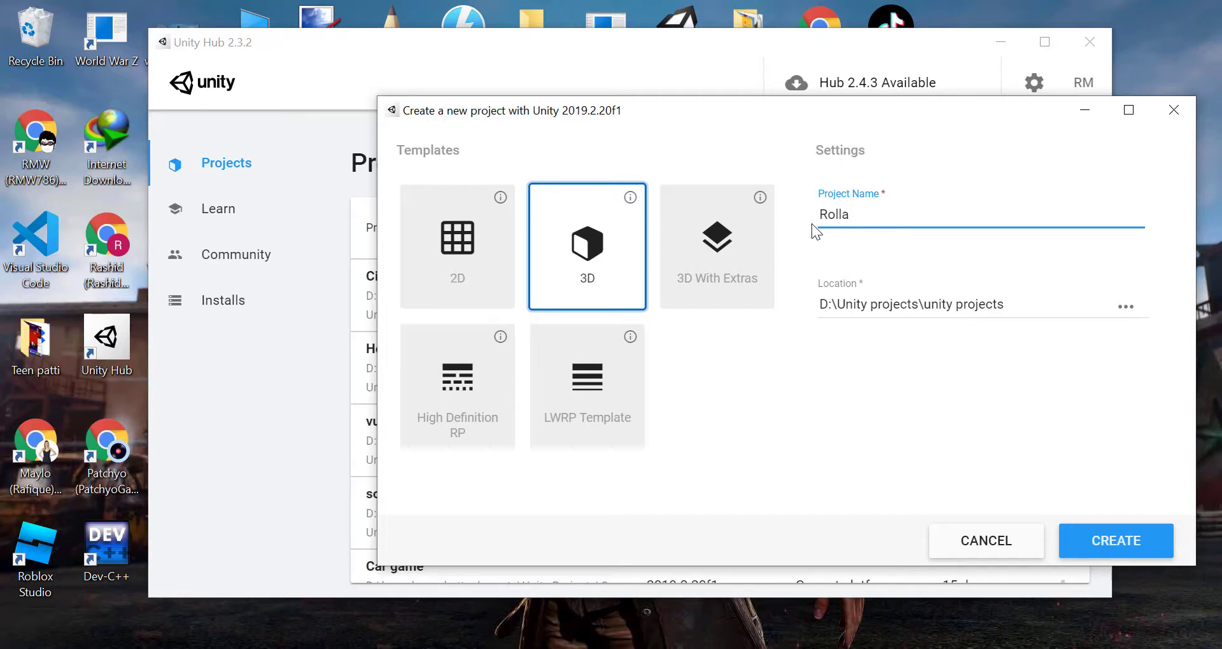
text(Ball)
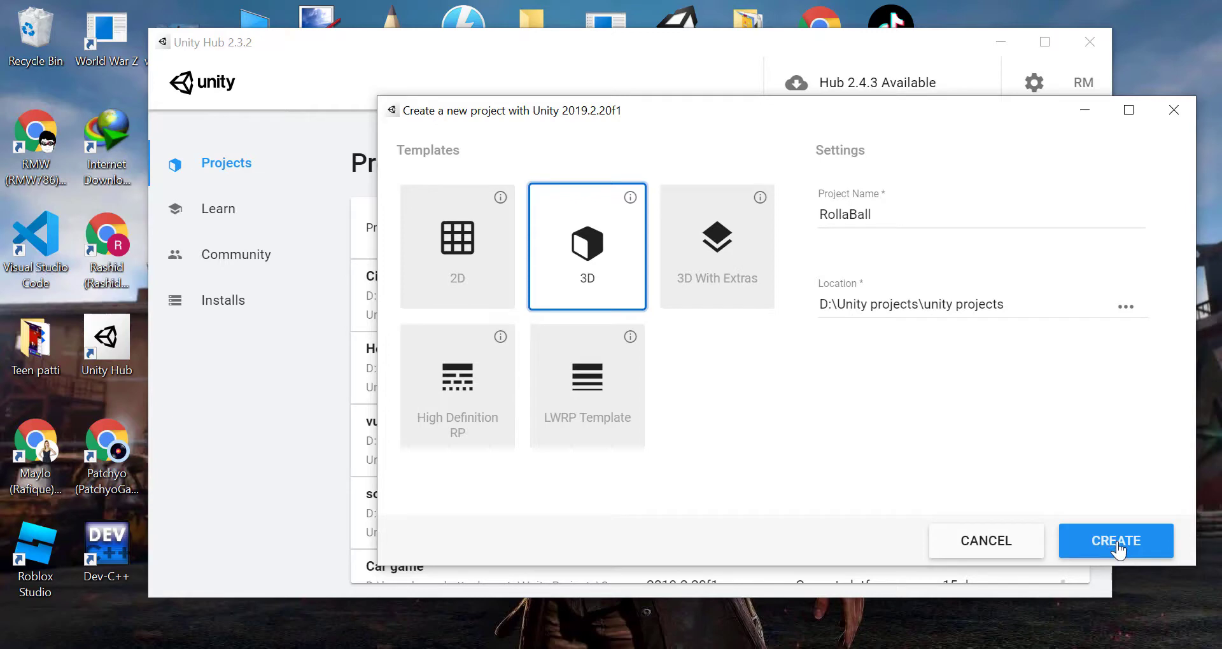
click(1115, 540)
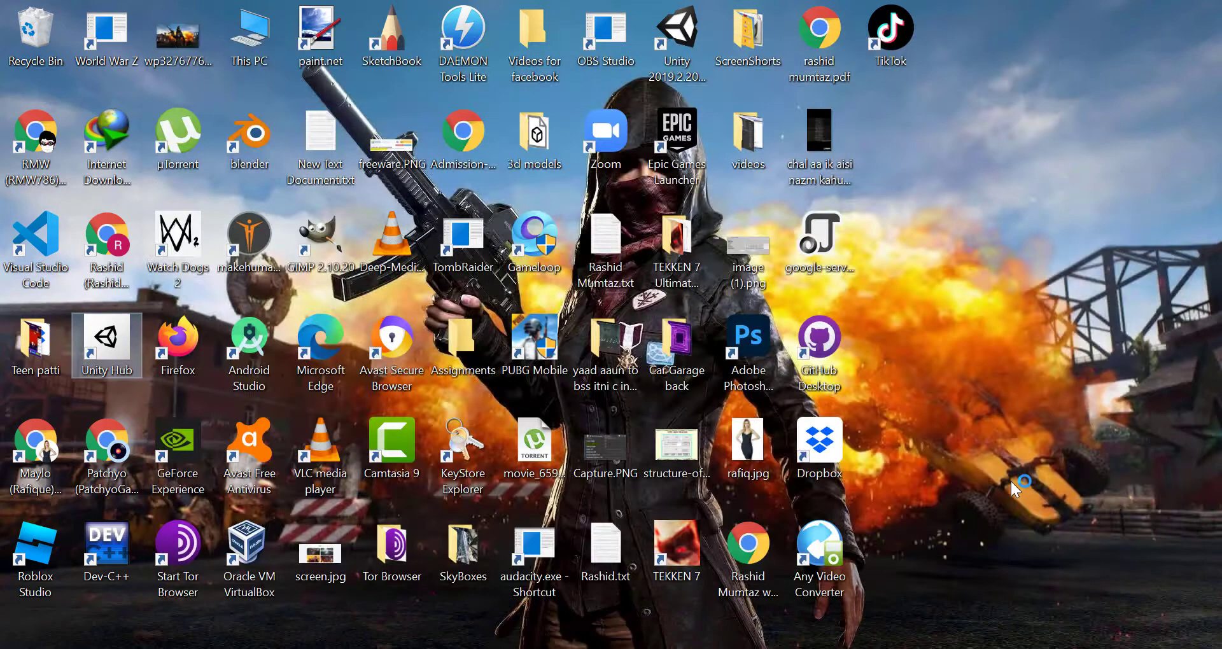
Step: Let the RollaBall project load until the editor shows its SampleScene
double_click(107, 345)
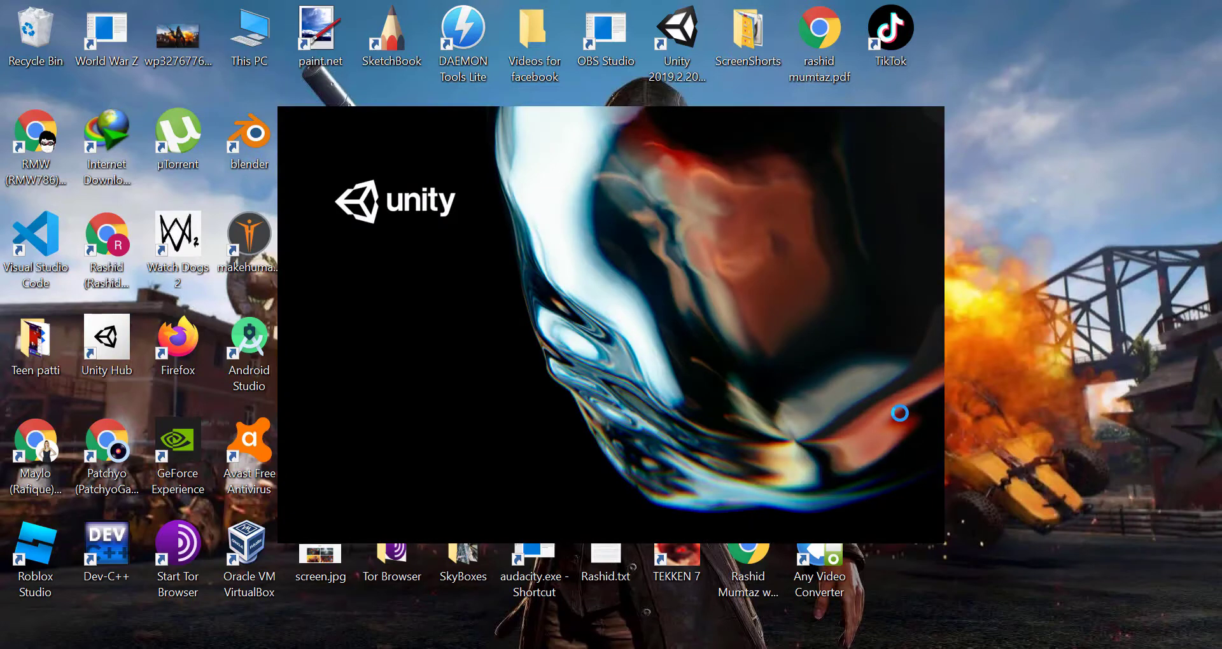
mouse_move(852, 395)
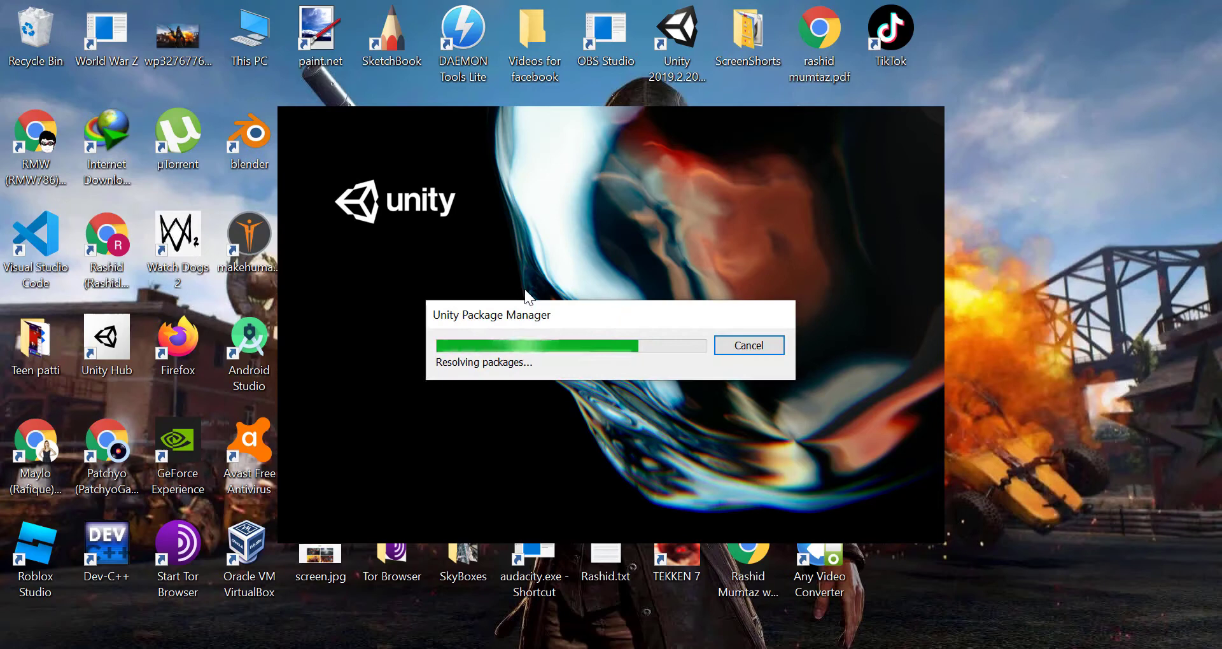
click(747, 345)
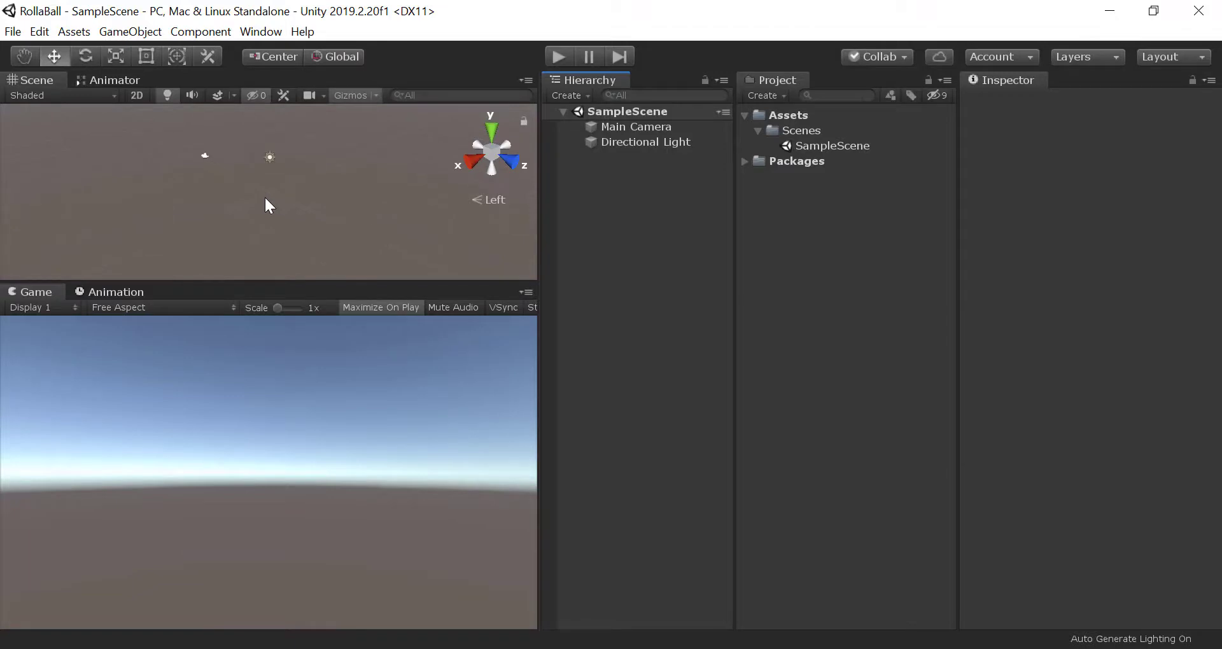
mouse_move(1013, 93)
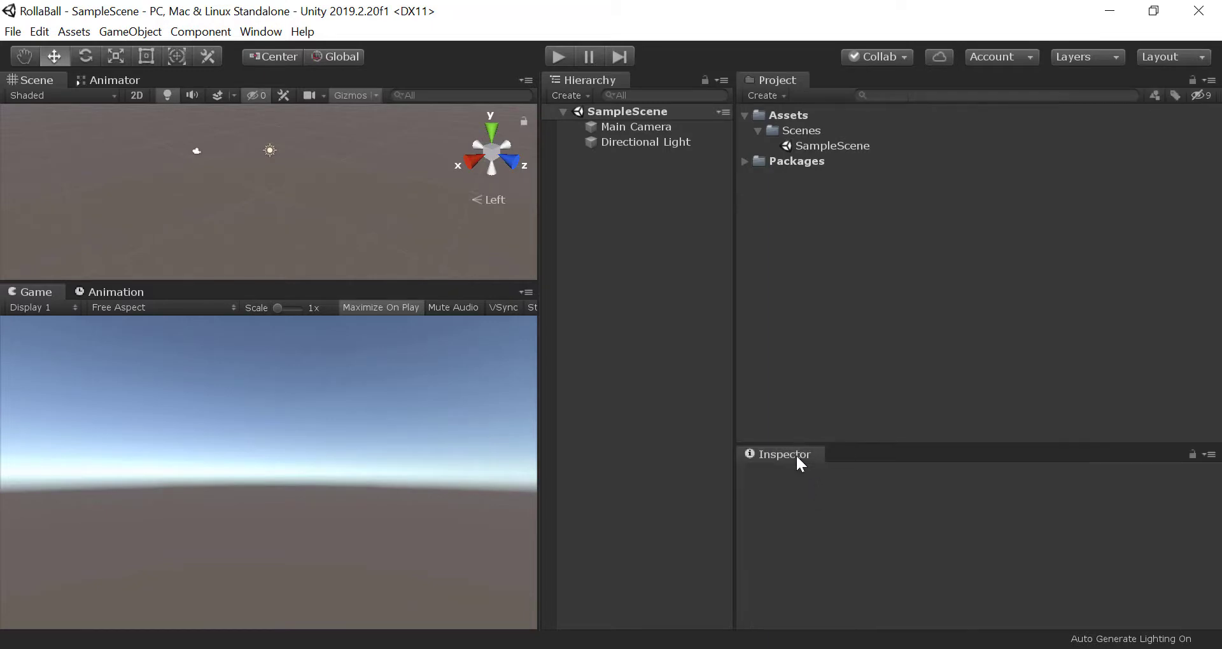
Step: Switch the editor to the 2 by 3 layout with the Project window in One Column Layout
click(782, 454)
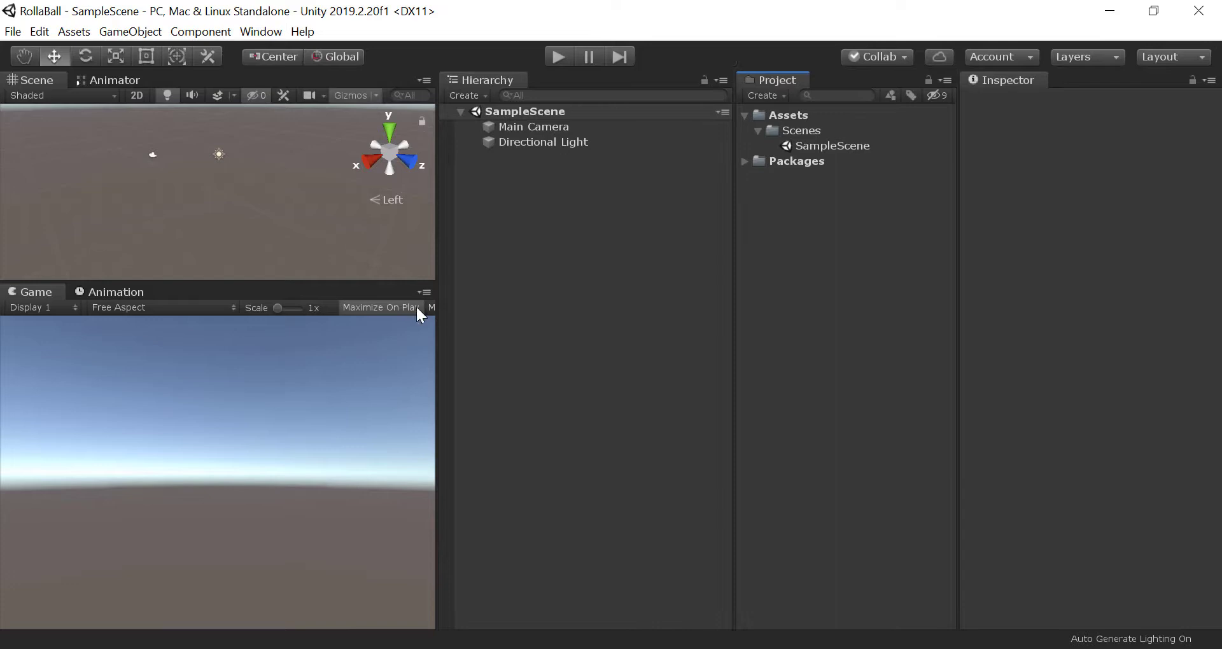
drag(437, 311, 537, 311)
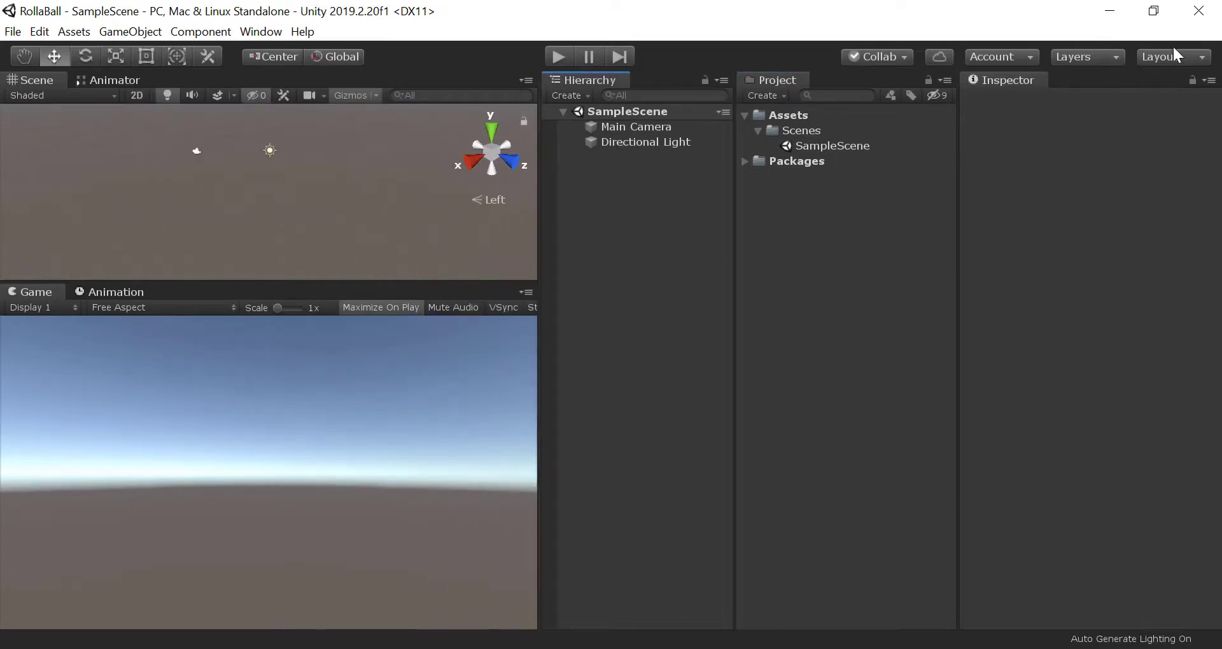
click(1167, 56)
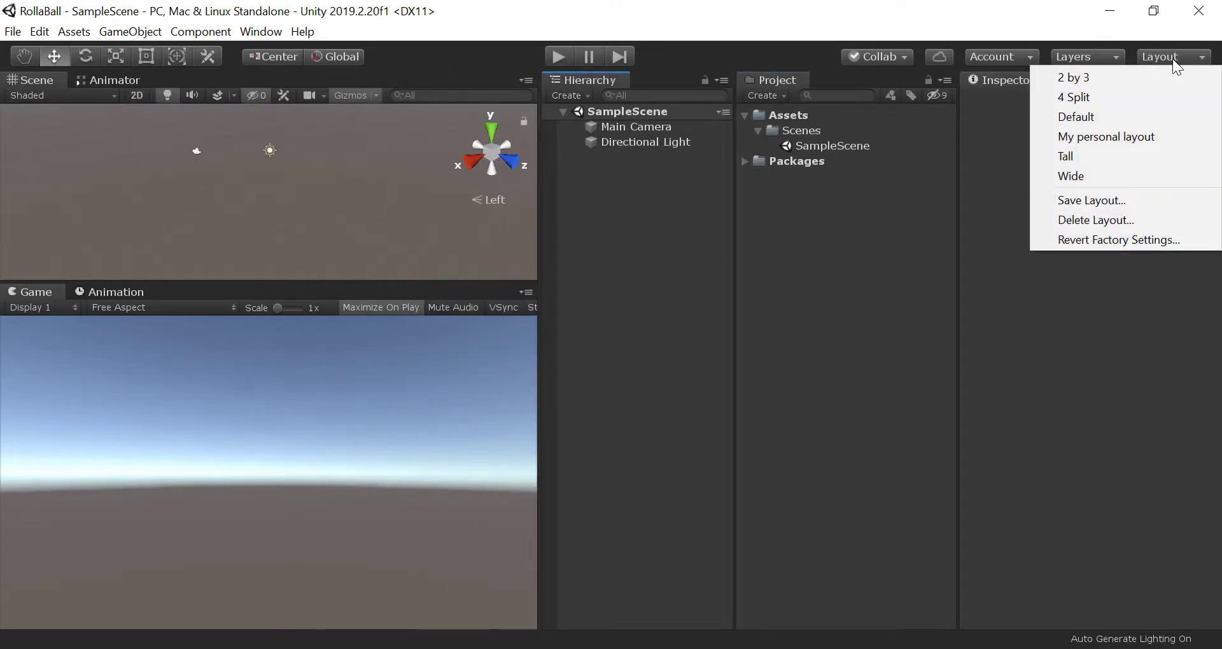
click(1073, 78)
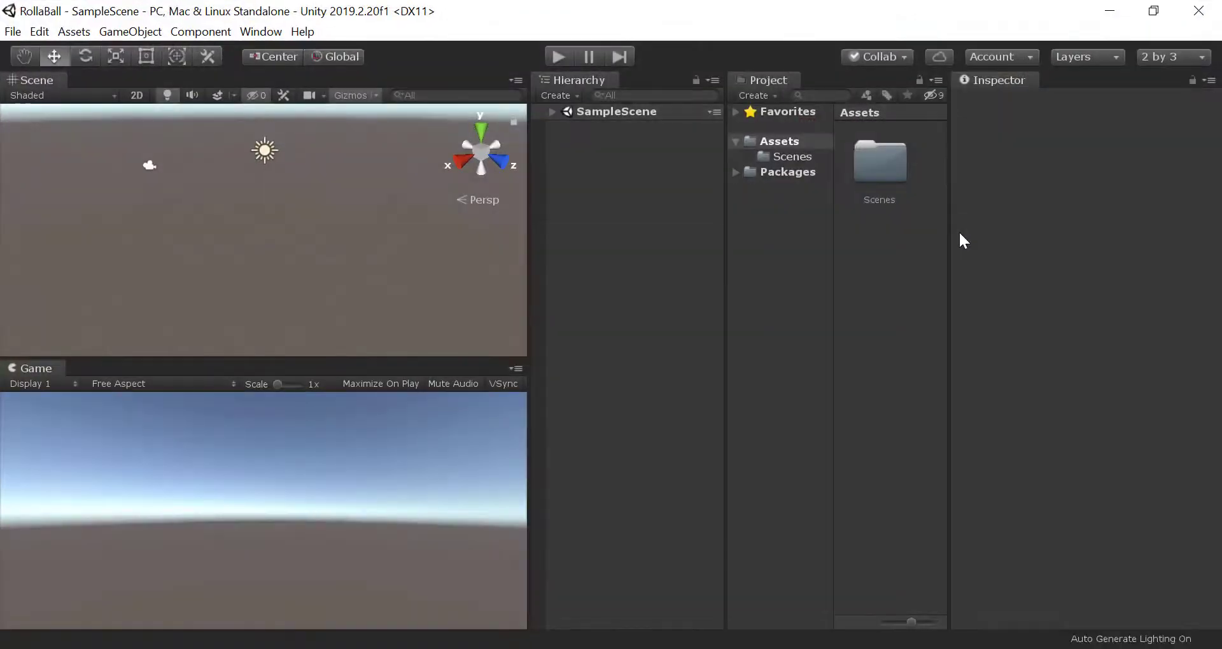
mouse_move(940, 88)
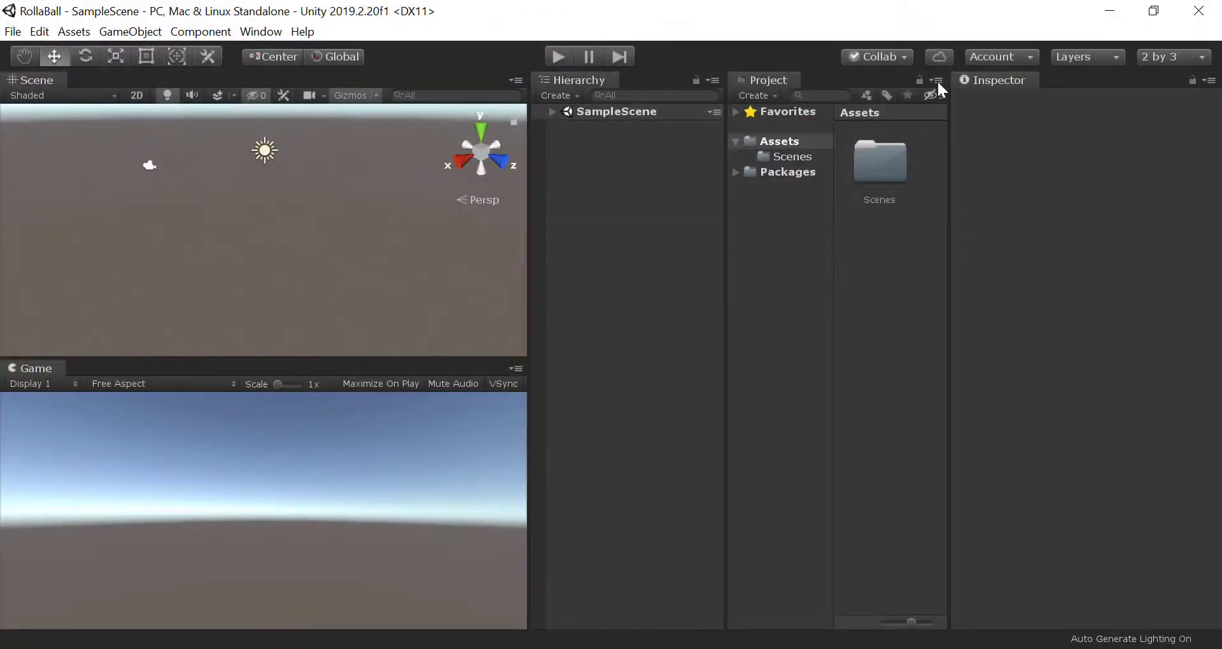
click(938, 80)
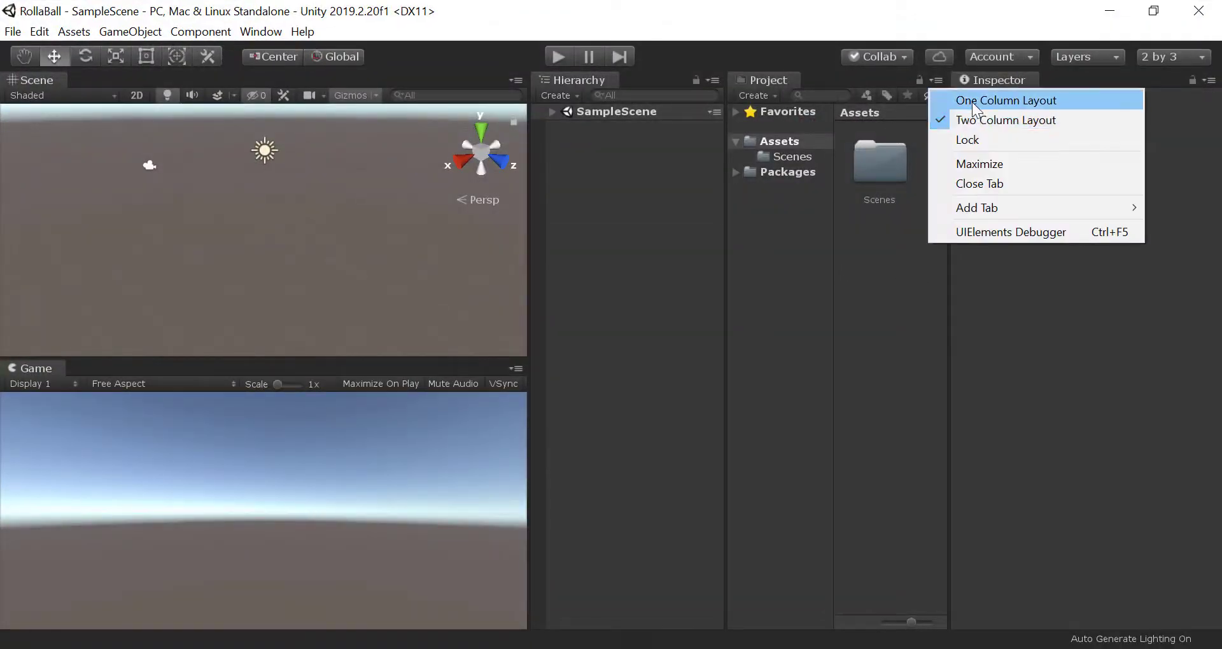
click(1004, 99)
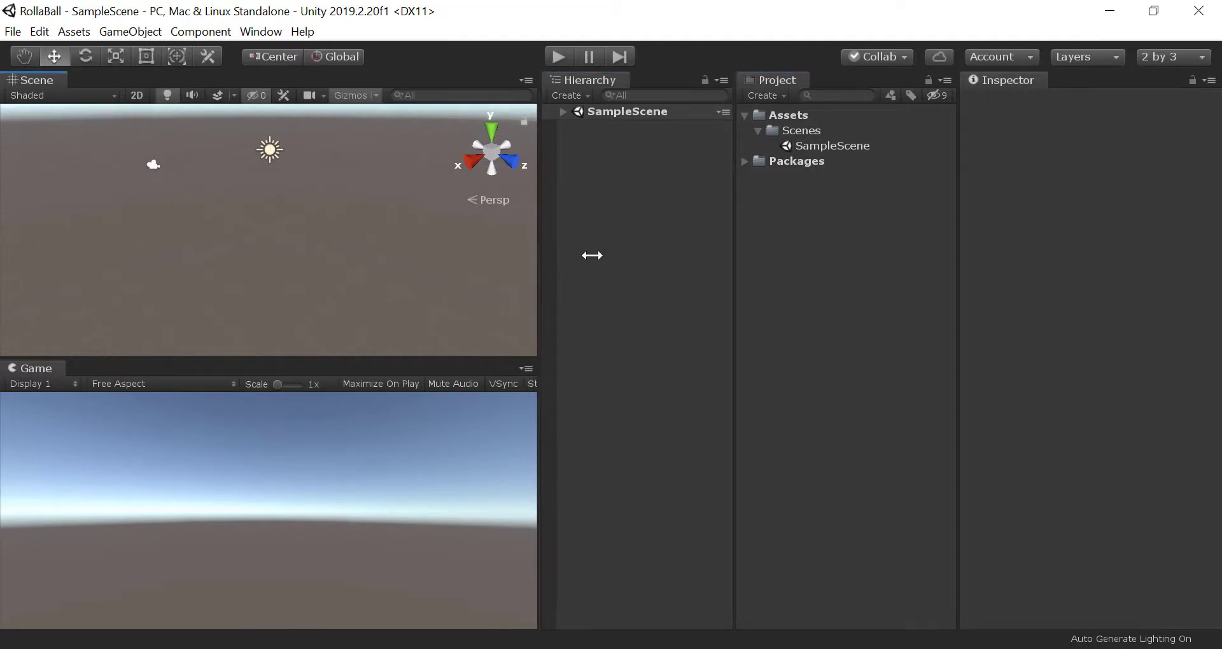
Step: Save SampleScene from the Hierarchy and select it, showing Main Camera and Directional Light
right_click(623, 112)
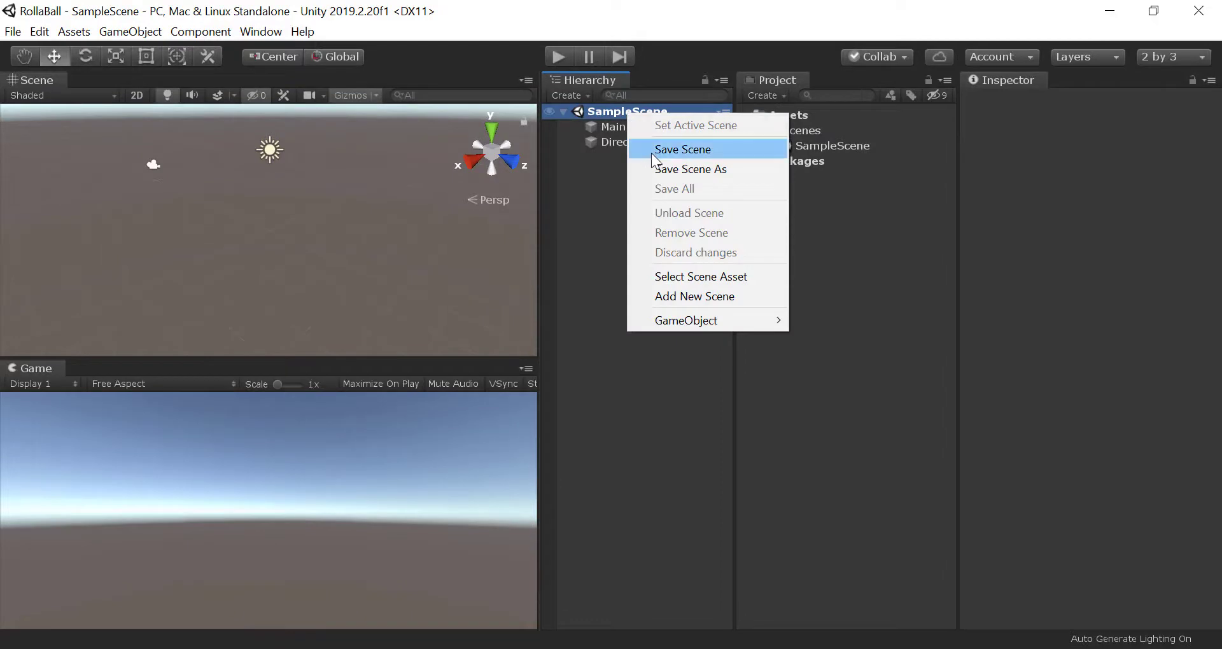
click(682, 149)
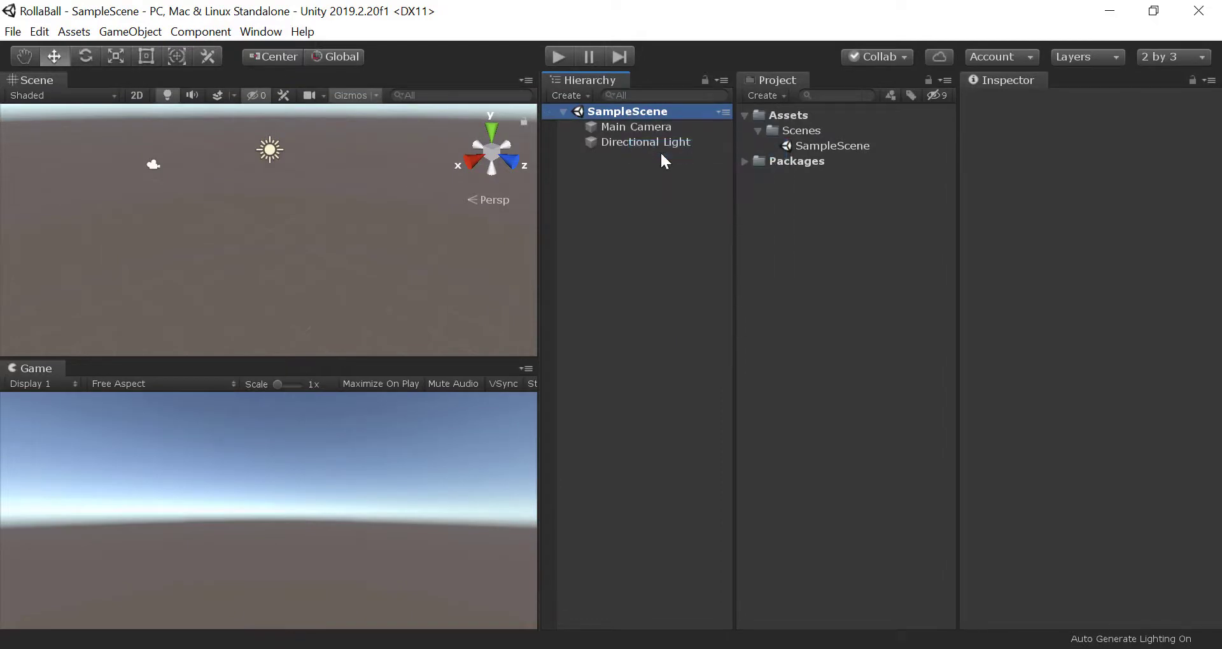
mouse_move(612, 117)
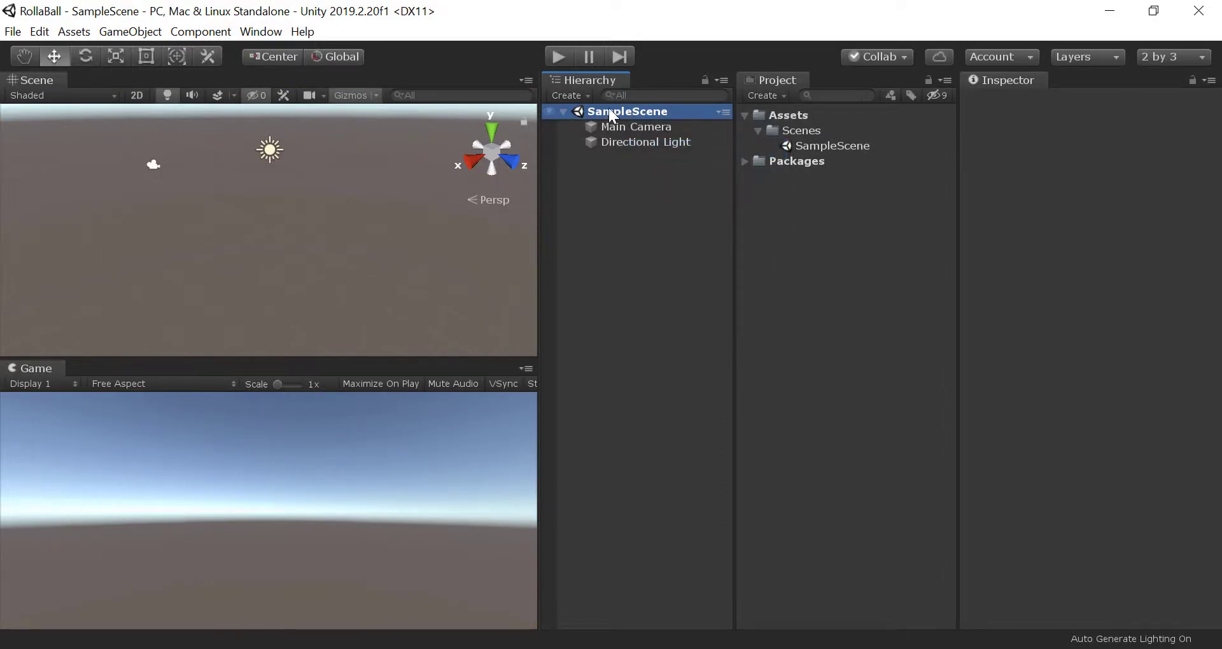
click(11, 30)
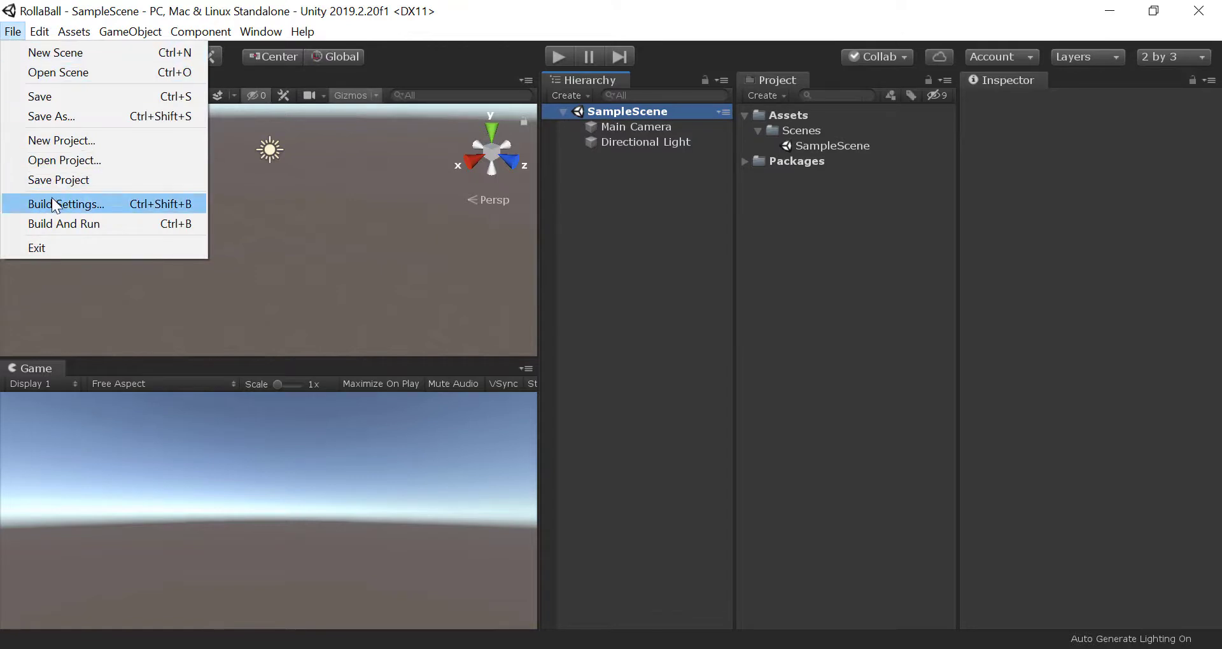
Step: Add Scenes/SampleScene to Scenes In Build in Build Settings
click(65, 204)
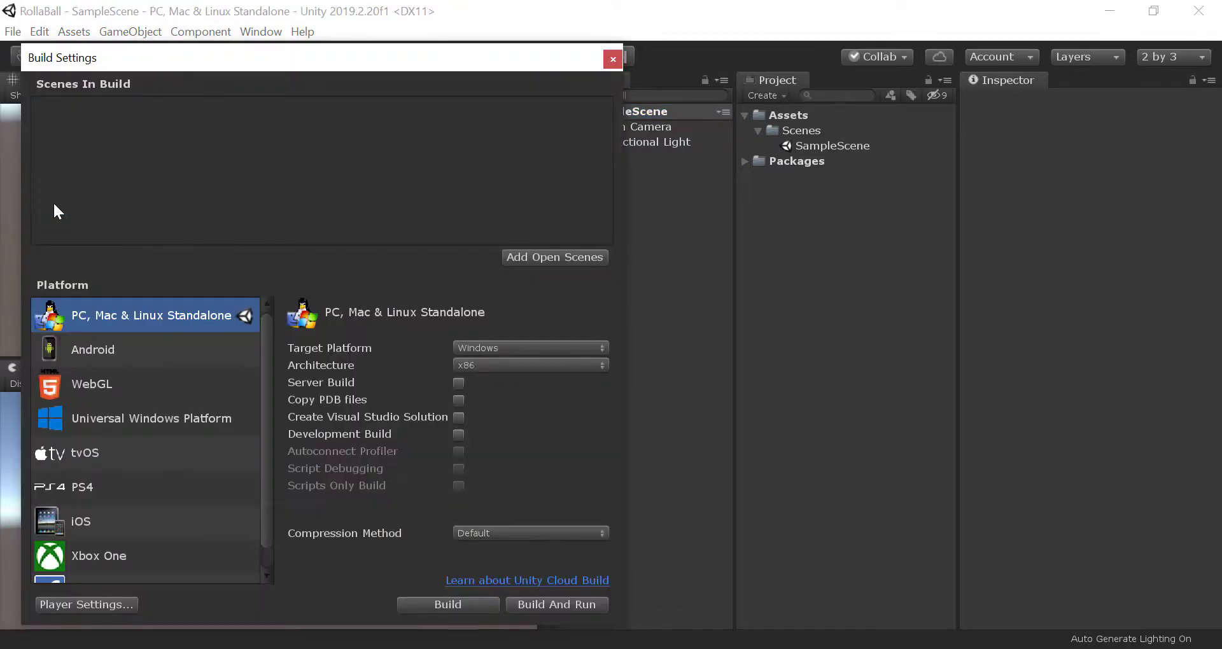
drag(312, 57, 280, 61)
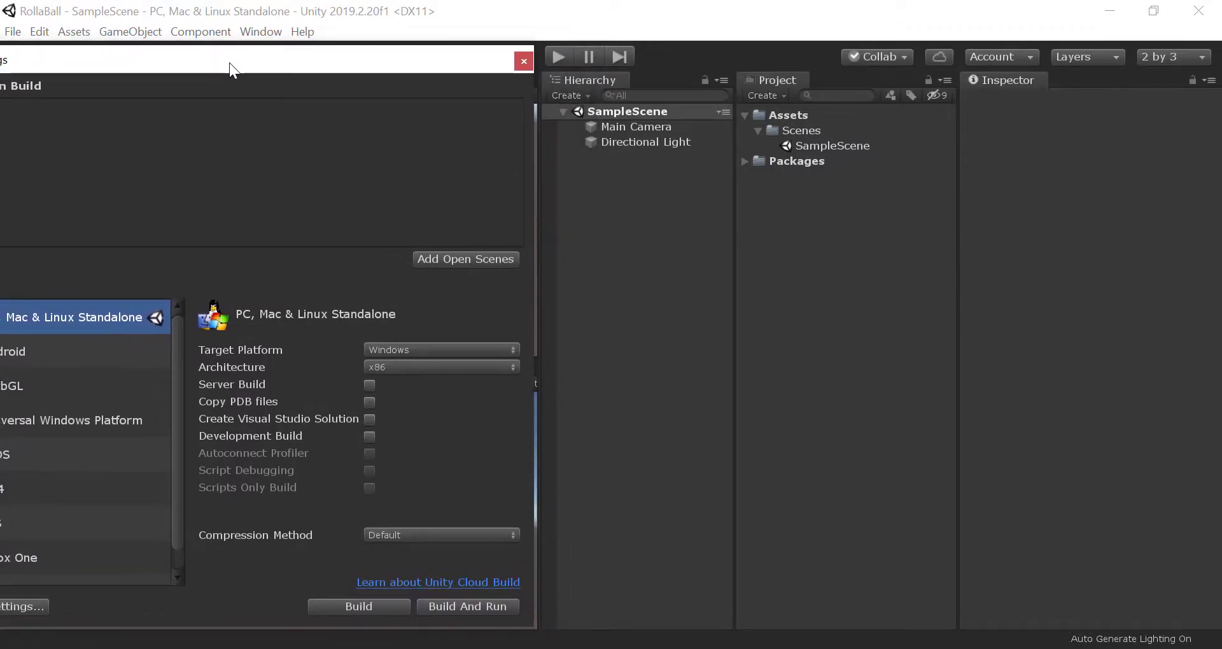
mouse_move(465, 258)
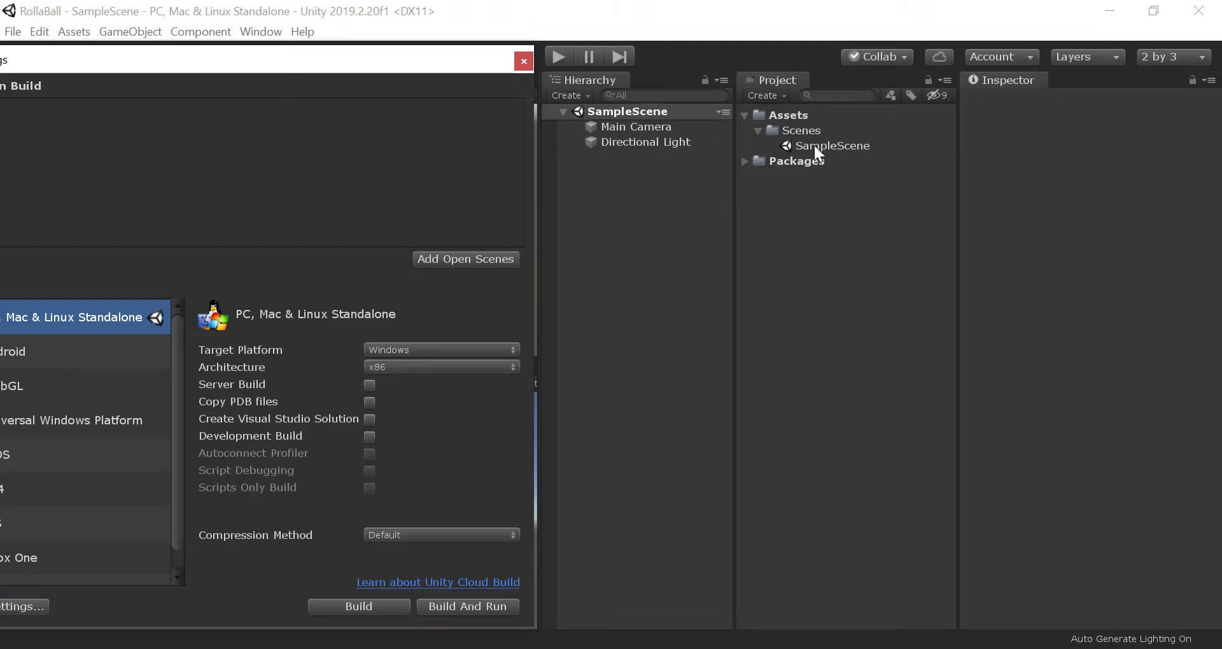
mouse_move(489, 270)
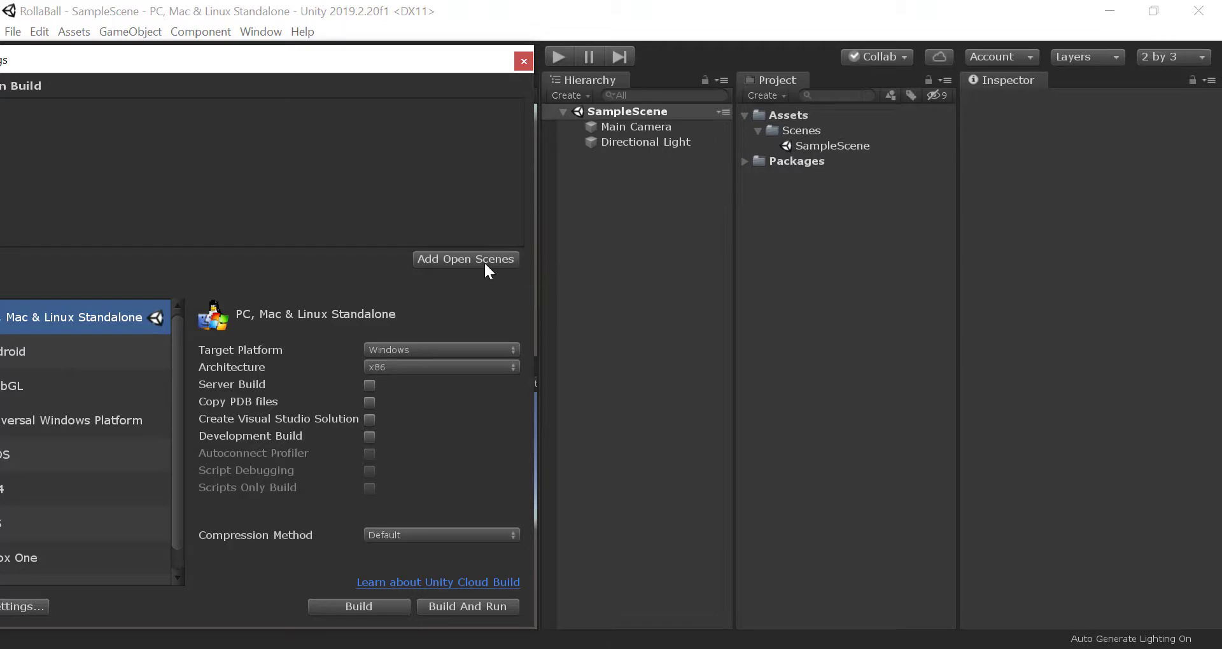
drag(264, 60, 300, 68)
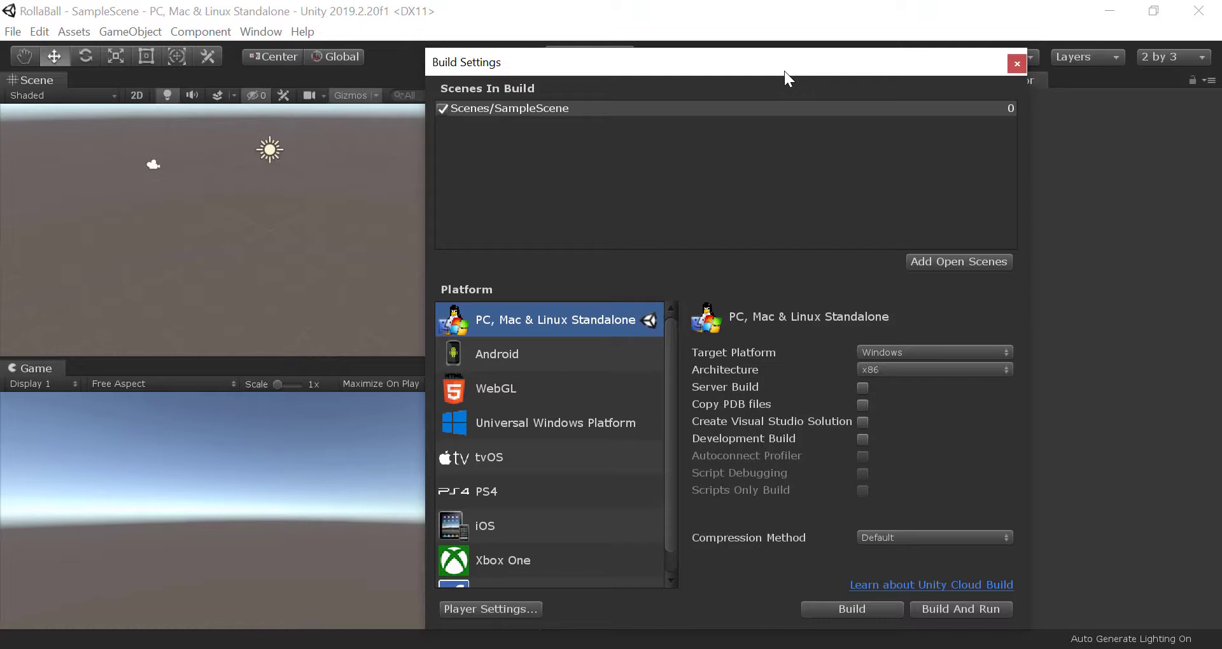
mouse_move(499, 619)
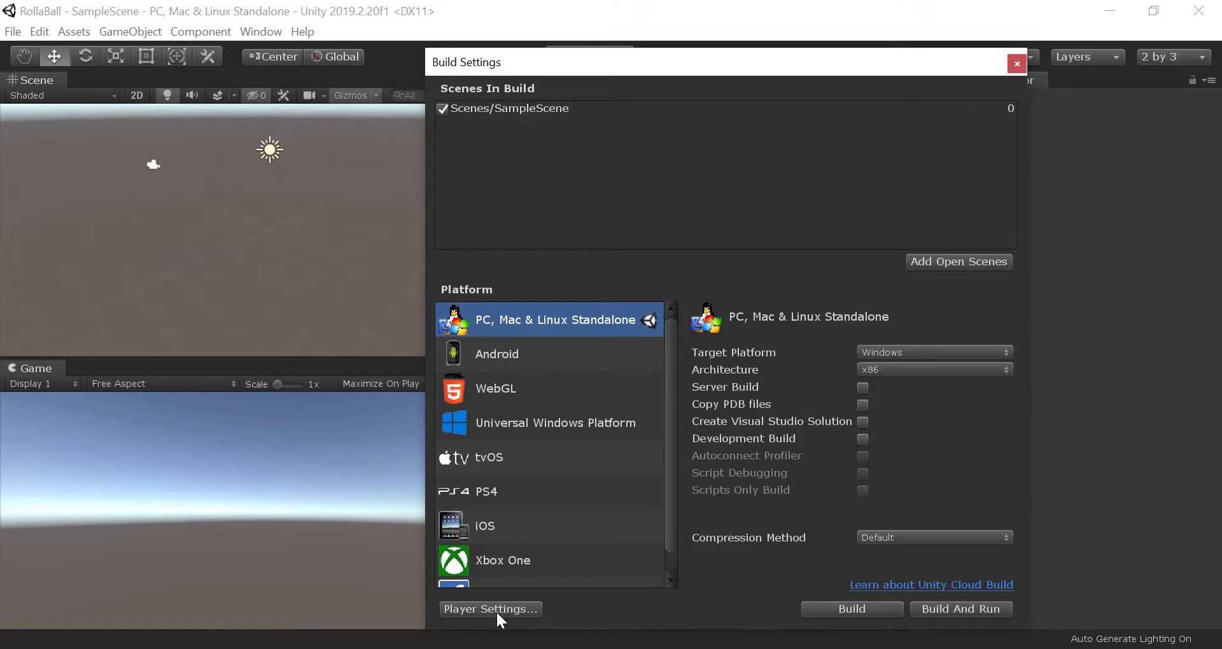
mouse_move(471, 474)
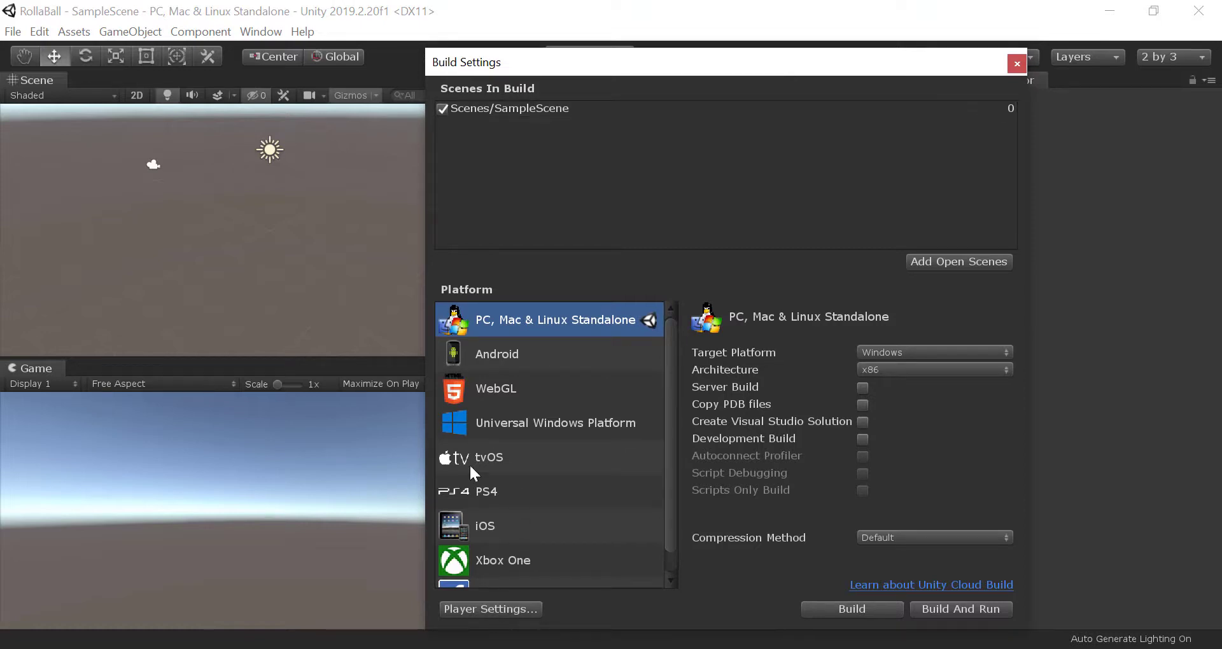
Step: Preview Android and WebGL platforms, return to PC, Mac & Linux Standalone, and go to Player Settings
click(497, 354)
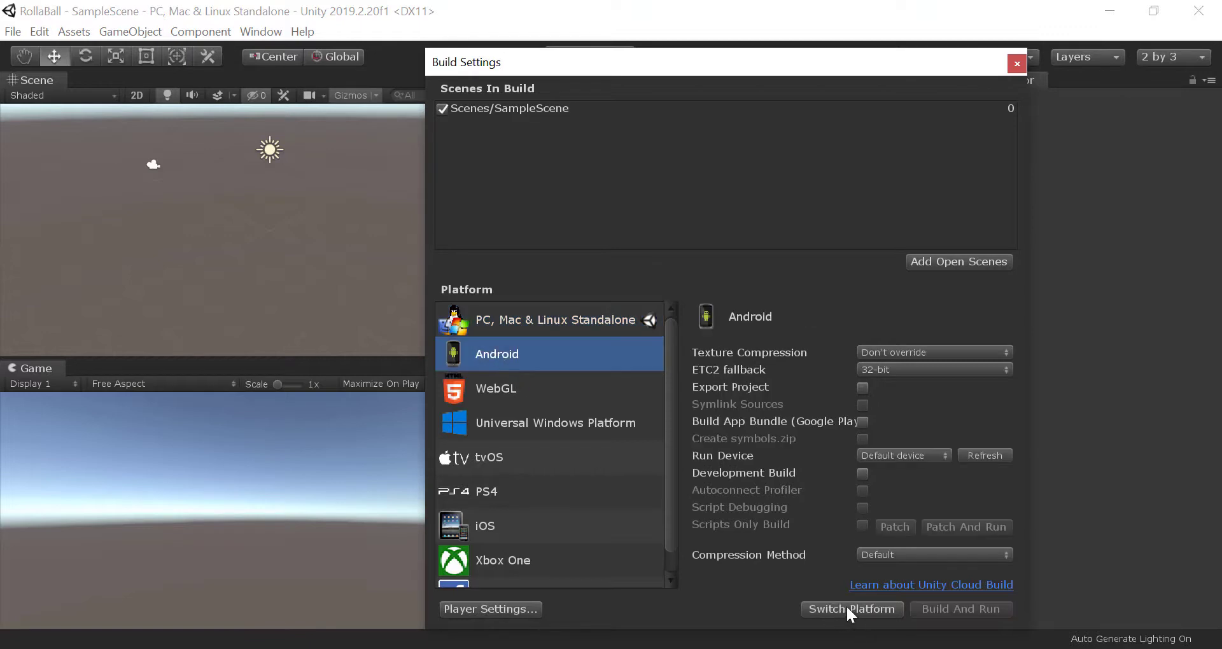
click(495, 388)
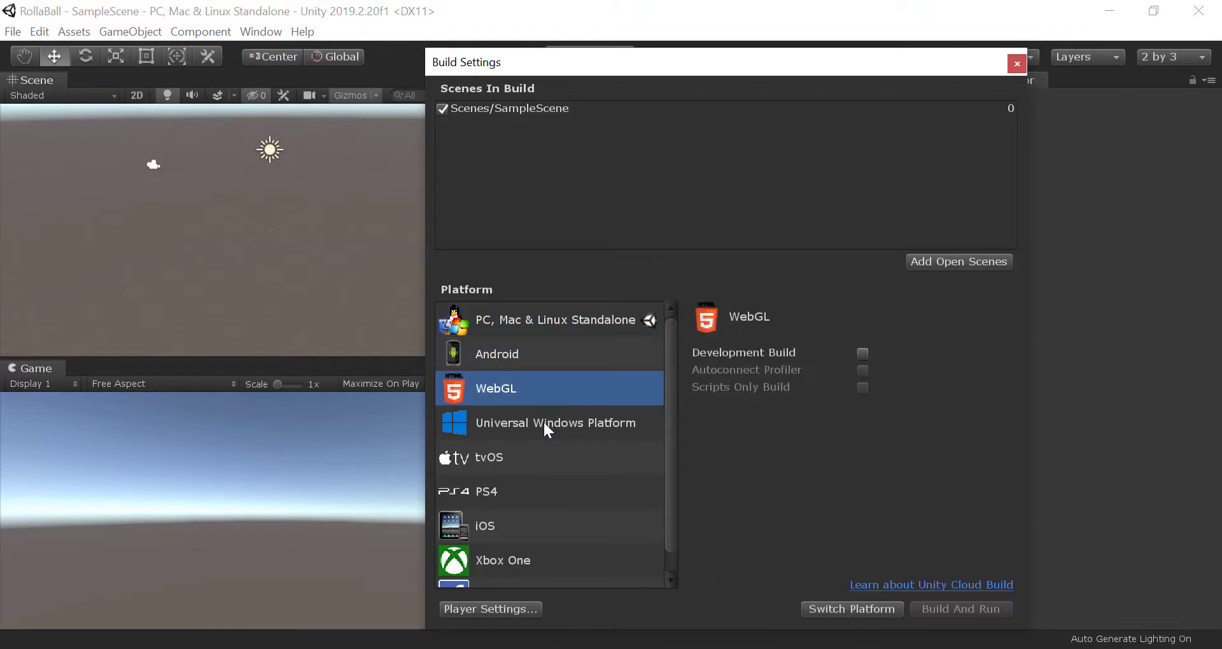
click(555, 320)
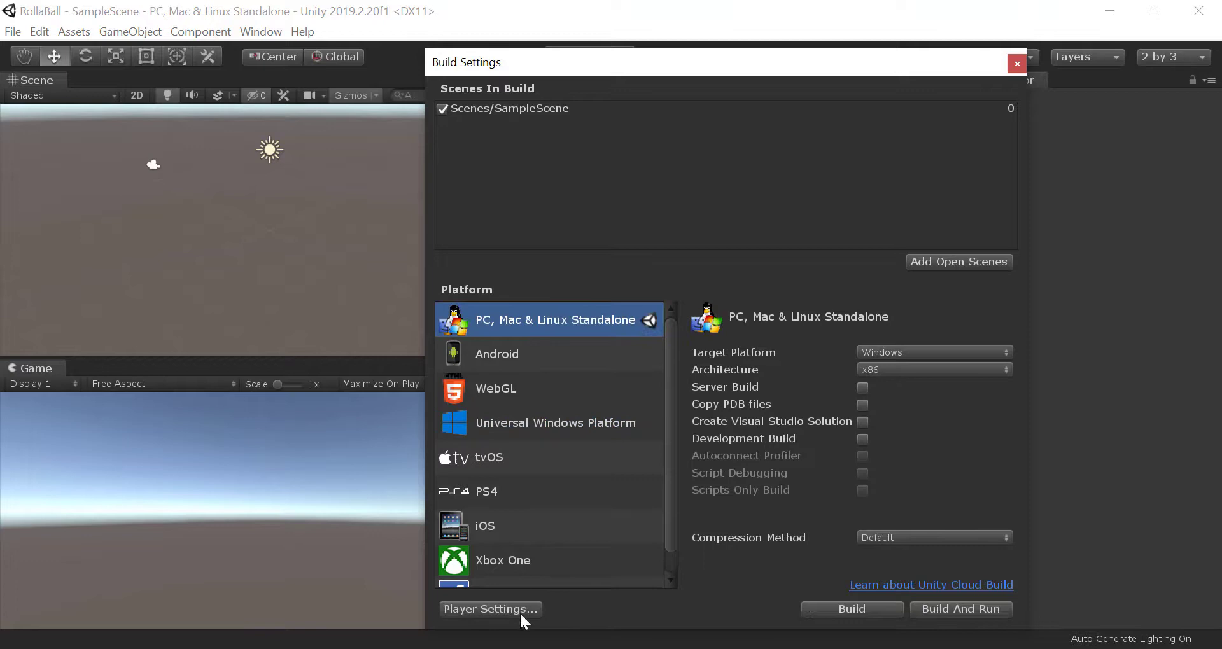
click(489, 608)
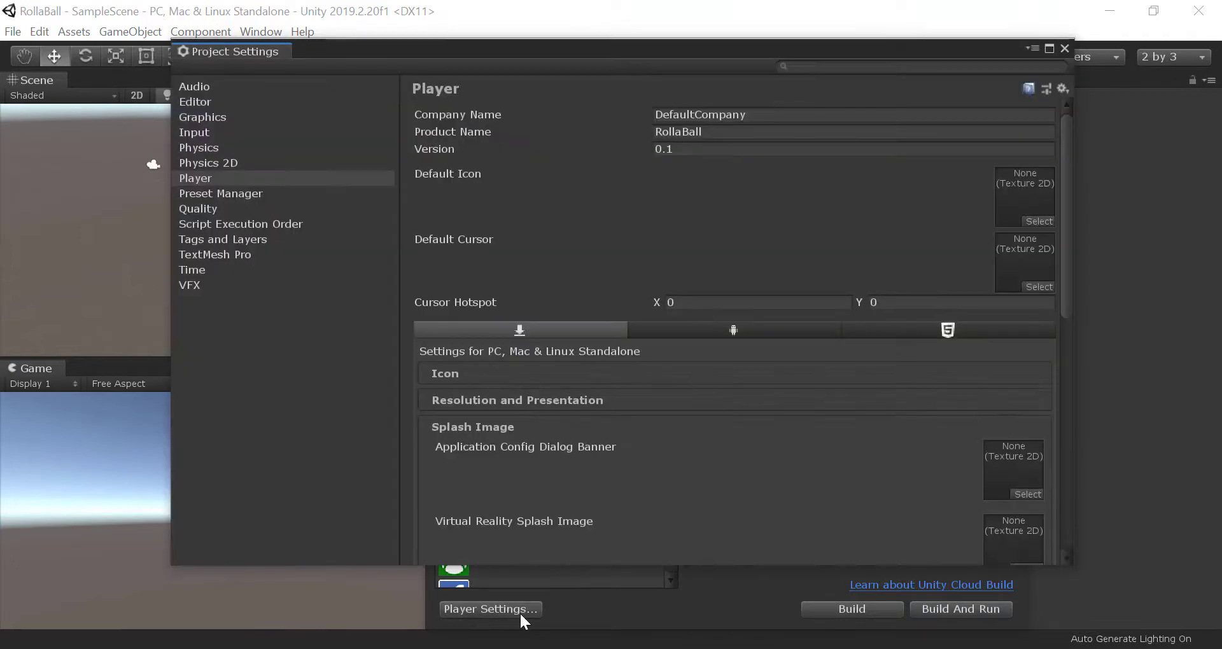
mouse_move(760, 116)
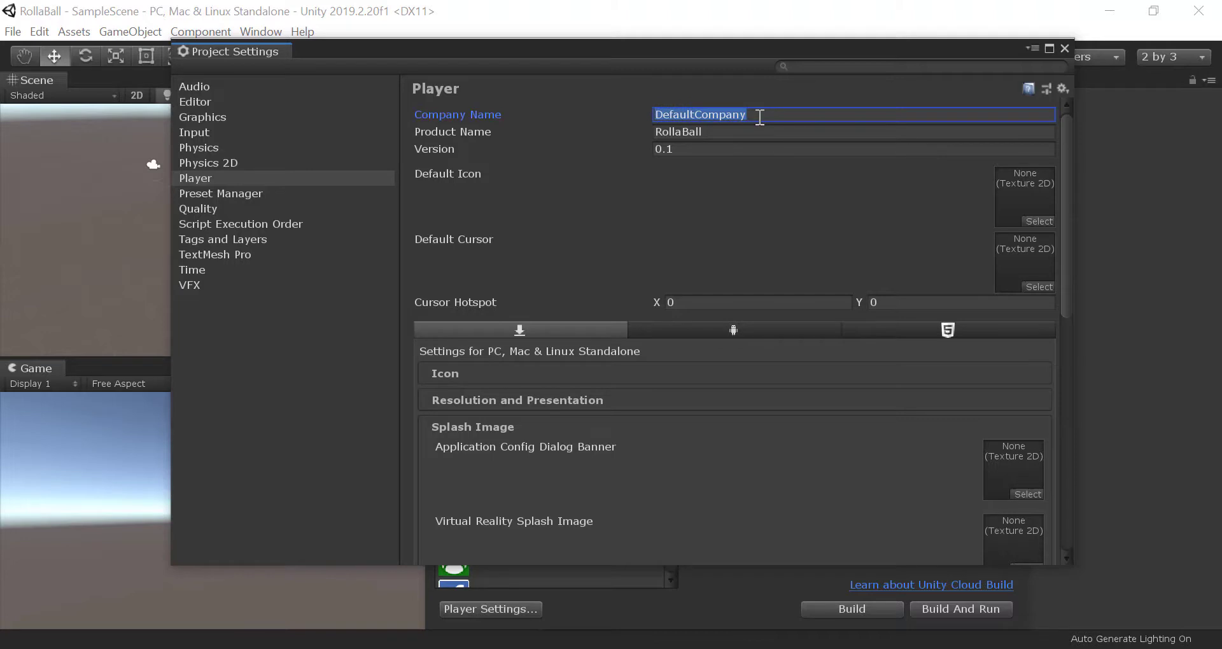
Step: Set Company Name to Unity Forum in Player settings, then close Project Settings and Build Settings
text(Unity Fo)
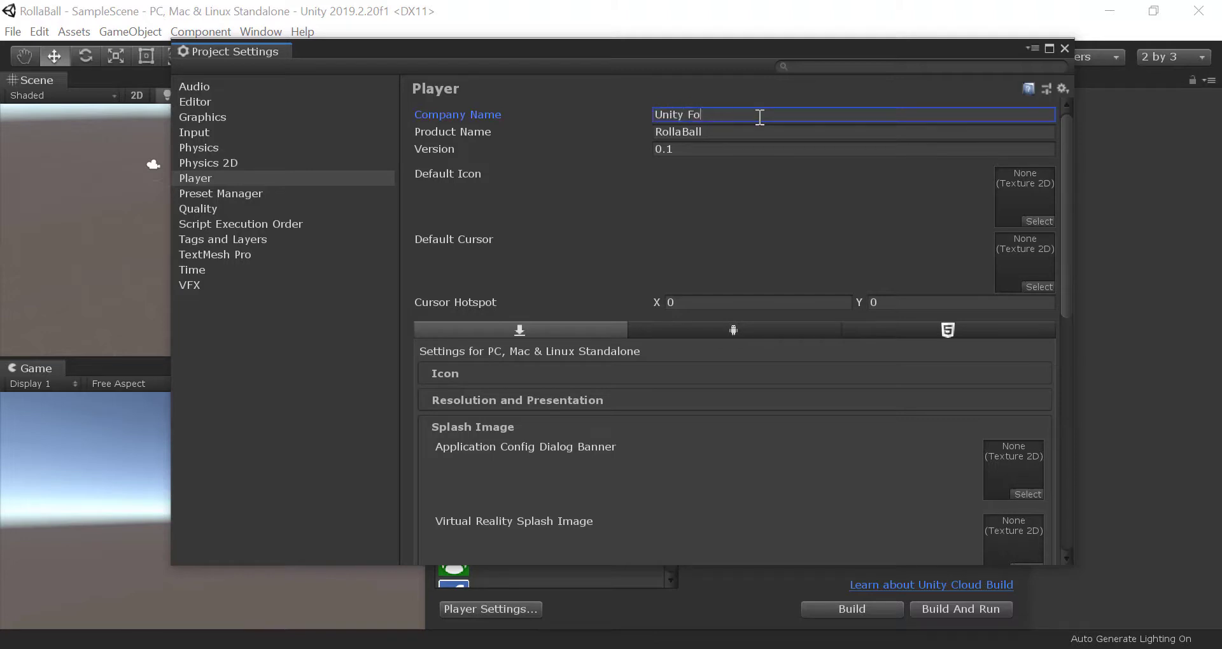
text(rum)
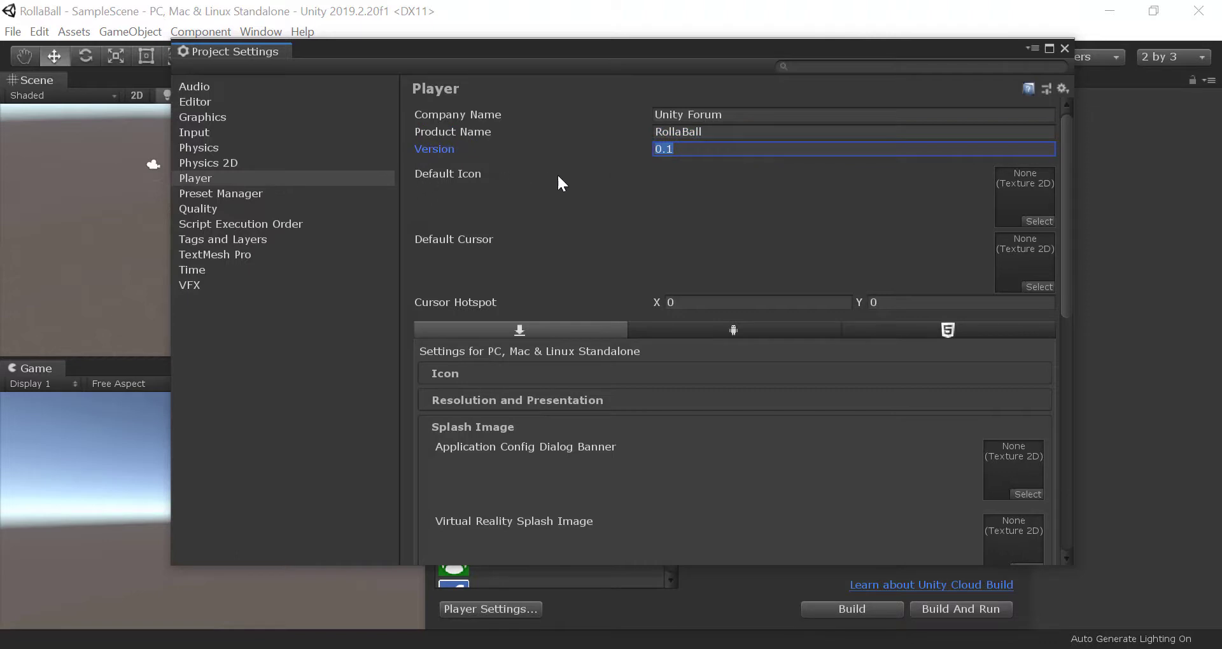
click(1038, 220)
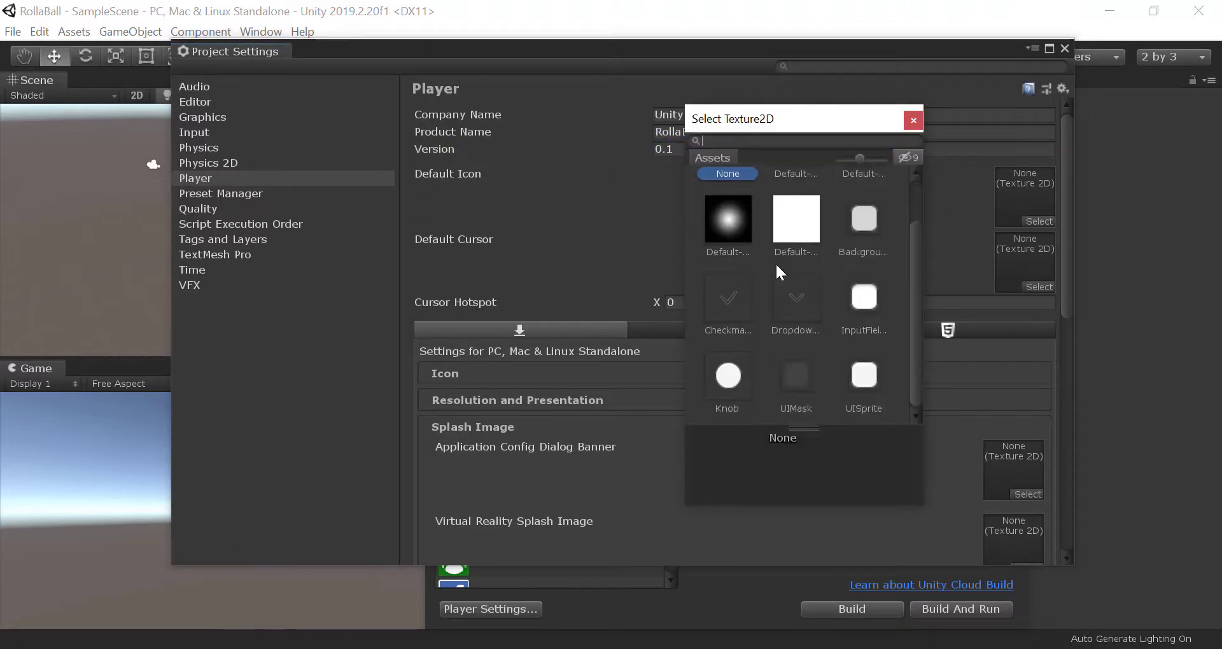
click(911, 119)
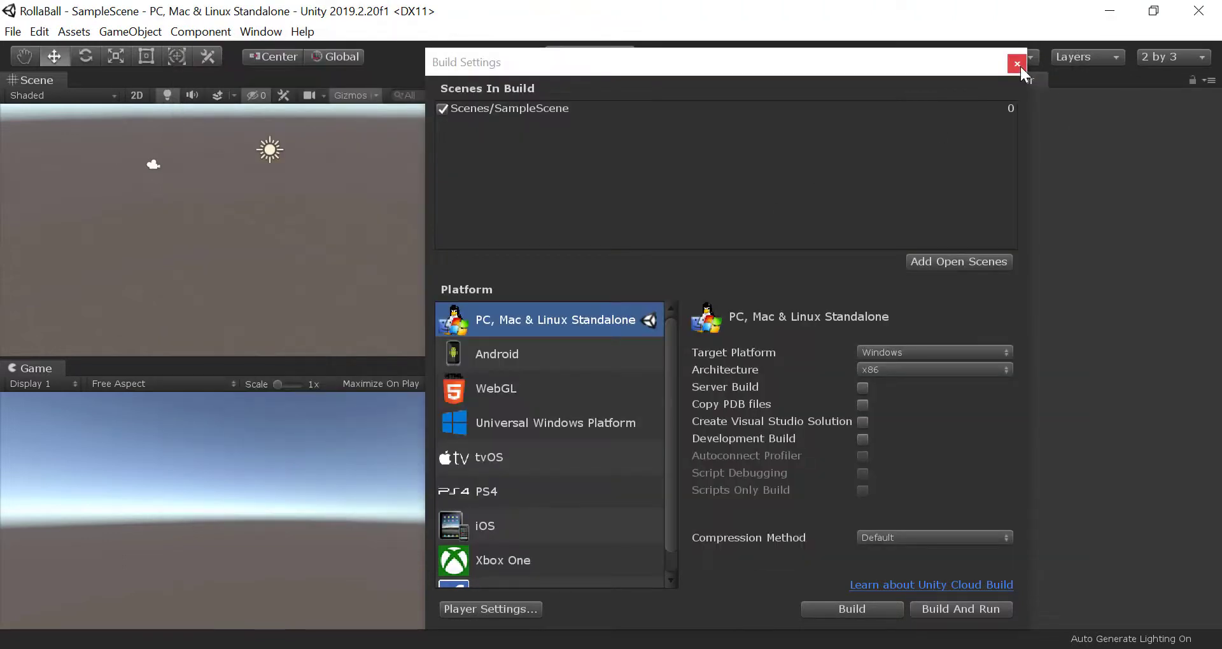
click(1017, 64)
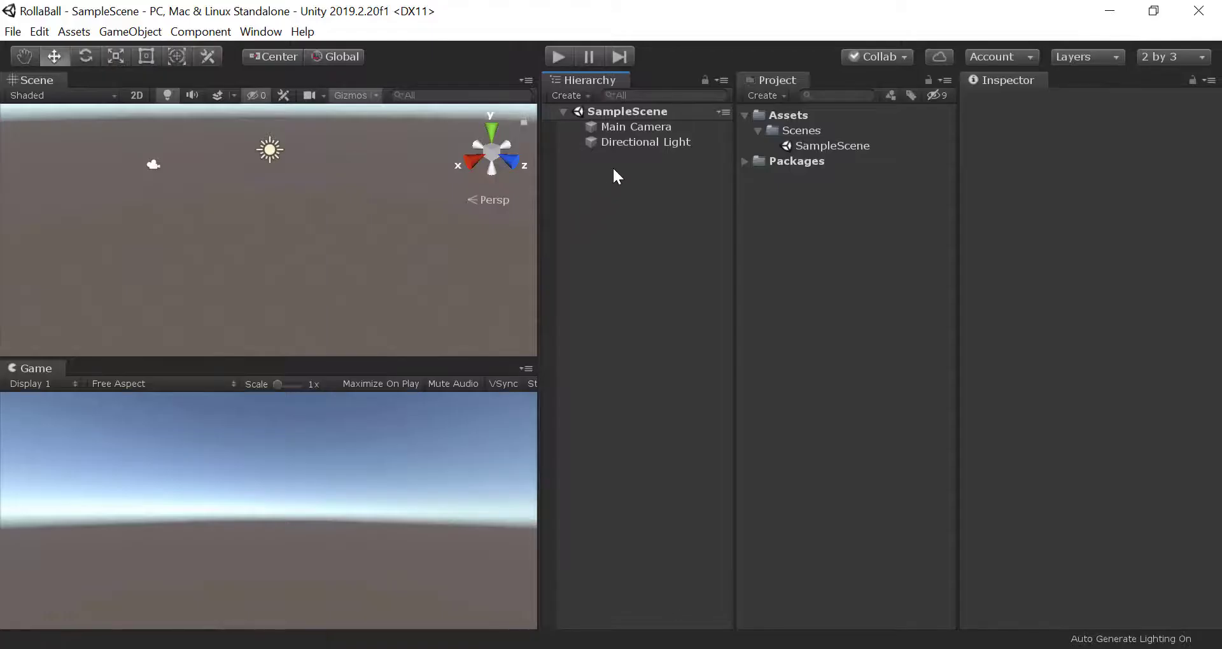
Step: Bring up the Hierarchy's create menu to add a Cube 3D object
right_click(615, 176)
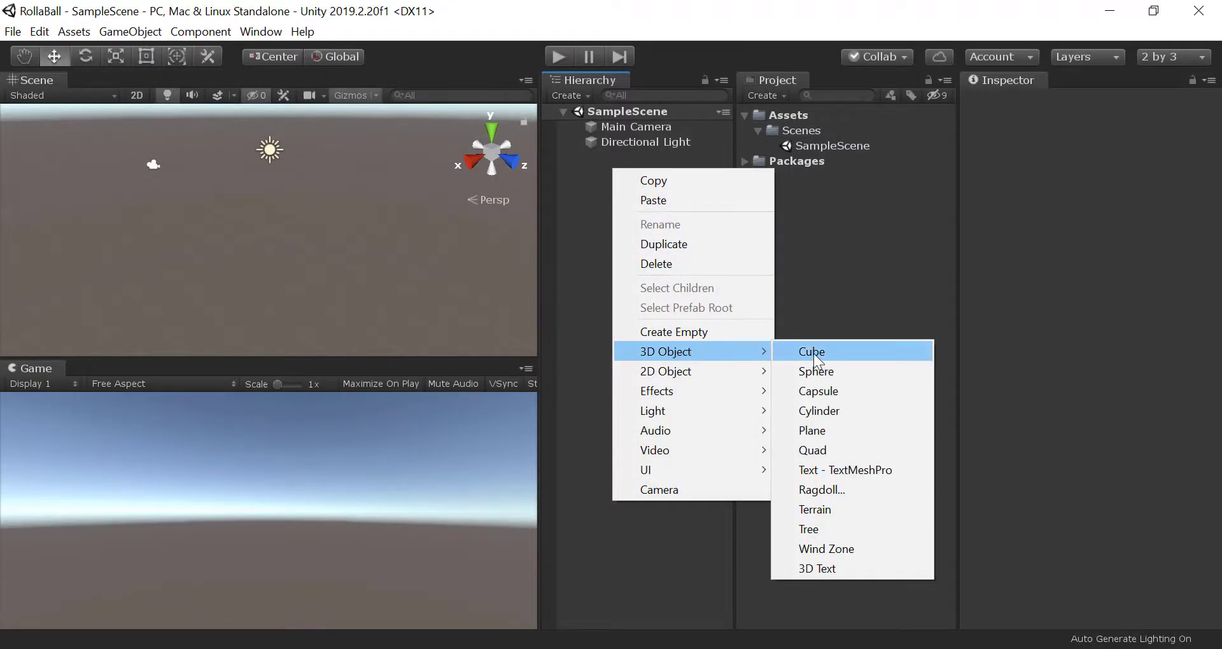
mouse_move(574, 182)
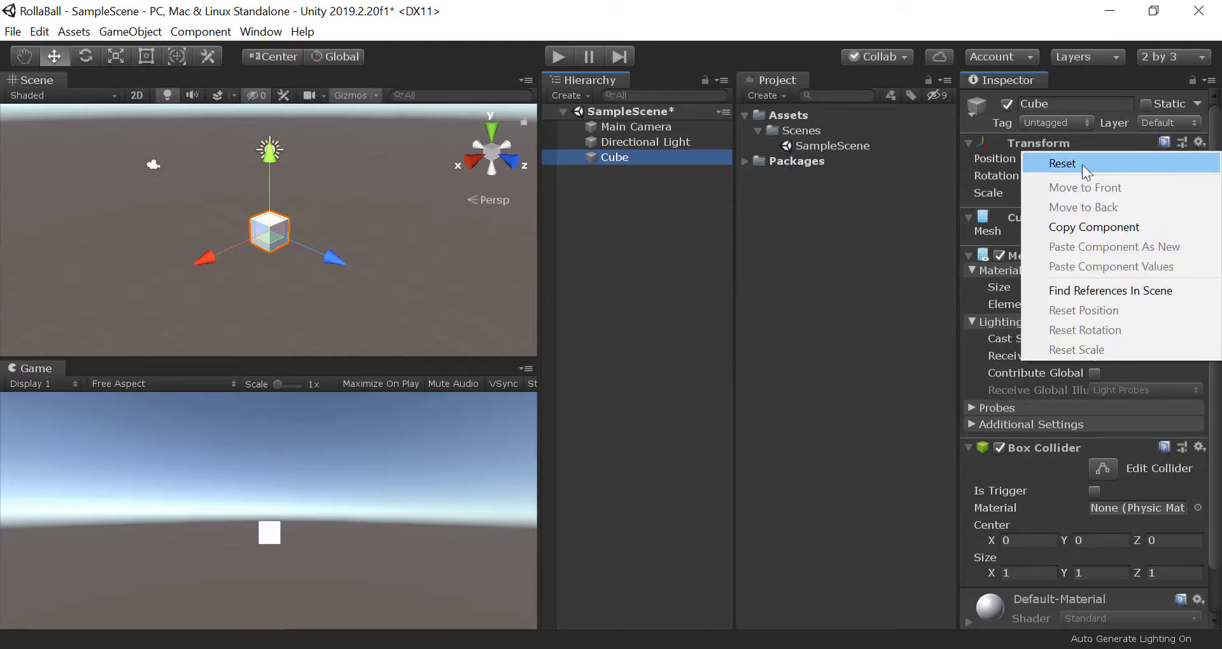
mouse_move(1081, 170)
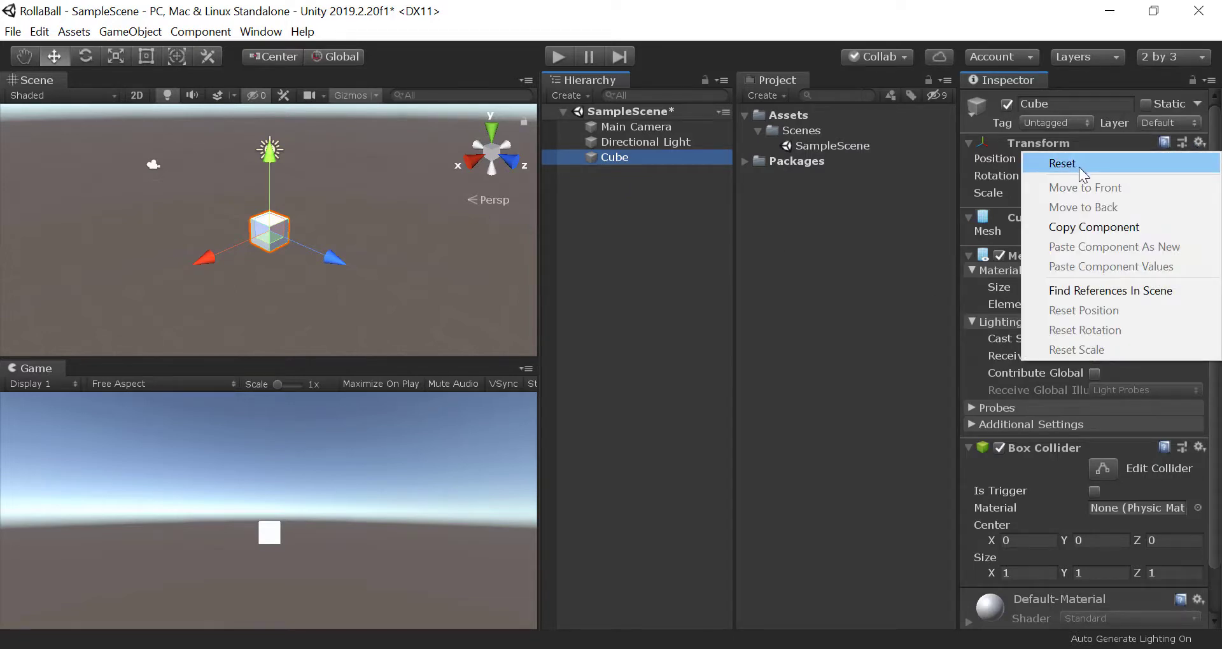
Step: Reset the cube's transform to the origin, view from the top, and rename it Wall
click(1062, 163)
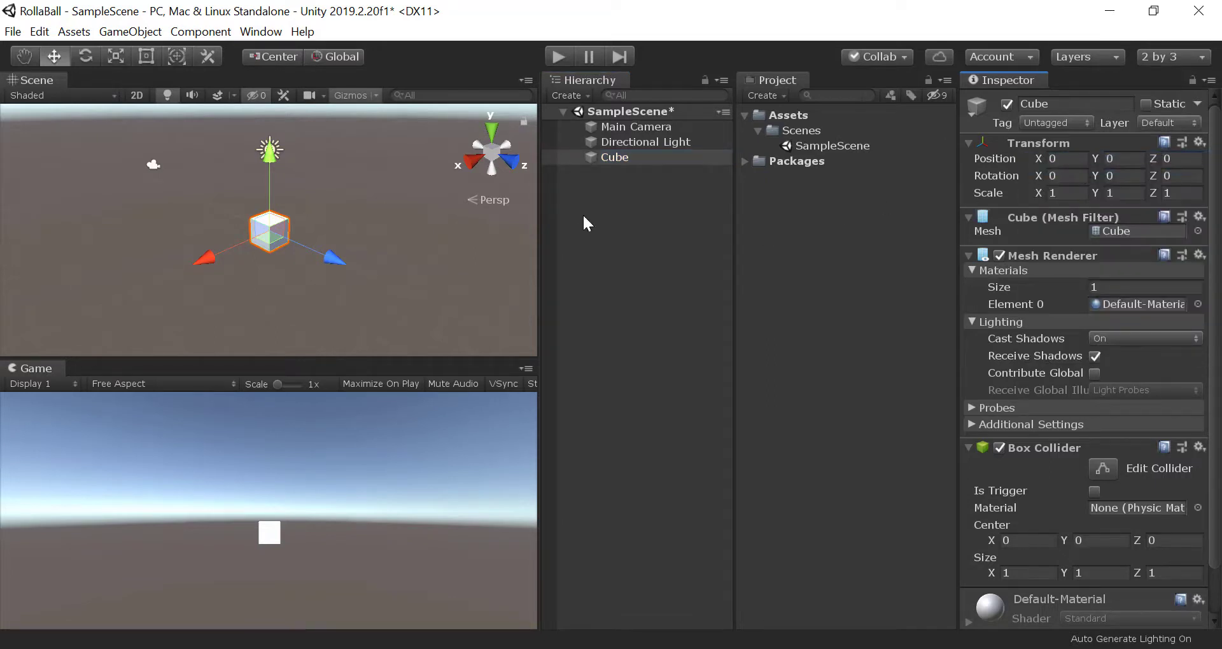
mouse_move(614, 165)
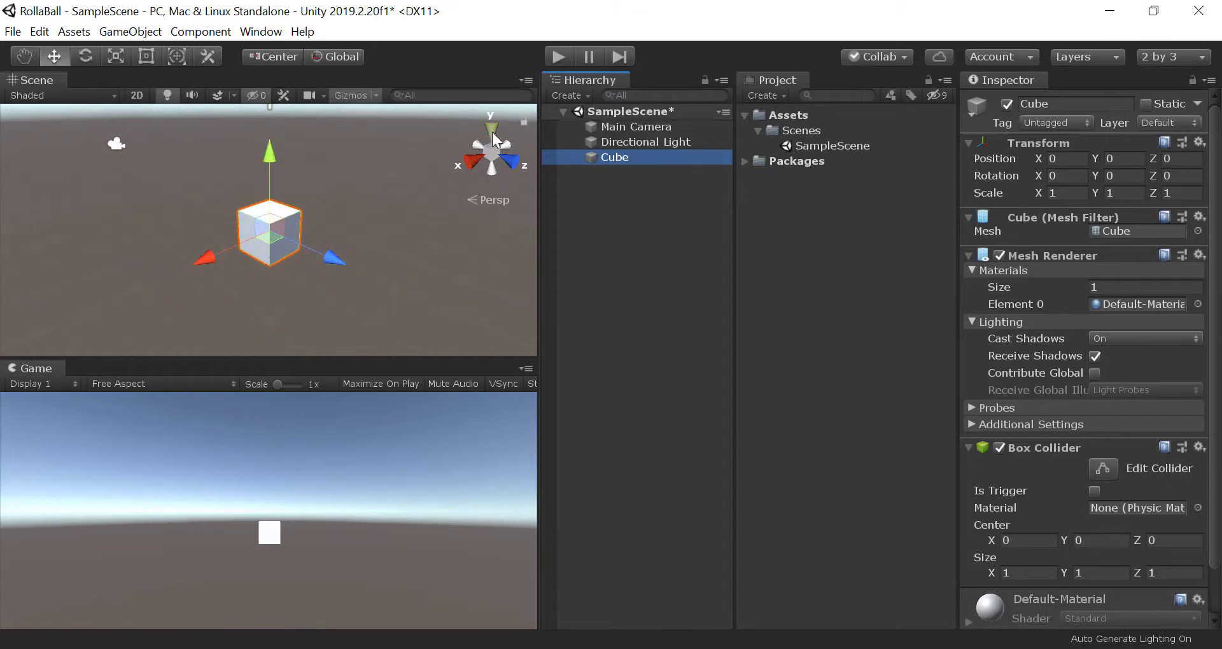
click(490, 121)
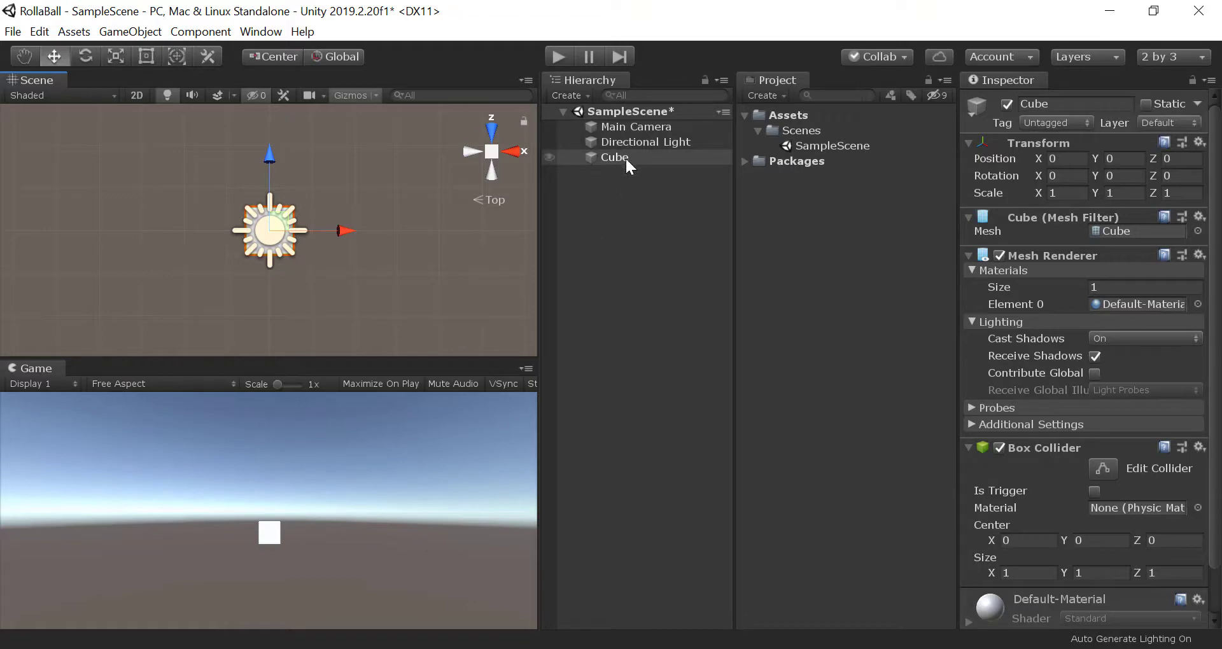
click(613, 157)
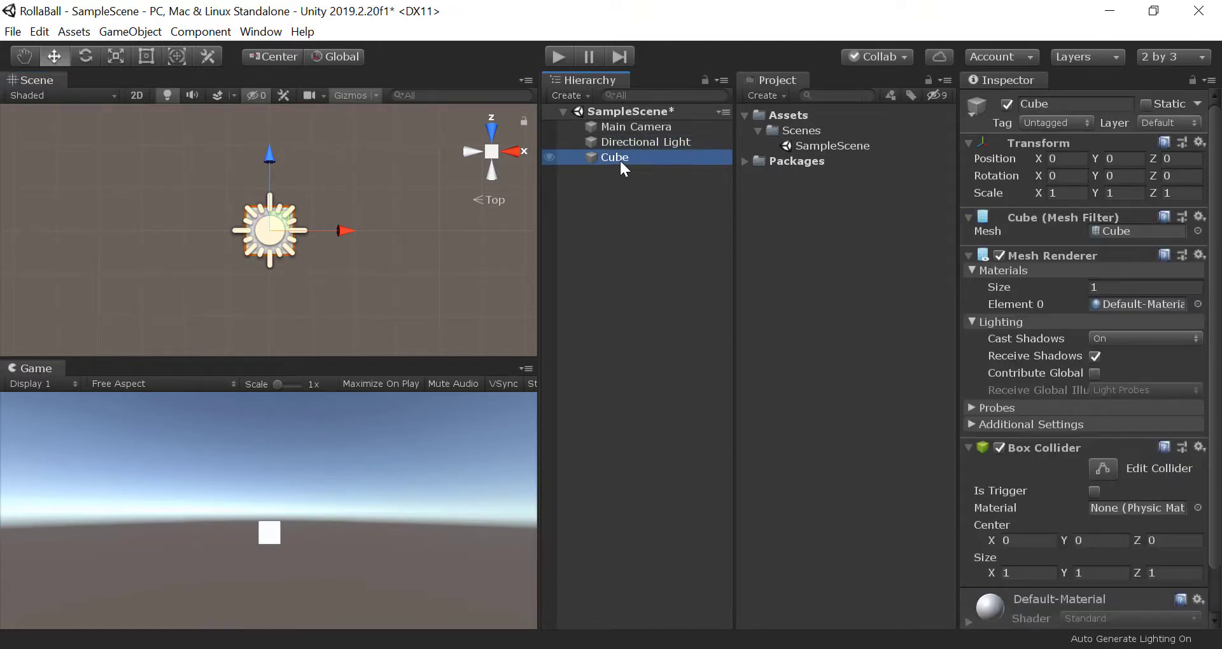
right_click(615, 157)
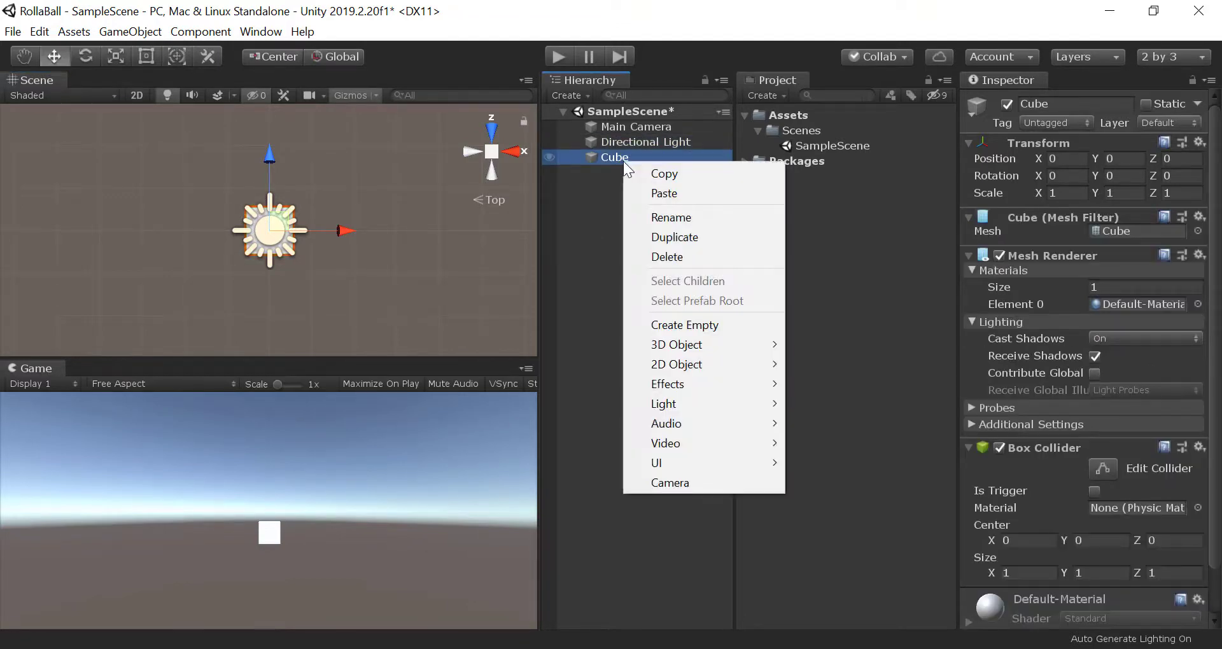
mouse_move(671, 217)
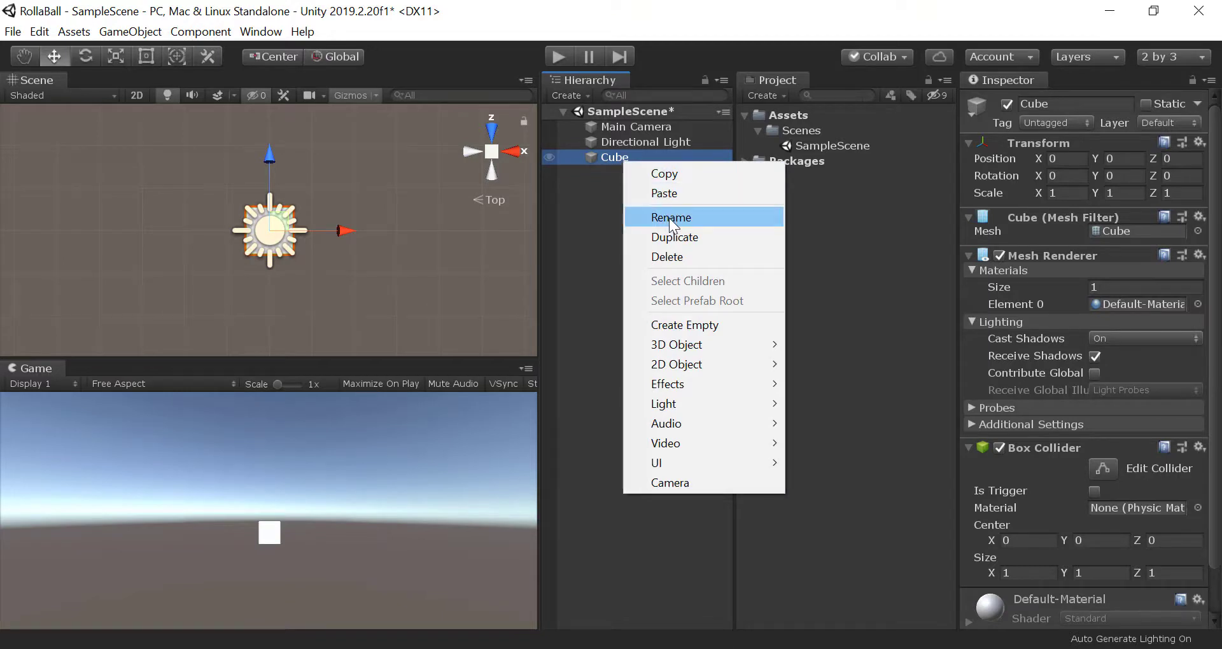
click(671, 216)
text(Wall)
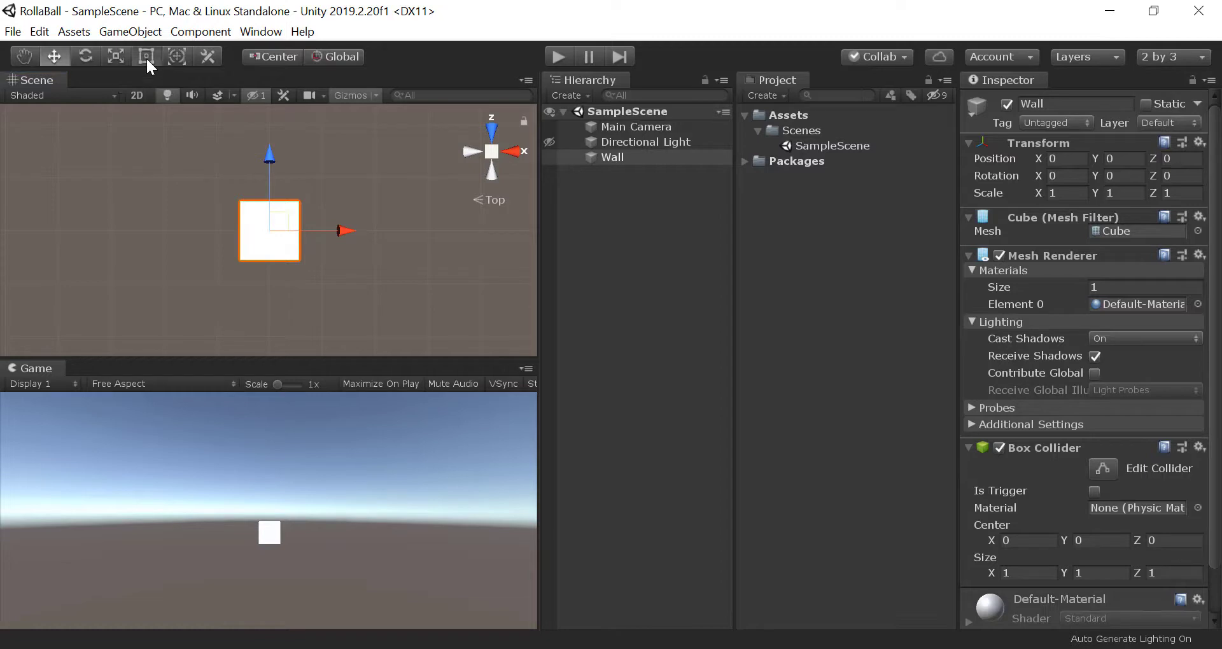
Step: Try stretching the Wall with the Rect tool handles, then undo the stretch
click(145, 56)
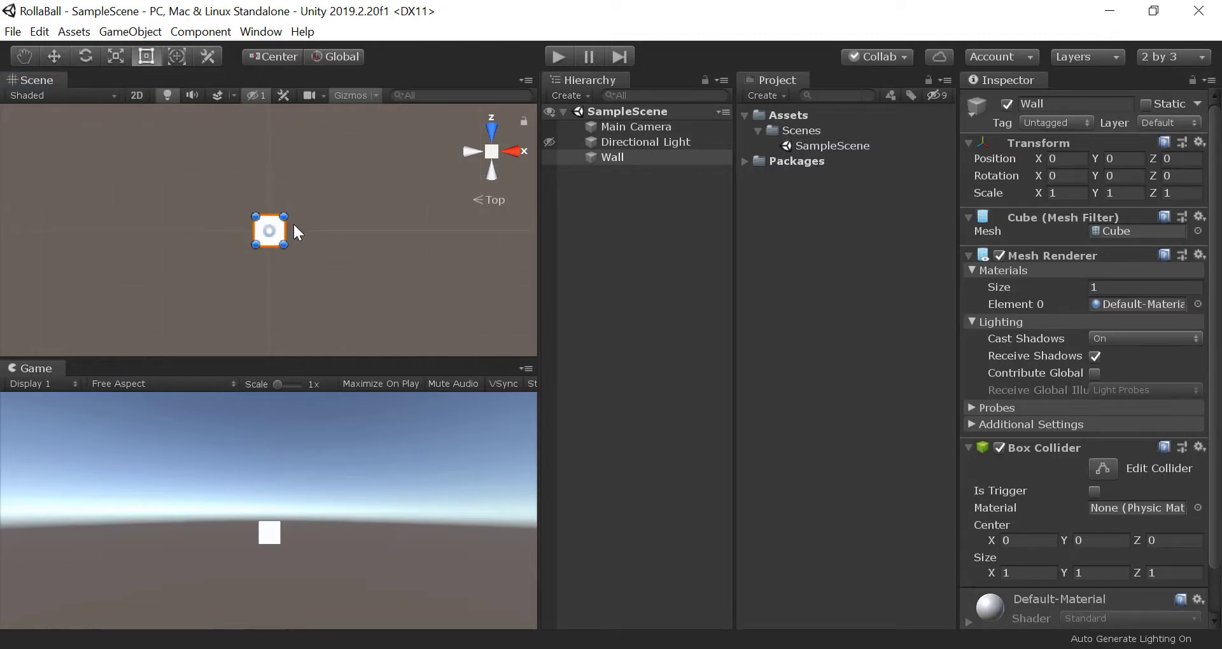
drag(285, 231, 455, 230)
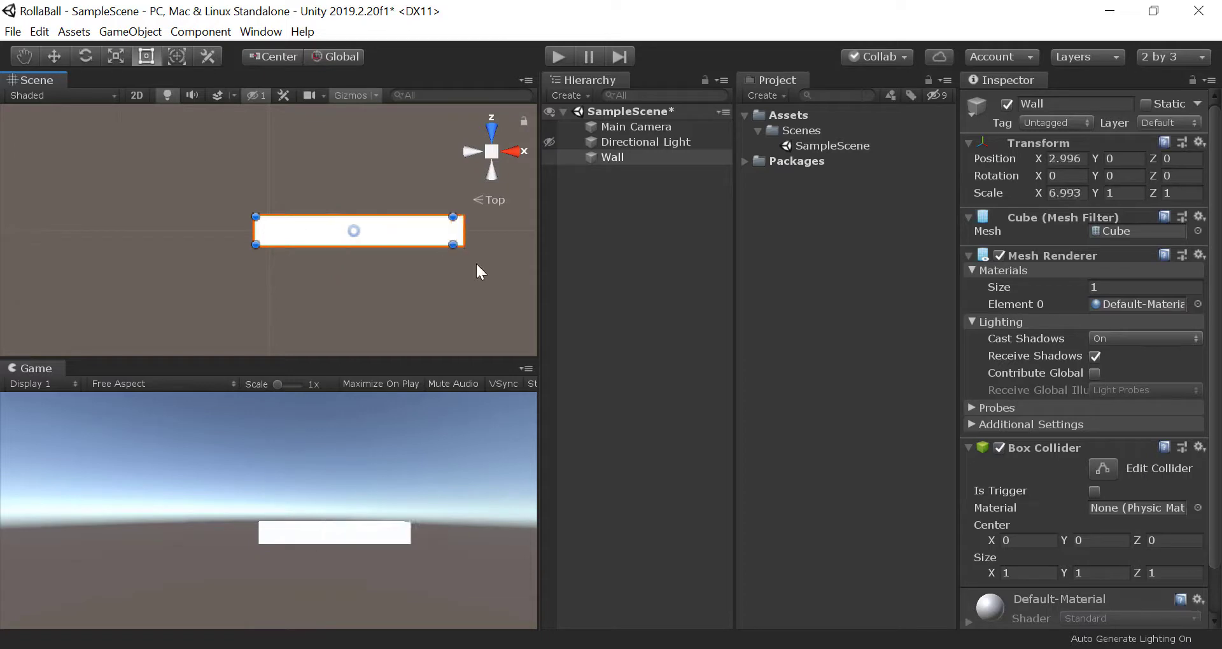
key(ctrl+z)
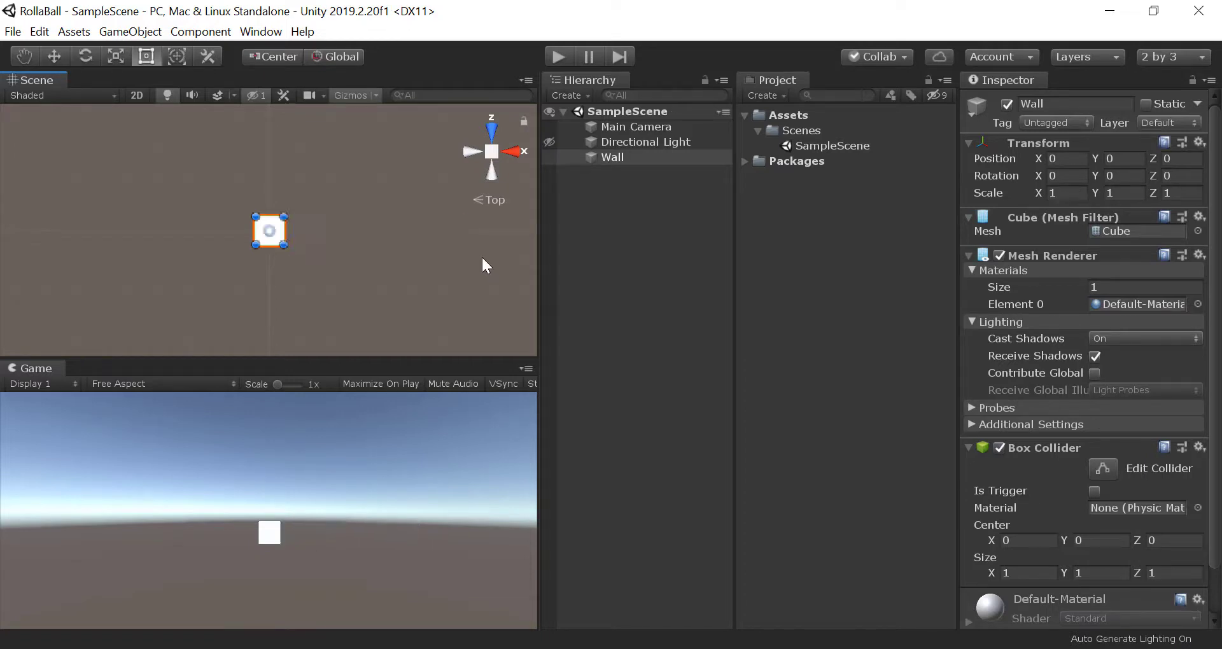
mouse_move(1082, 189)
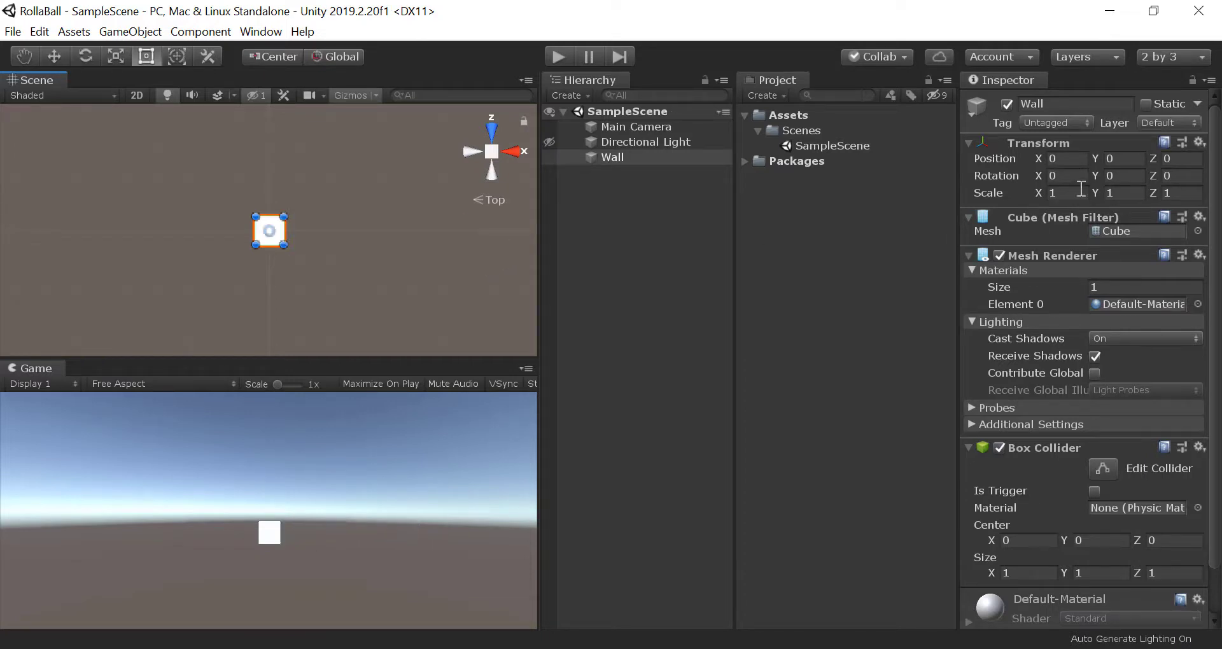
Step: Enter an X scale of 5, then 10, in the Wall's Transform to make it a long bar
triple_click(1056, 192)
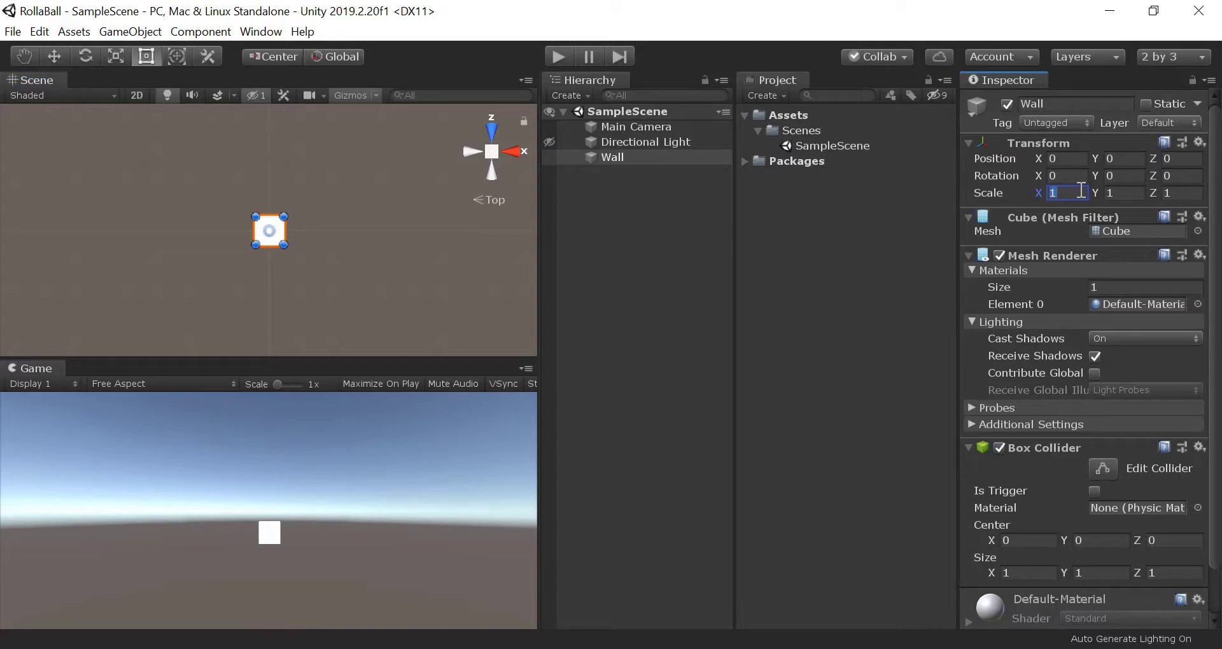
text(5)
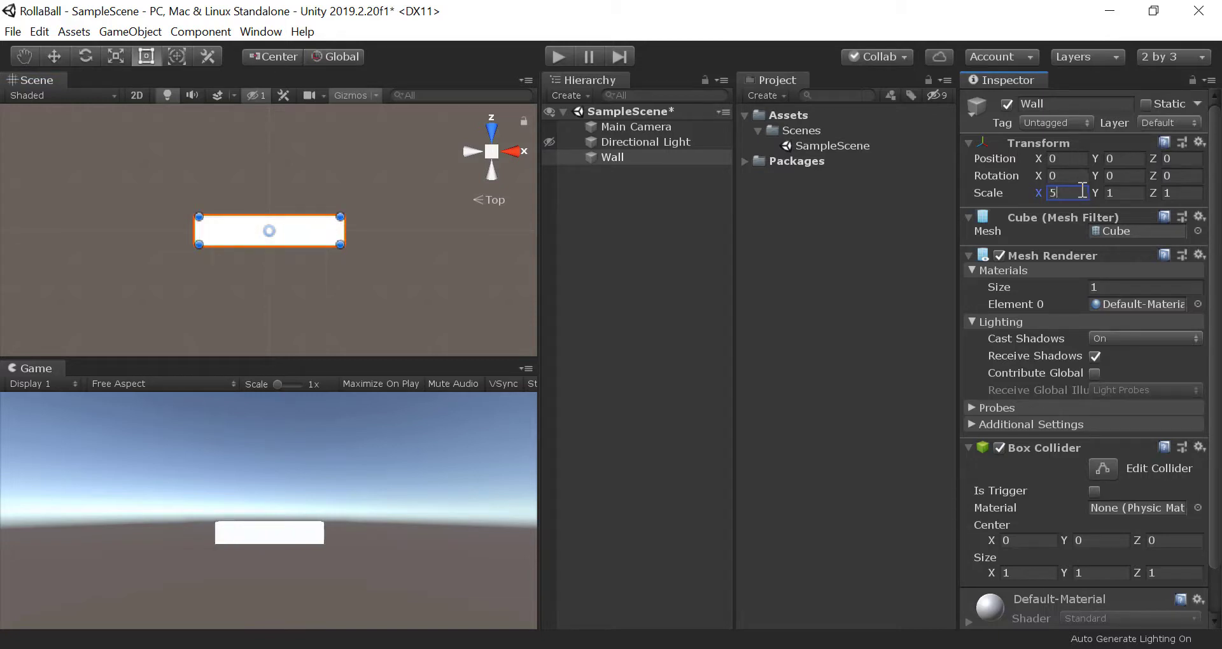
text(10)
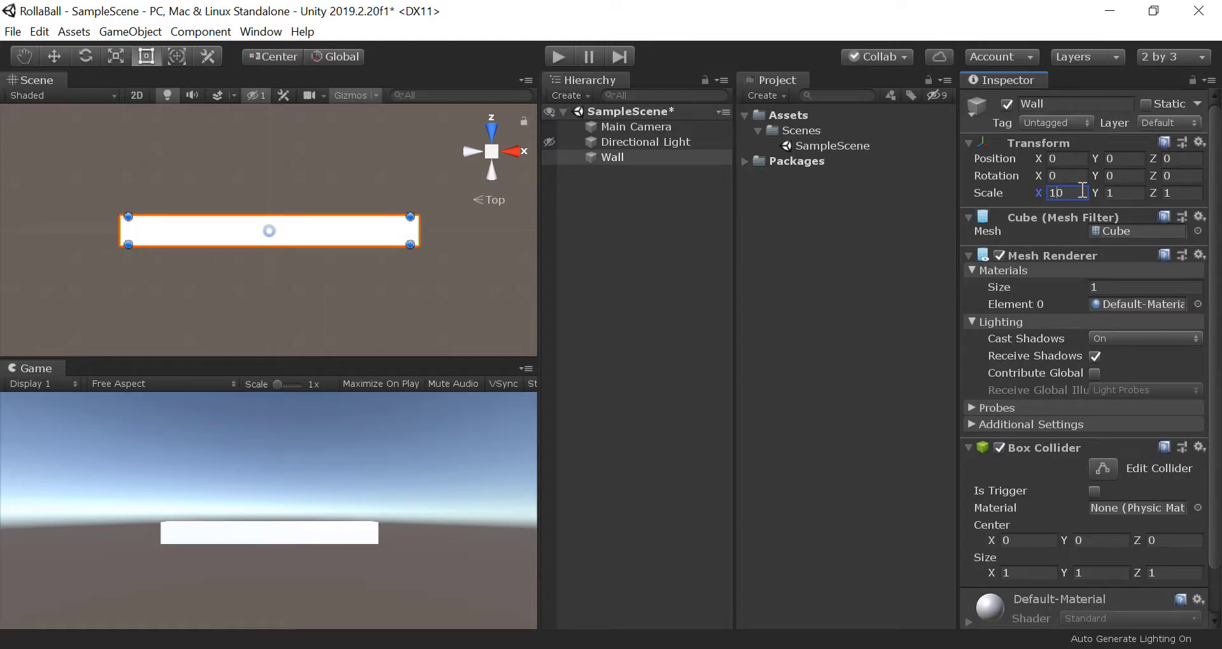
Step: Duplicate the Wall from its Hierarchy context menu to create Wall (1)
right_click(611, 156)
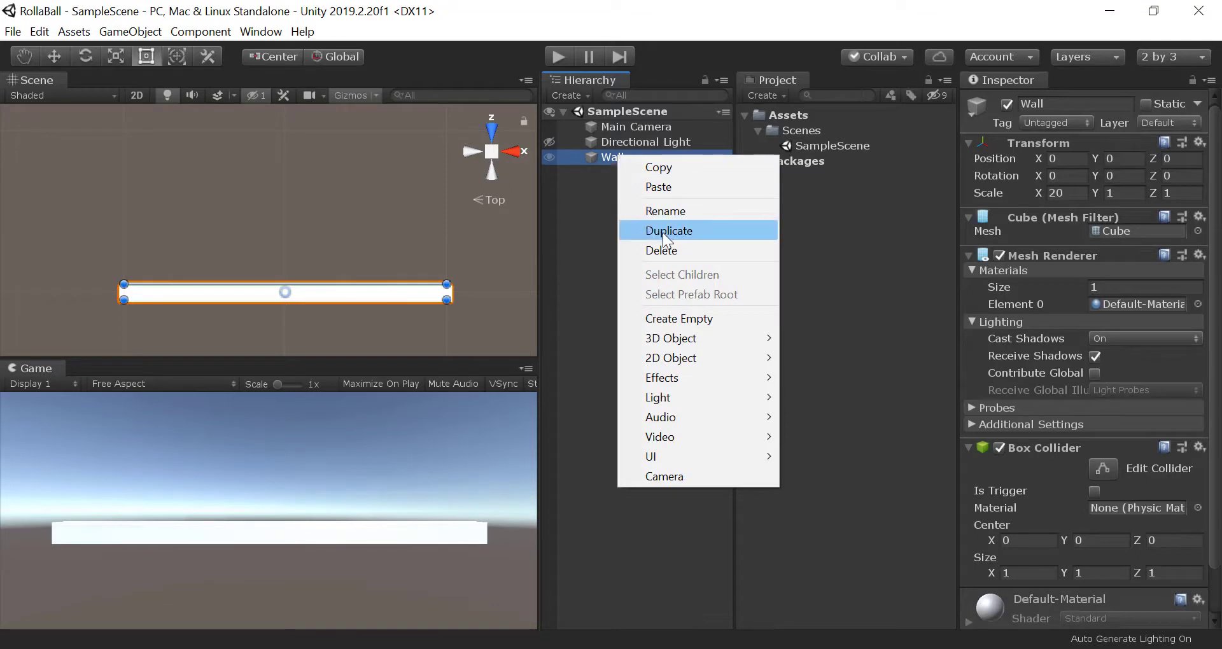
mouse_move(668, 241)
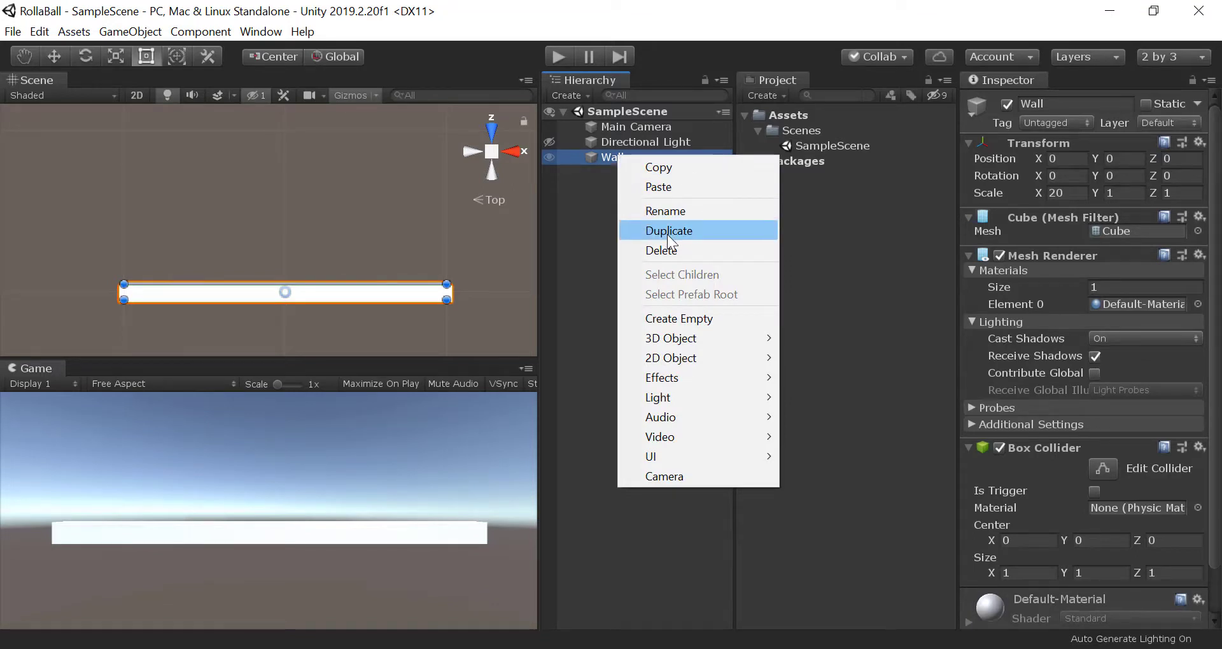
click(668, 230)
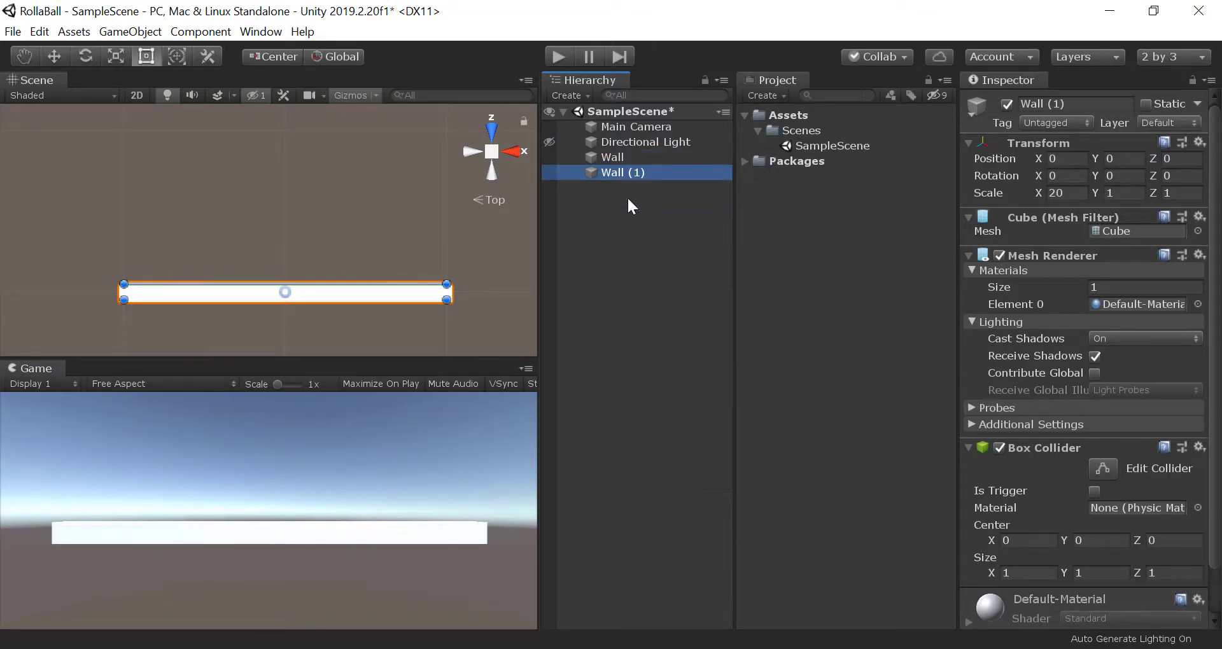
mouse_move(614, 182)
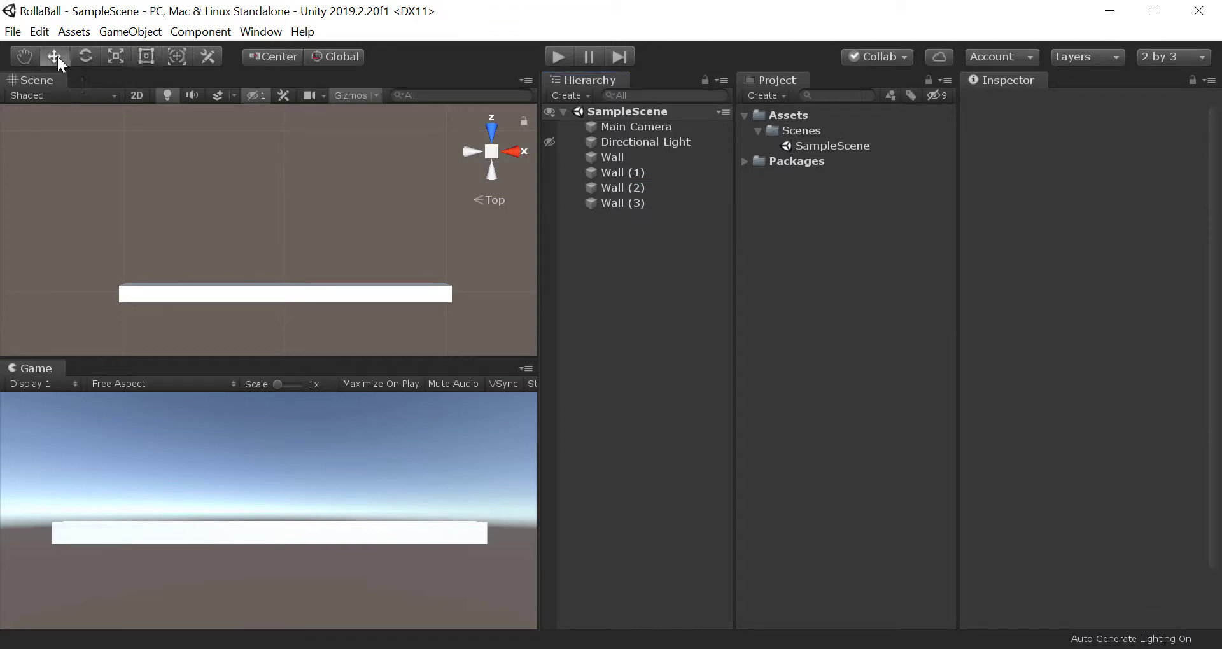
mouse_move(603, 183)
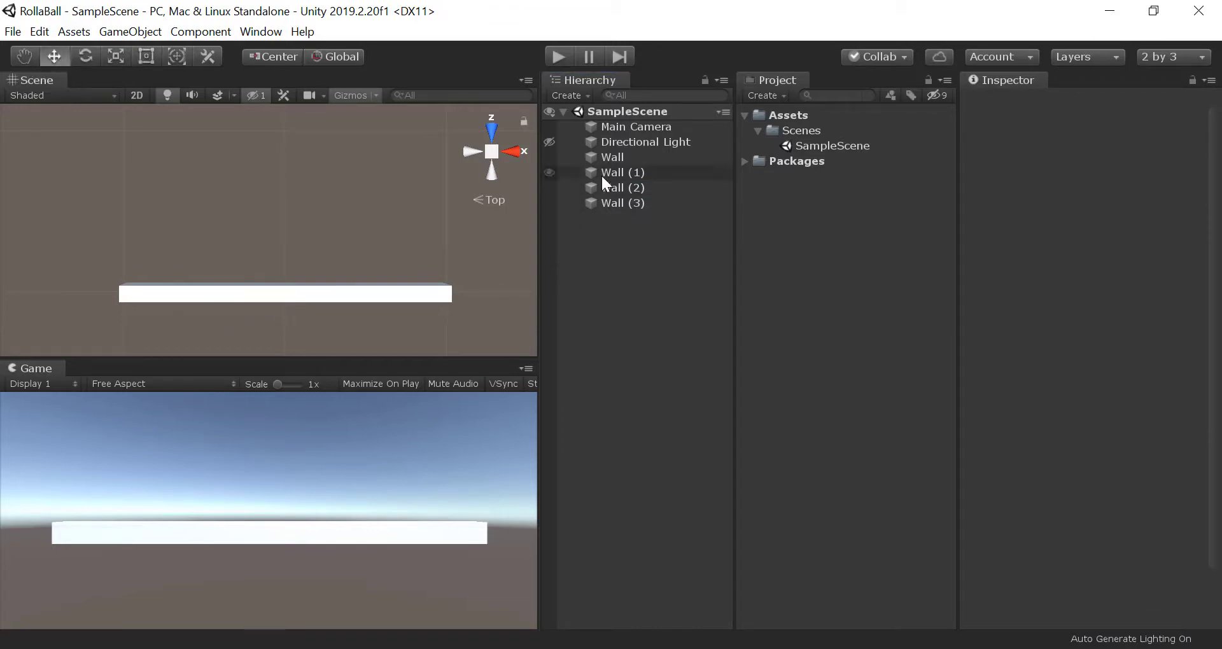
Step: Push Wall (1) to the far side, rotate Wall (2) to Y 90 and slide it to the left side
click(623, 172)
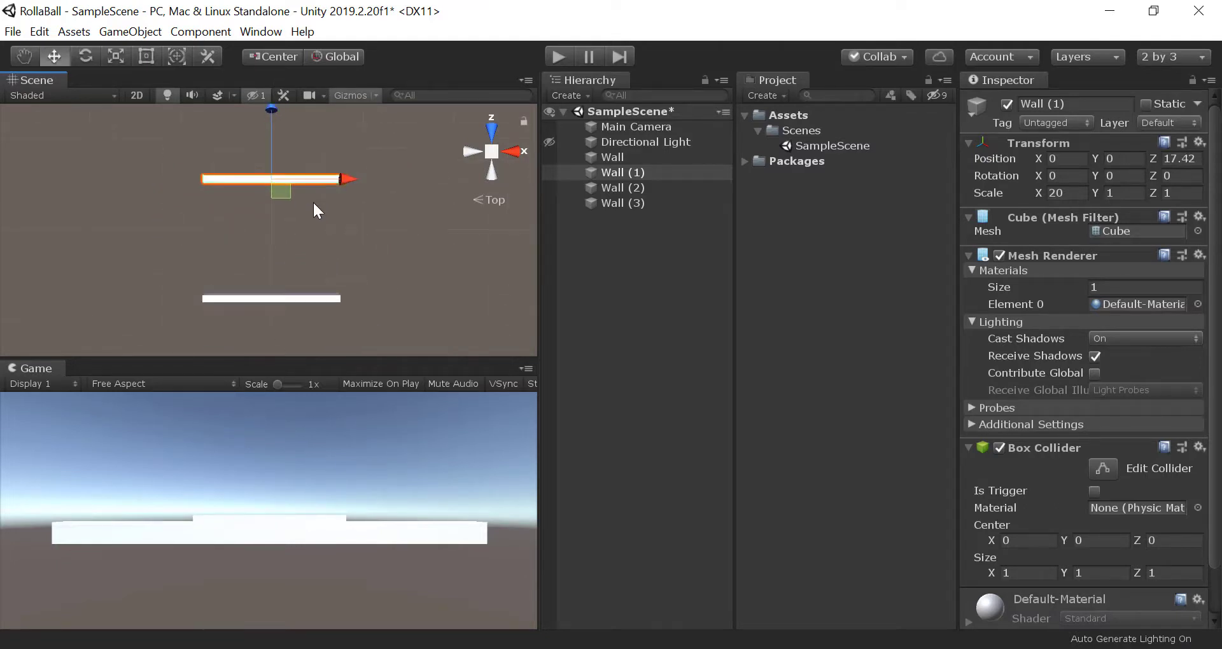
drag(271, 179, 271, 139)
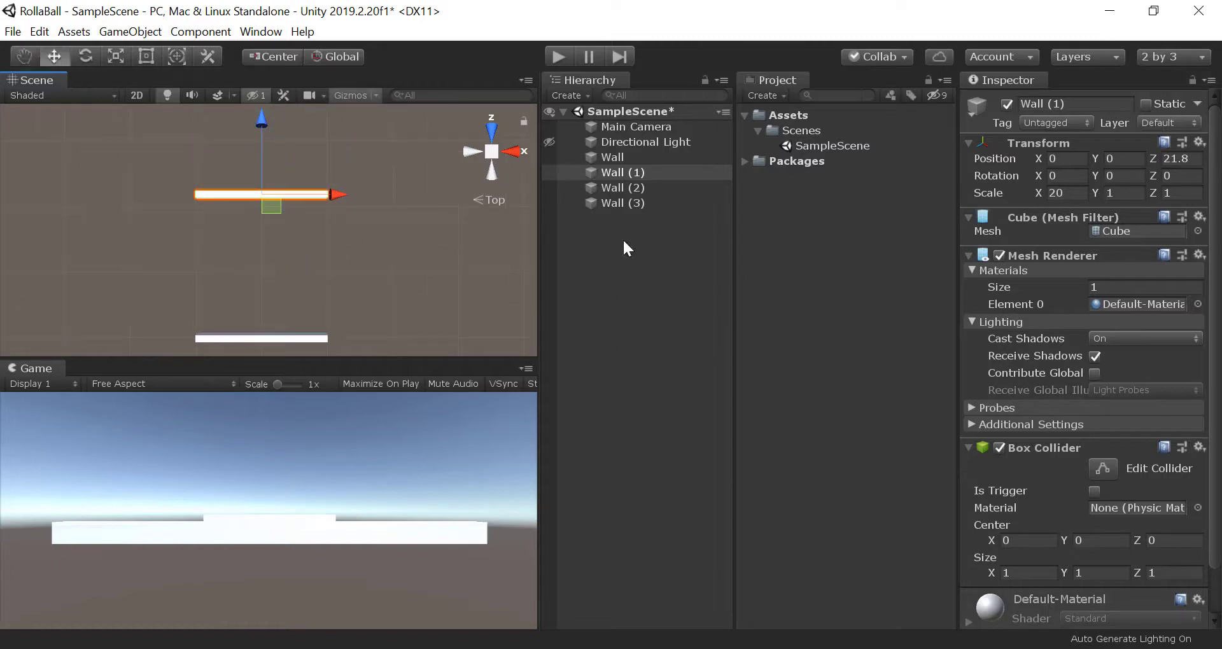
click(622, 188)
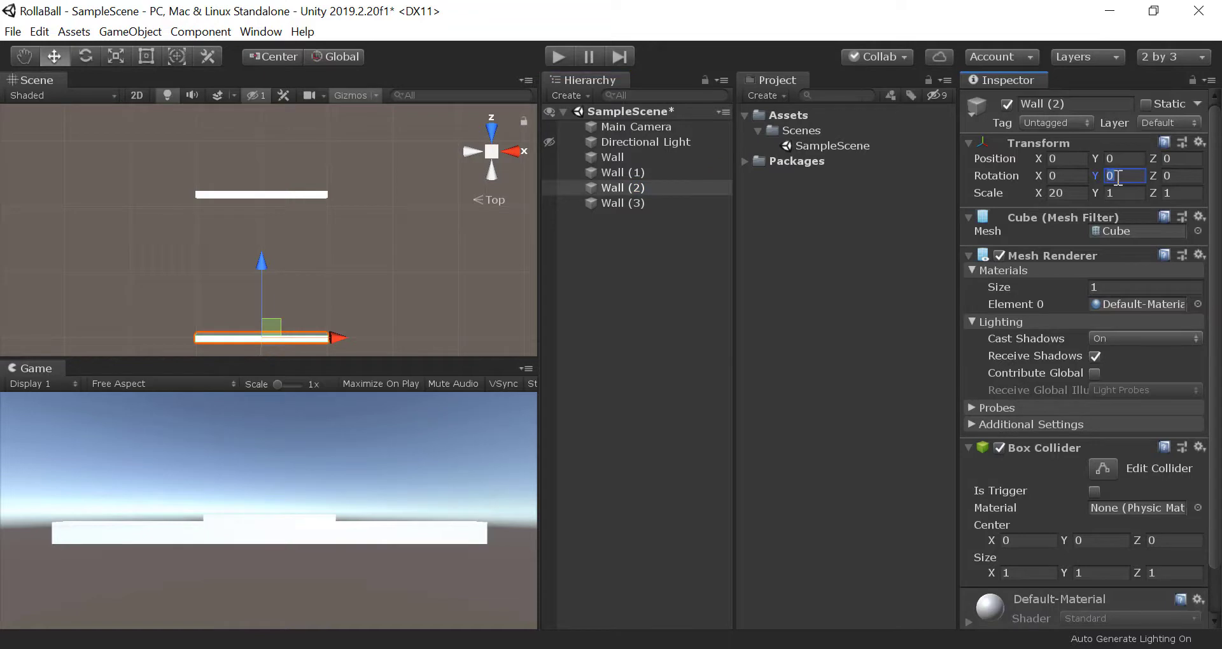
text(90)
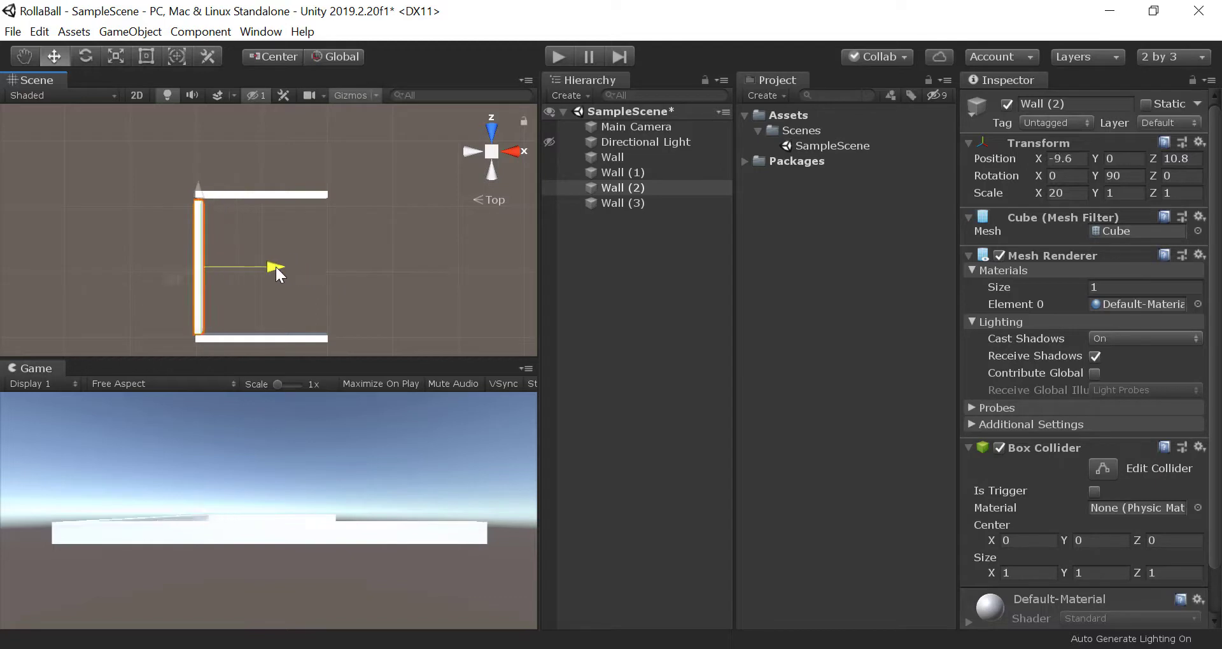
drag(276, 269, 269, 269)
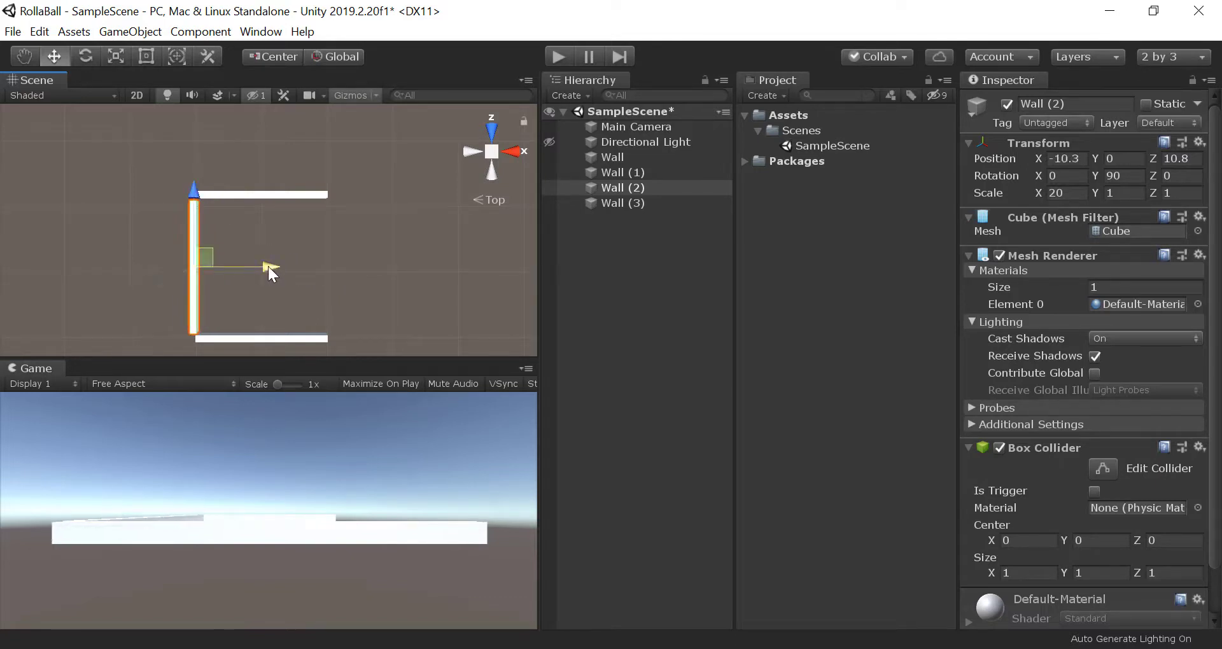
Step: Fine-tune the walls, then turn Wall (3) sideways and slide it to the right side of the arena
click(621, 172)
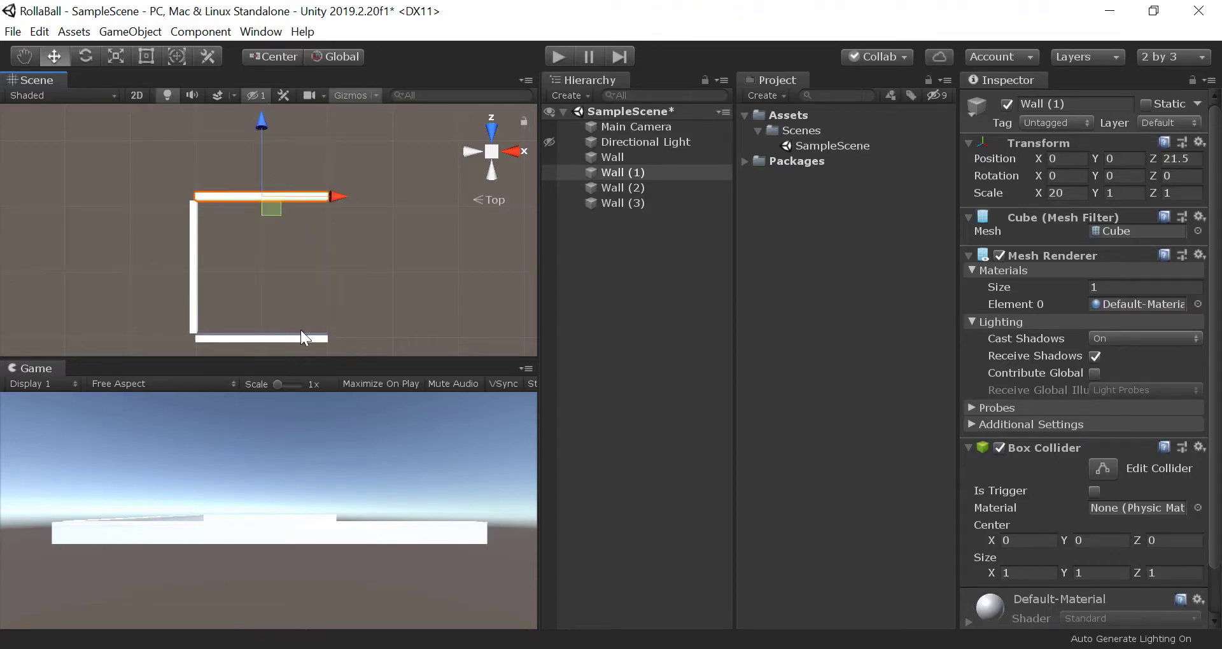
click(622, 202)
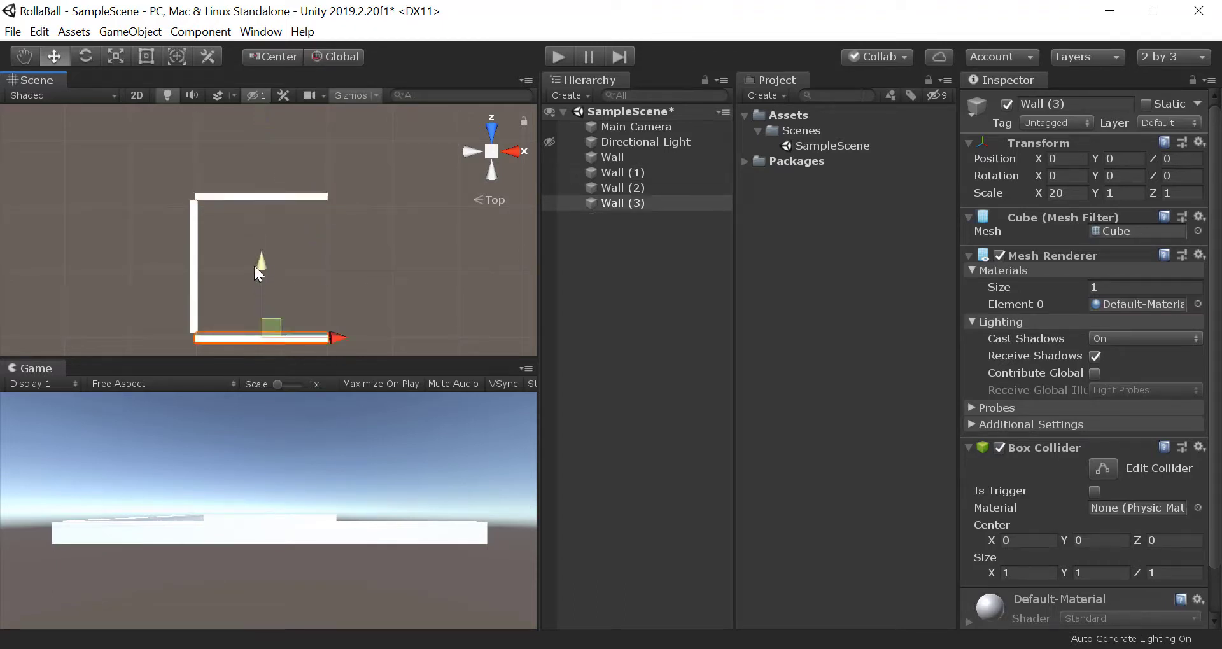
click(622, 187)
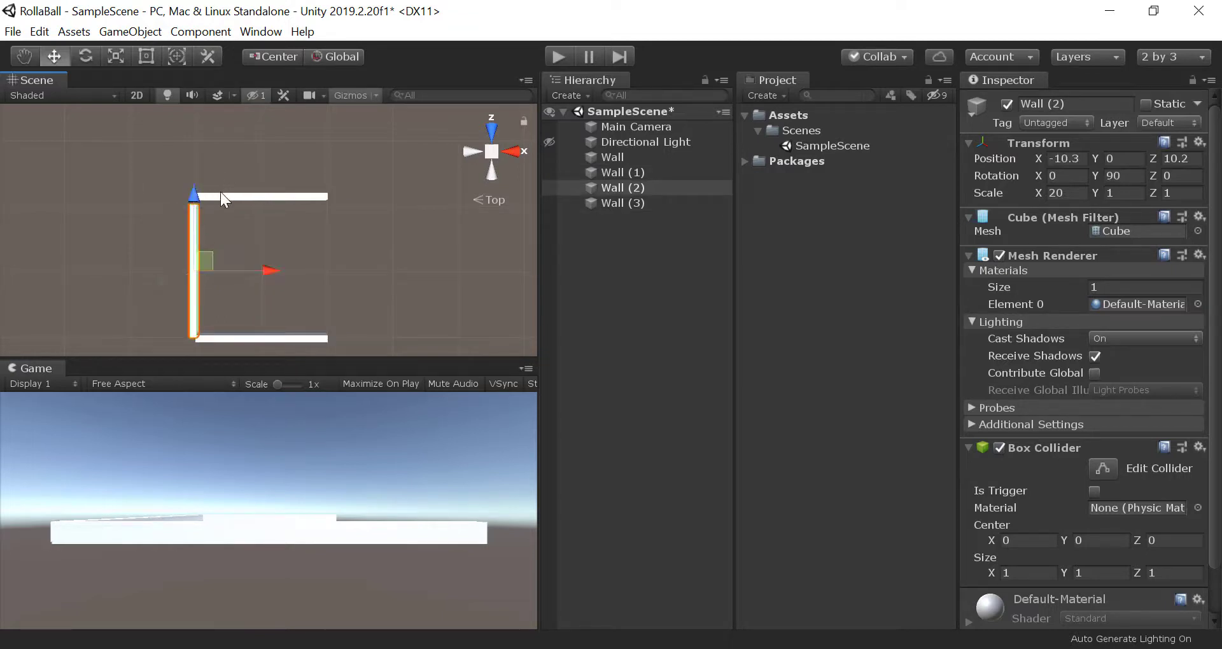
click(621, 172)
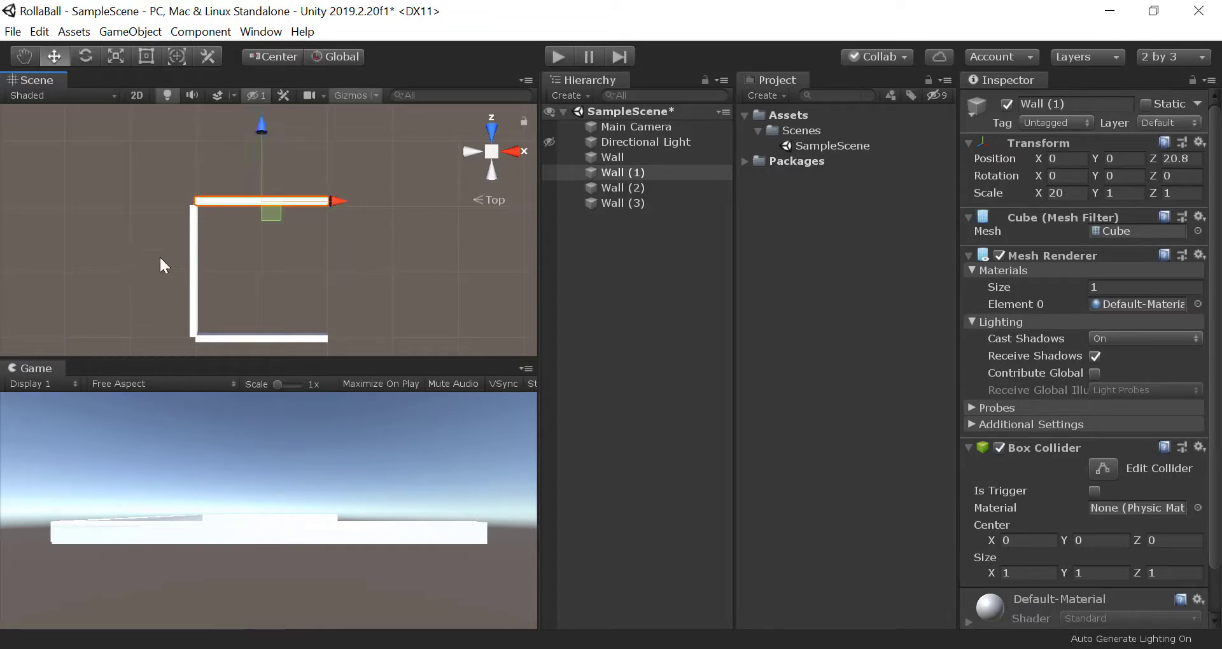
click(623, 202)
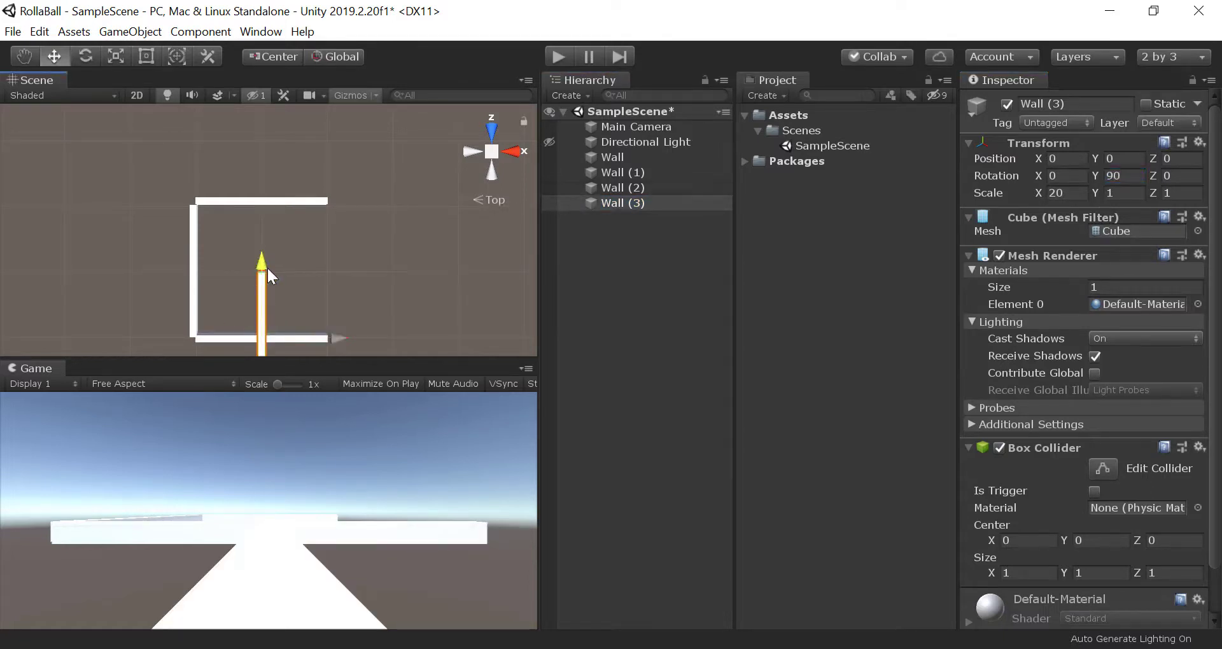
drag(261, 257, 261, 194)
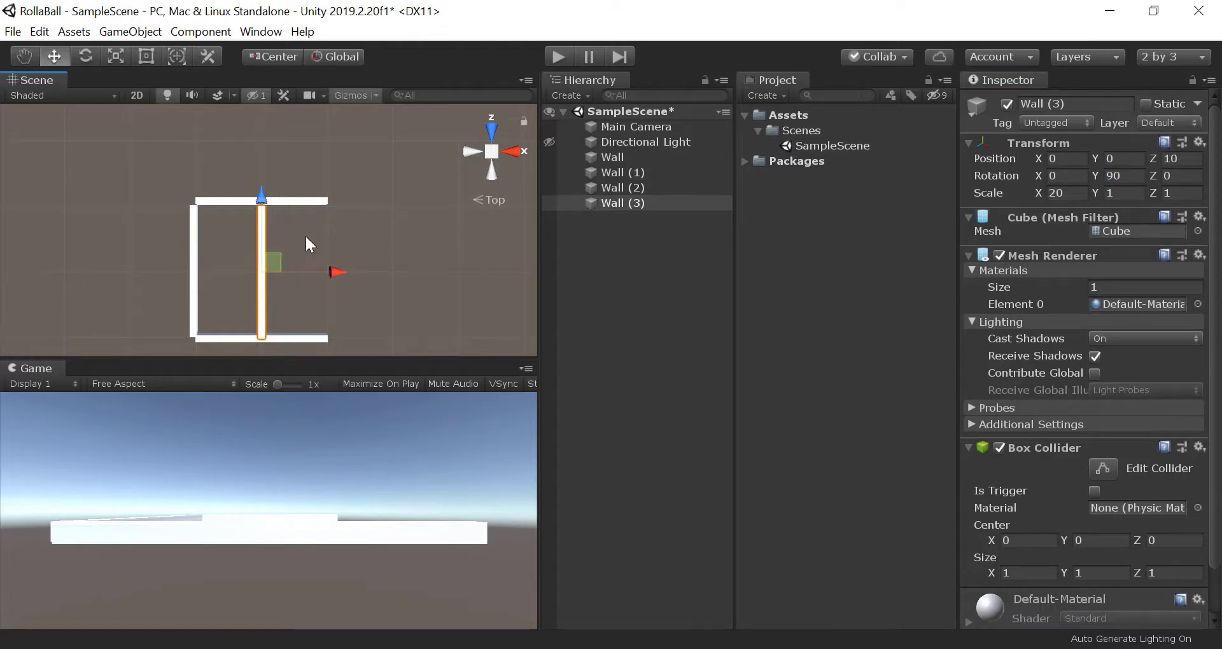
drag(335, 272, 404, 272)
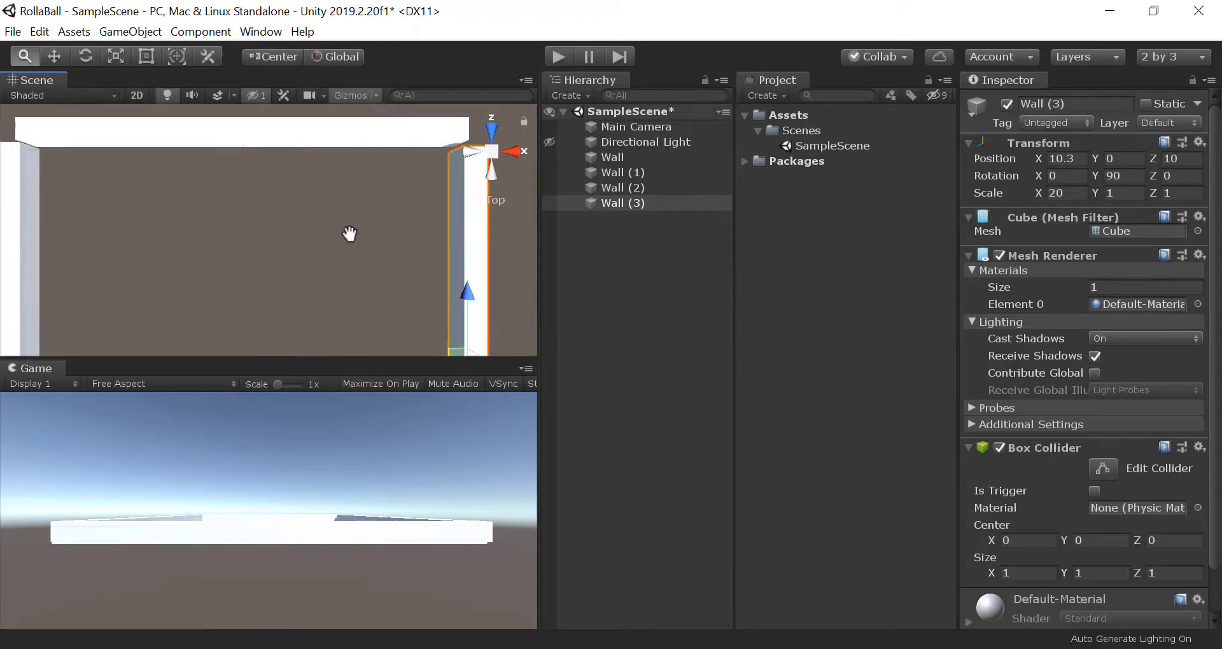
Step: Adjust Wall (1) to close the corner gaps and deselect to view the finished arena
click(622, 172)
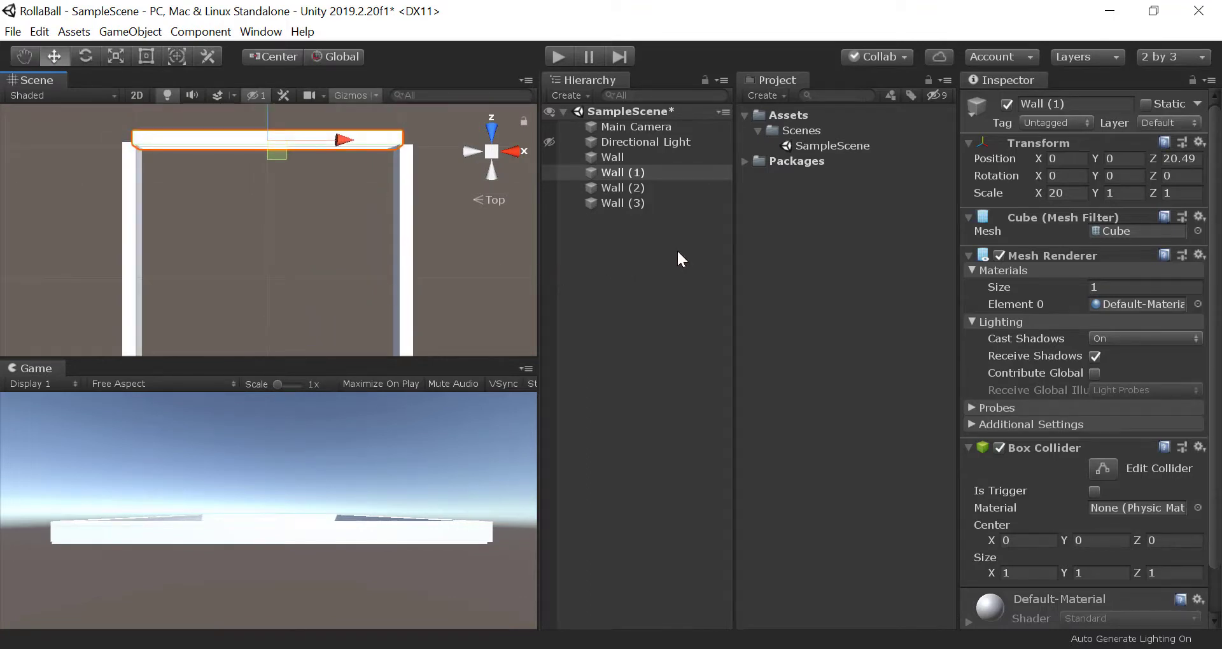
click(647, 271)
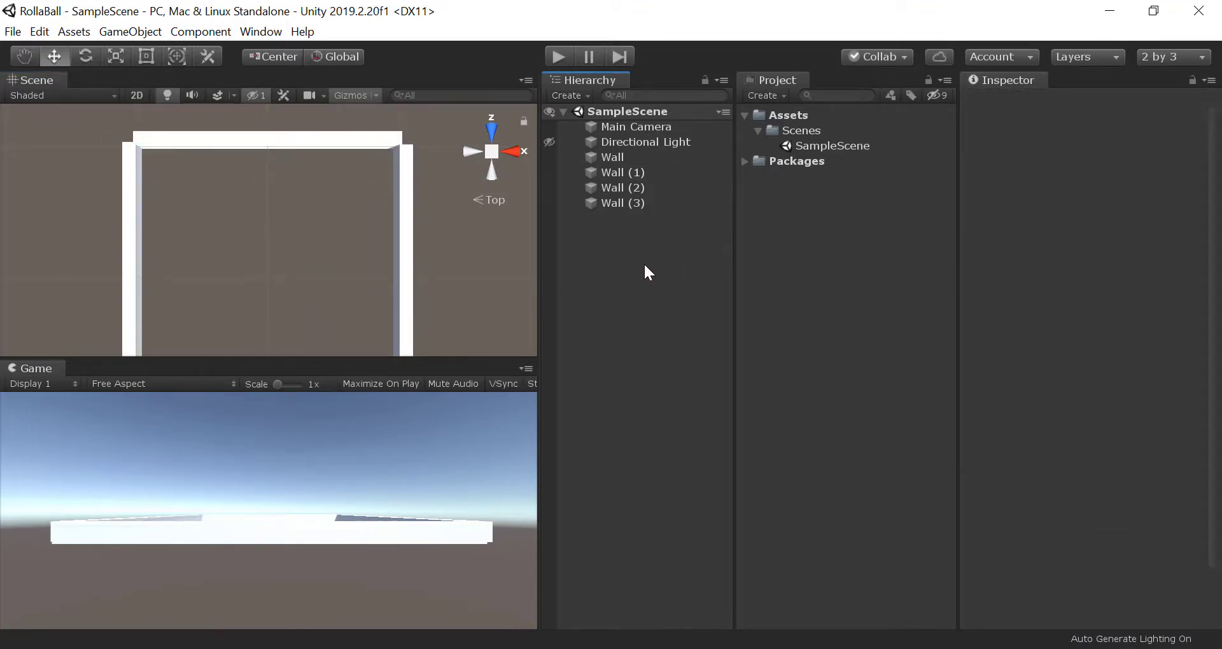
Step: Add a new Plane 3D object to the scene as the arena floor
right_click(647, 272)
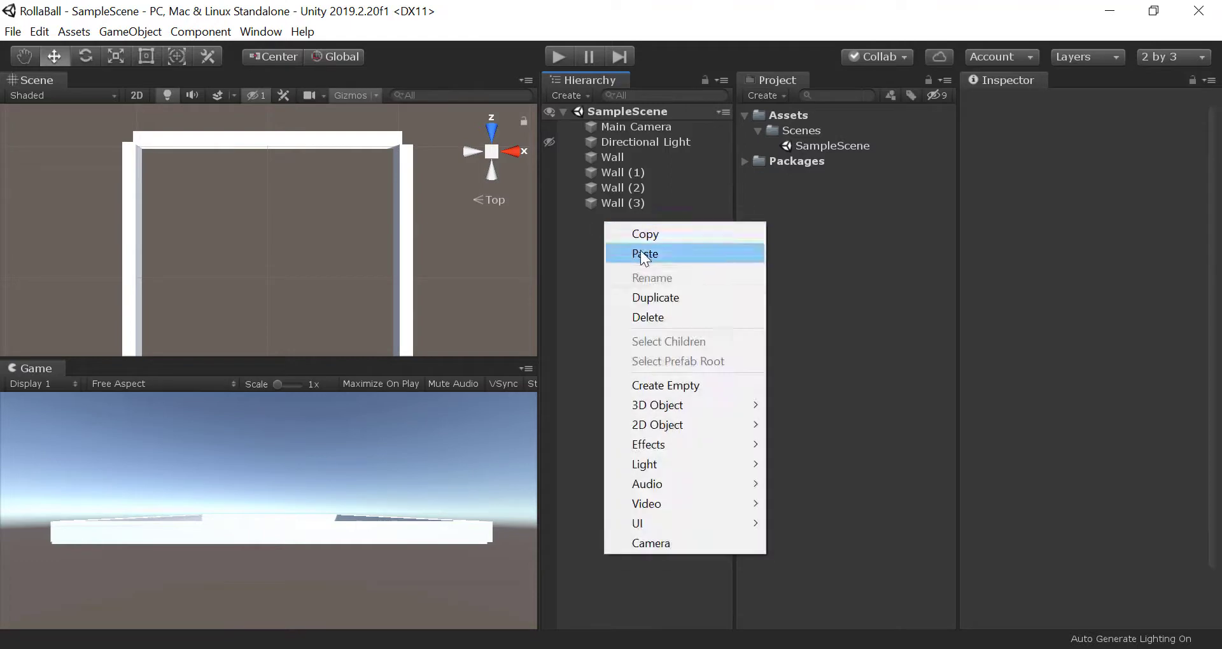
mouse_move(657, 405)
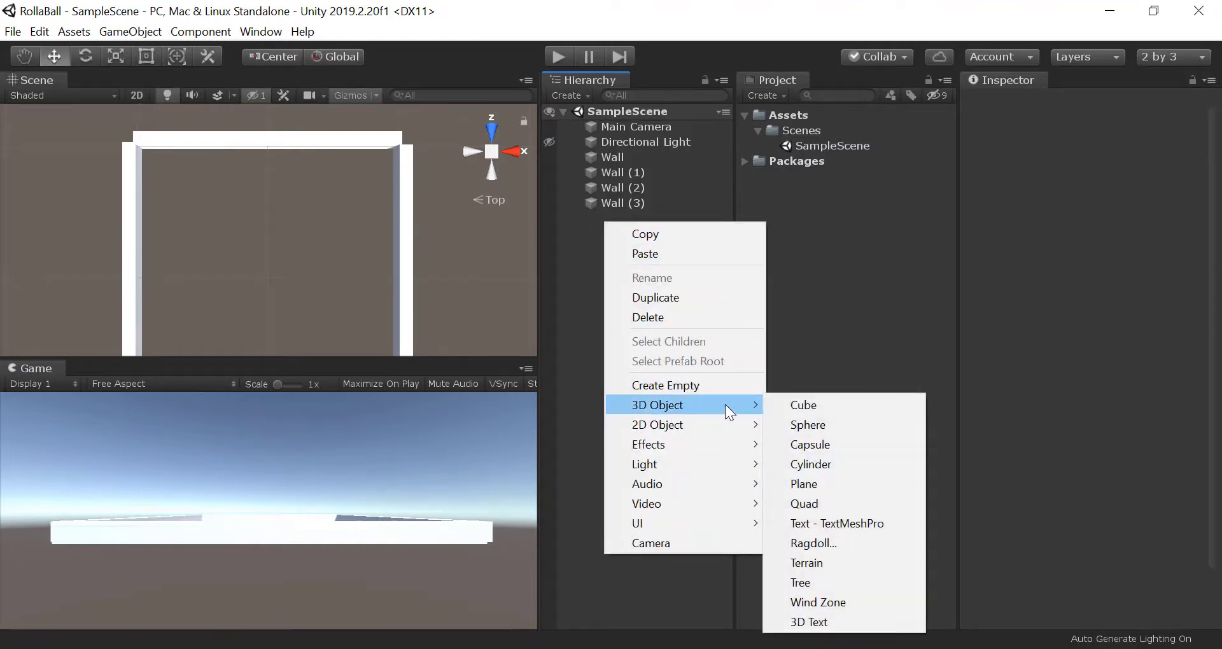
mouse_move(817, 484)
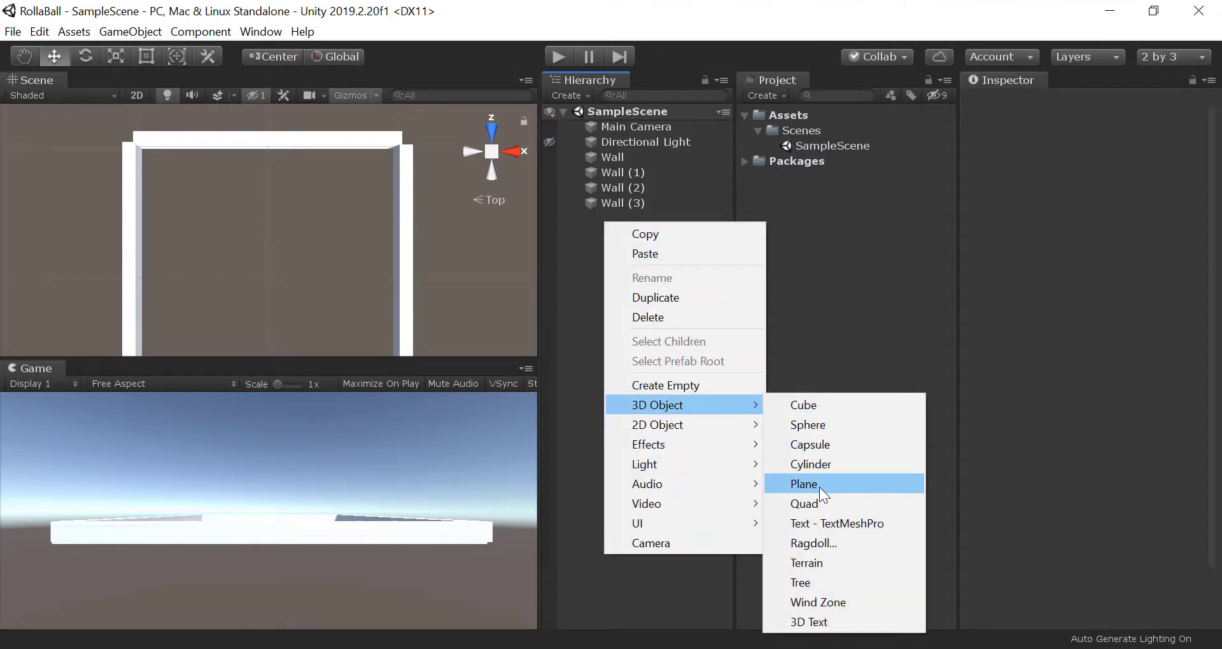
click(803, 484)
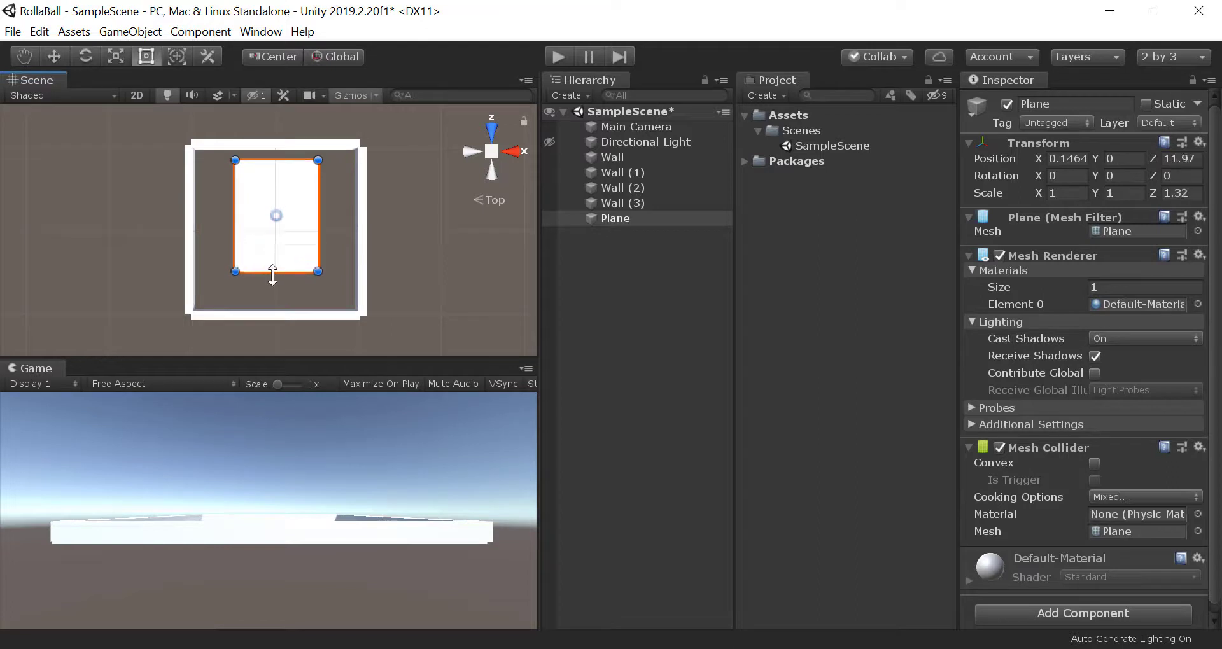
Step: Stretch the plane with the Rect tool handles to fit inside the four walls
drag(271, 270, 280, 311)
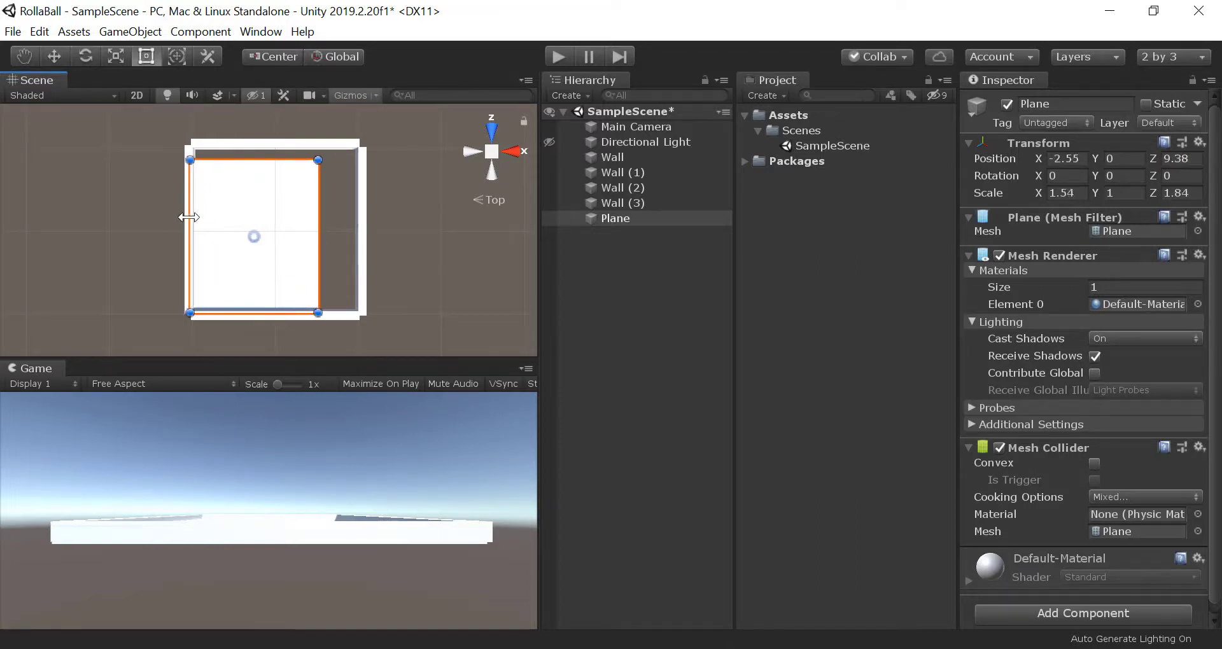
drag(188, 218, 195, 218)
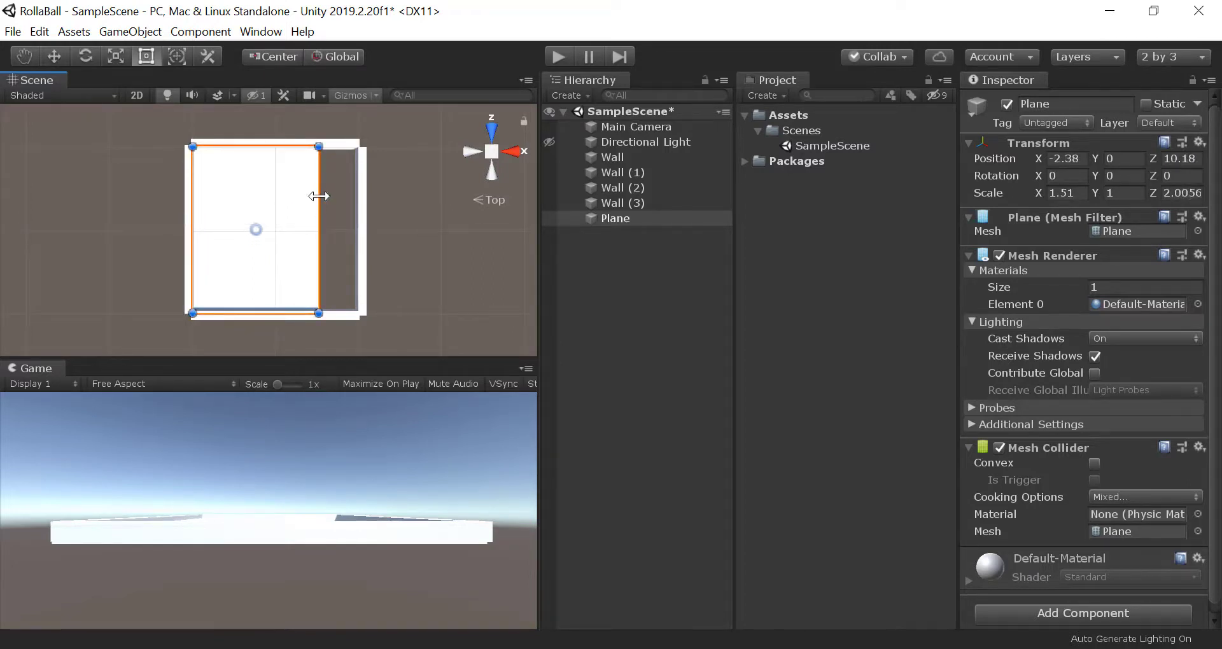
drag(319, 196, 363, 205)
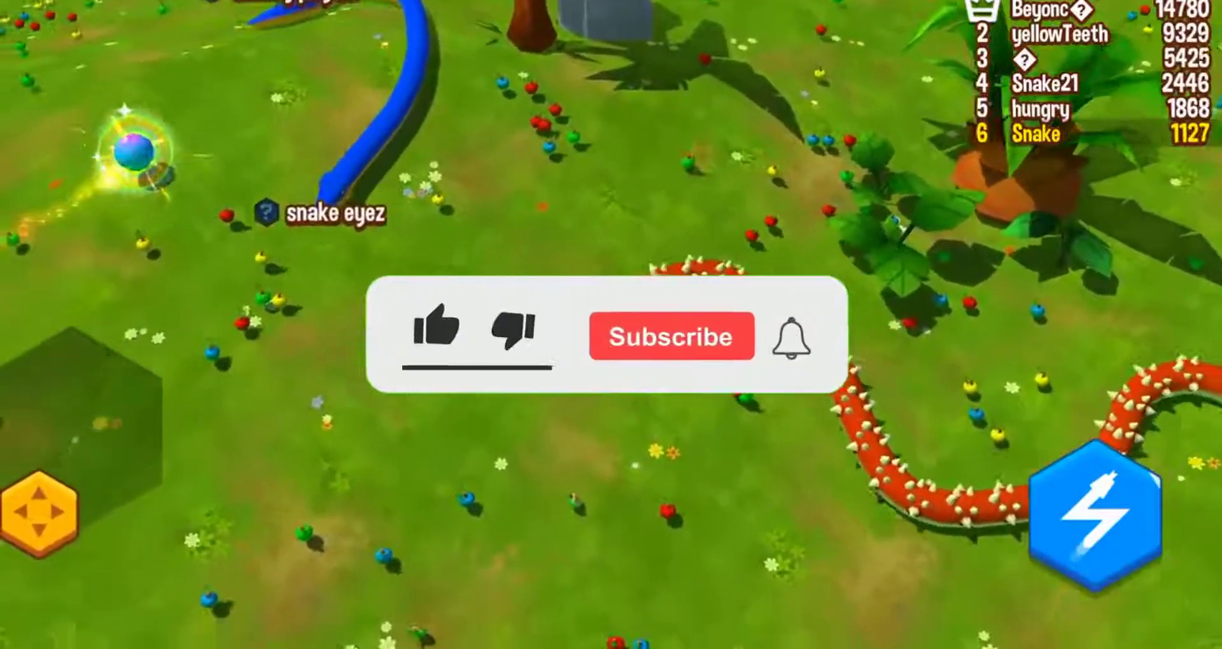
click(436, 327)
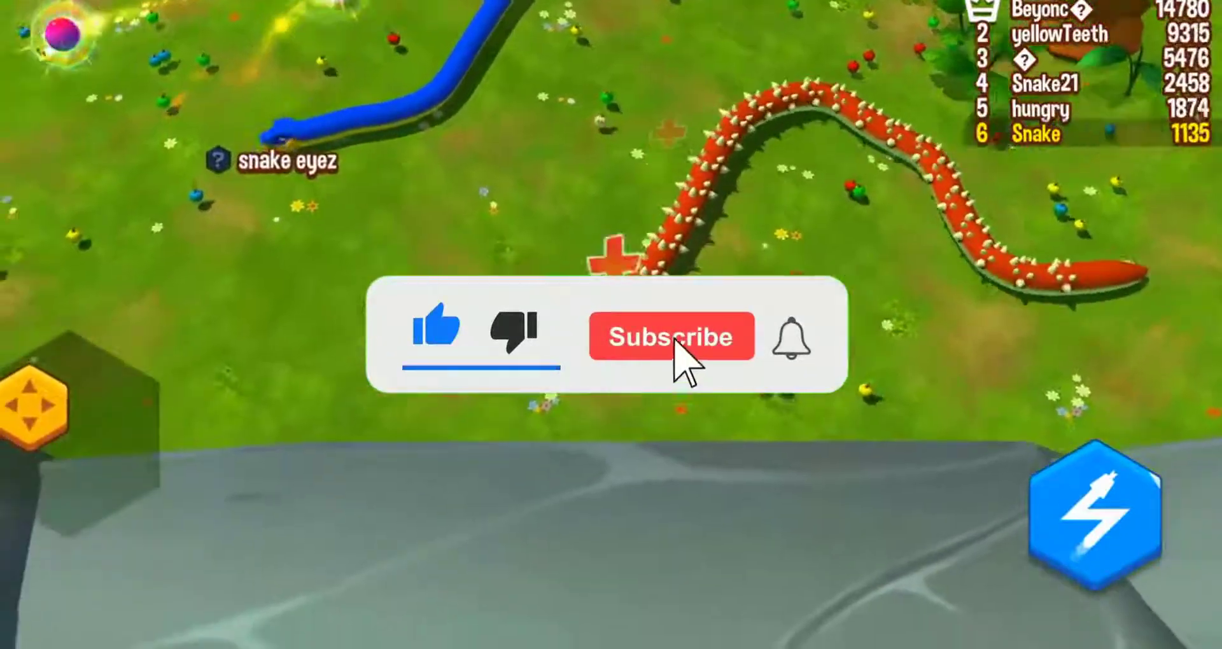